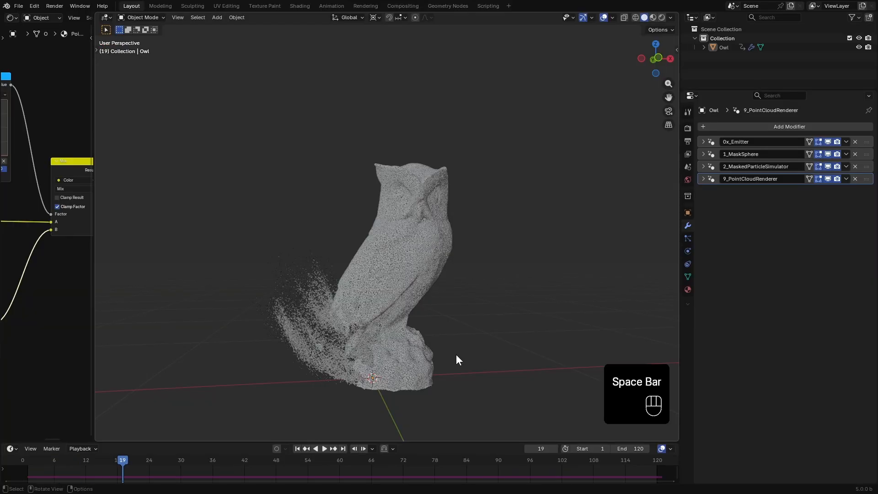
Play back the finished owl disintegration animation in the viewport
{"action": "key", "text": "space"}
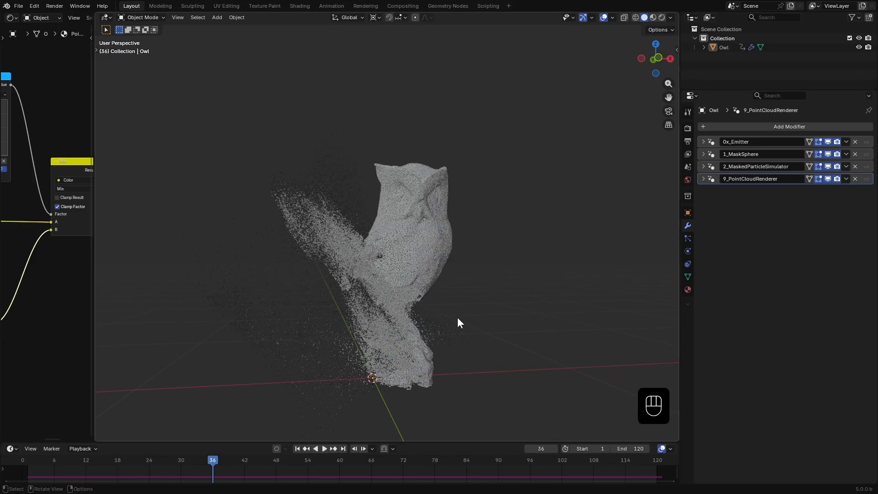
{"action": "left_click", "coordinate": [652, 17]}
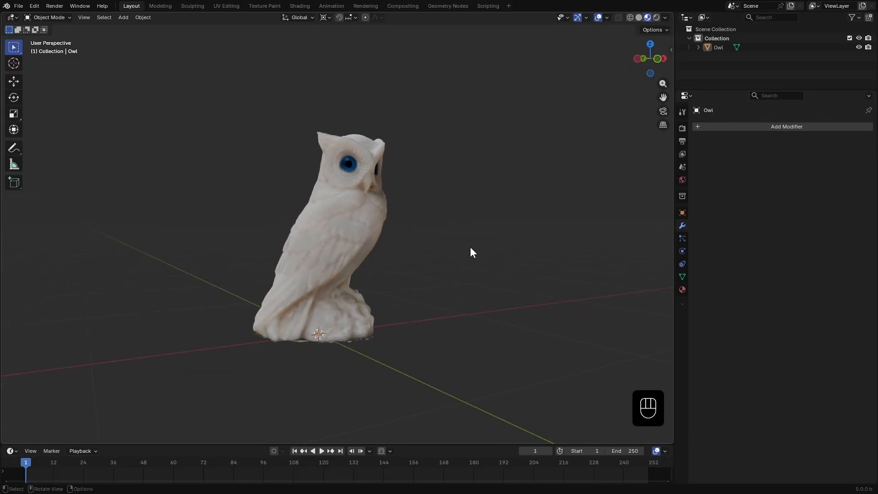
{"action": "mouse_move", "coordinate": [422, 212]}
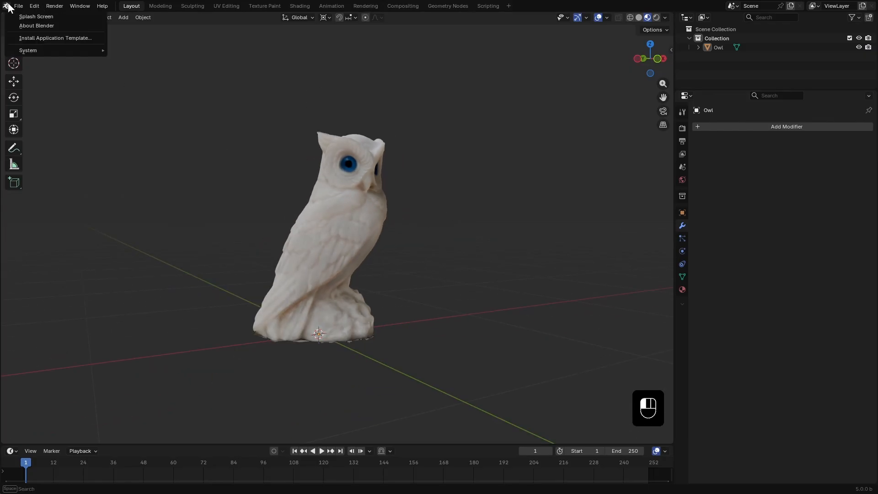
{"action": "left_click", "coordinate": [35, 16]}
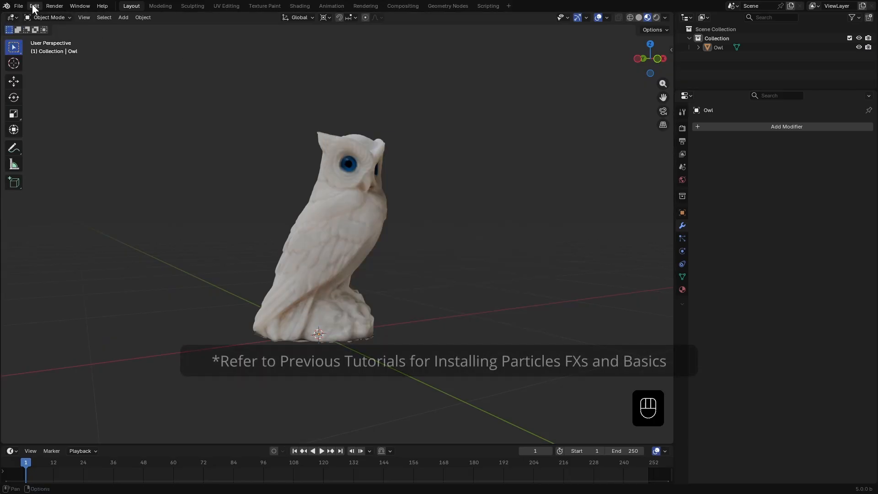
{"action": "left_click", "coordinate": [33, 5]}
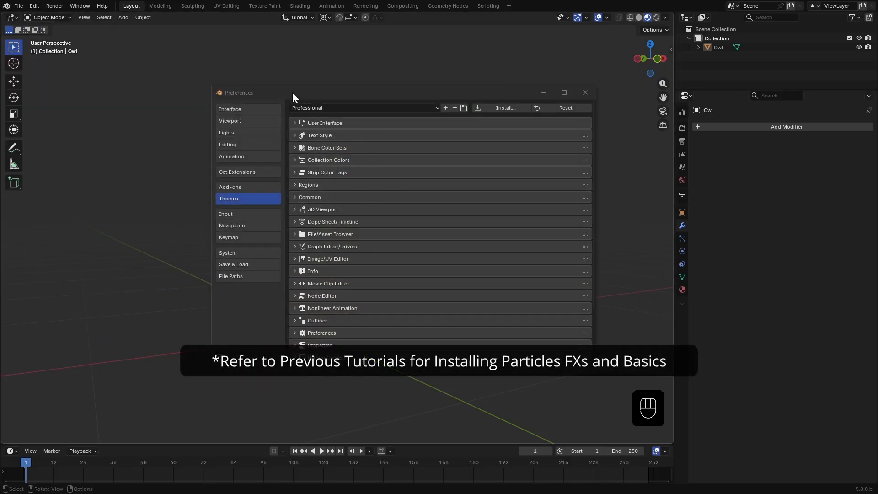
{"action": "left_click", "coordinate": [231, 276]}
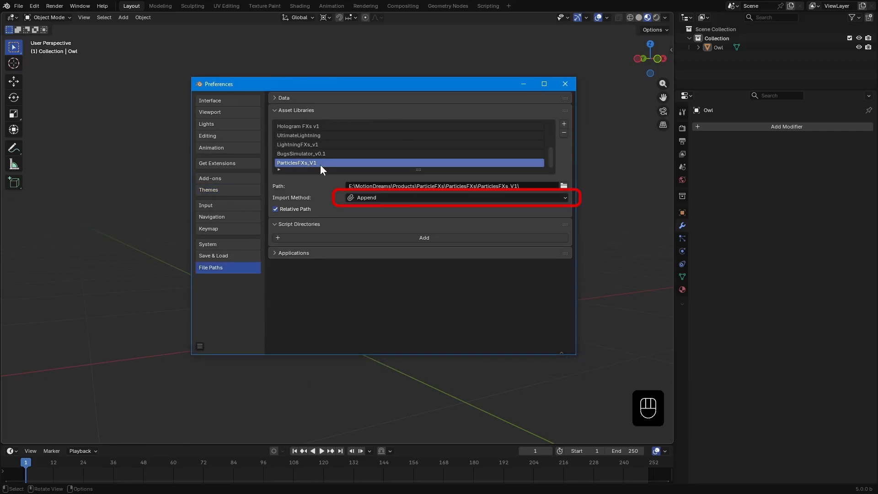
{"action": "left_click", "coordinate": [454, 197]}
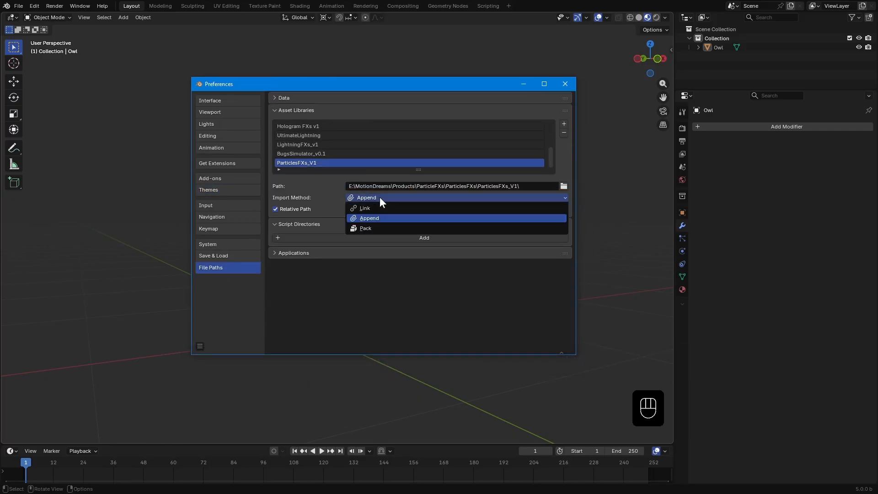
{"action": "mouse_move", "coordinate": [366, 228]}
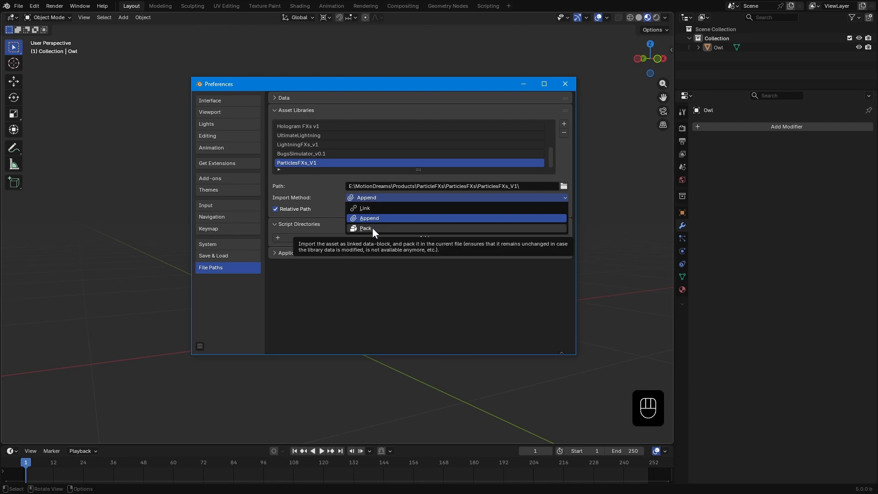
{"action": "mouse_move", "coordinate": [383, 219]}
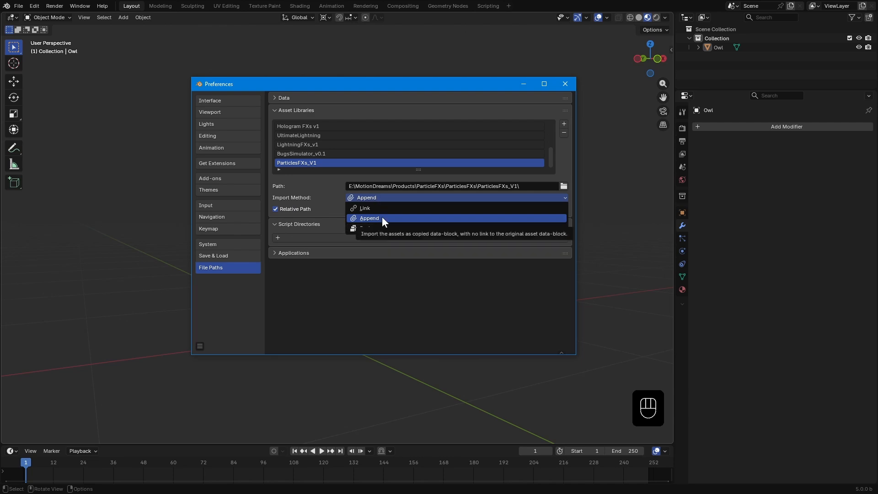
{"action": "left_click", "coordinate": [369, 218]}
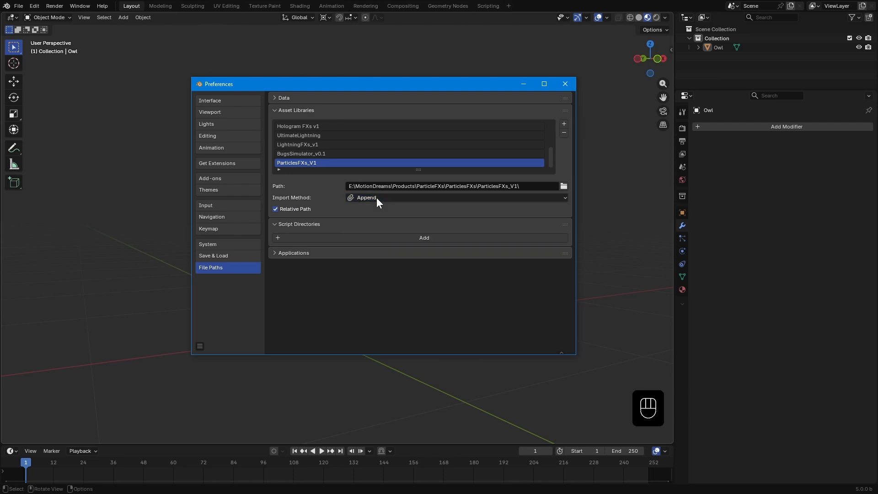
{"action": "left_click", "coordinate": [454, 197]}
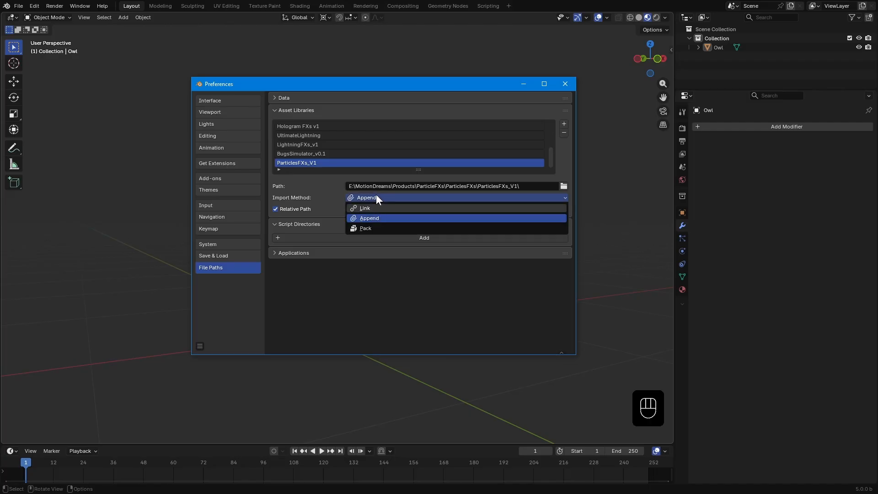
{"action": "left_click", "coordinate": [369, 218]}
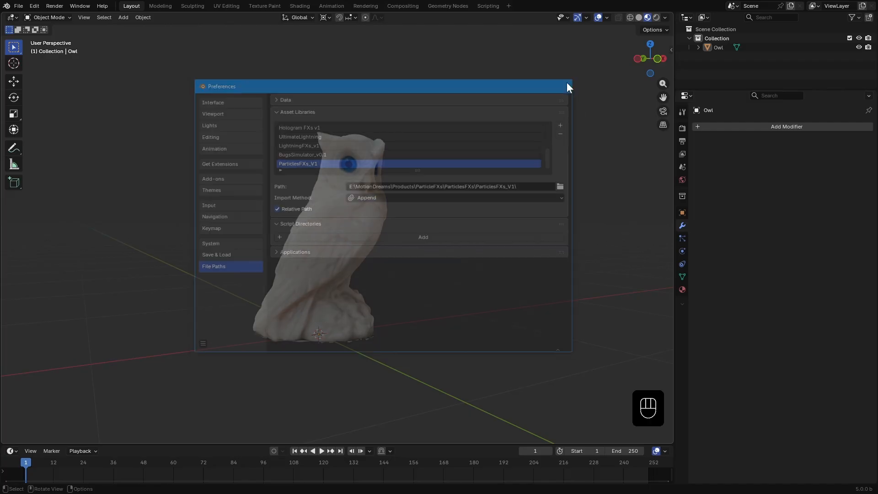
Add 0x_Emitter emitting from the owl's own mesh surface, density 1000, radius 0.008
{"action": "left_click", "coordinate": [567, 87]}
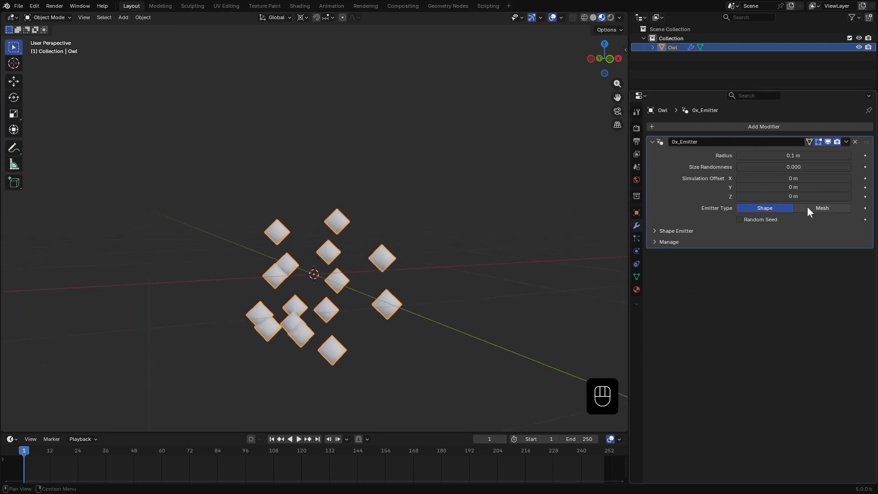
{"action": "left_click", "coordinate": [822, 208]}
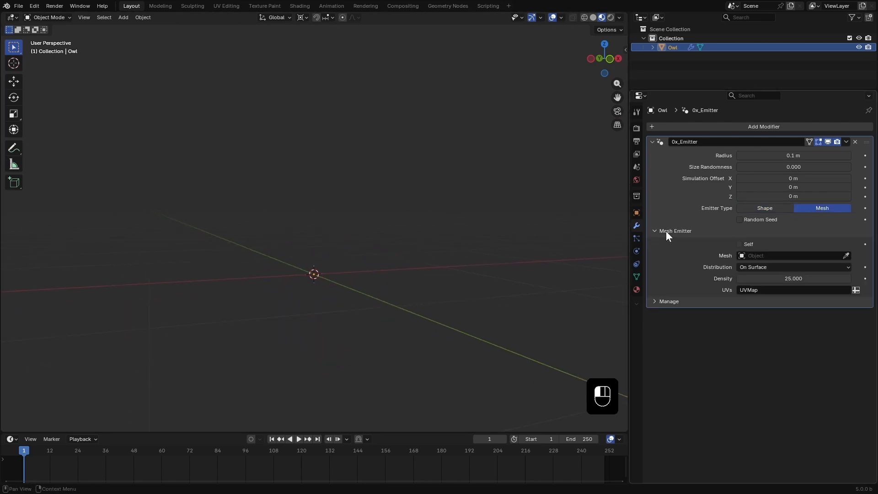
{"action": "left_click", "coordinate": [741, 245]}
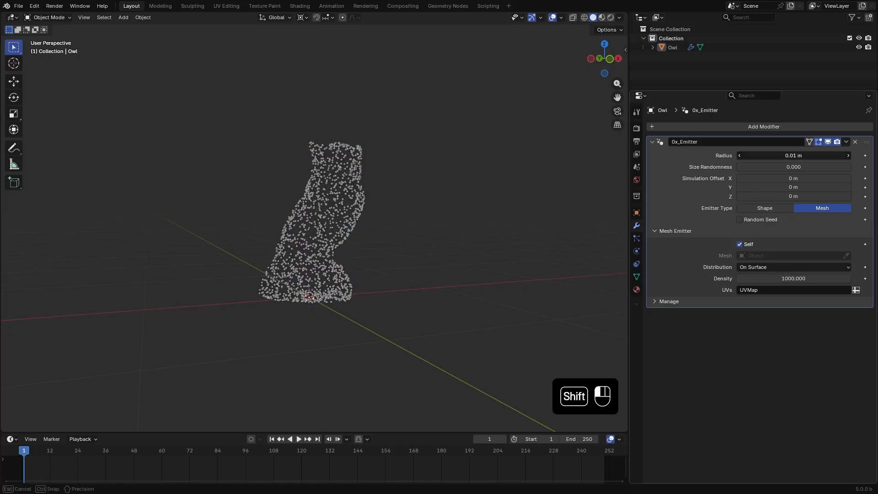
{"action": "left_click", "coordinate": [791, 267]}
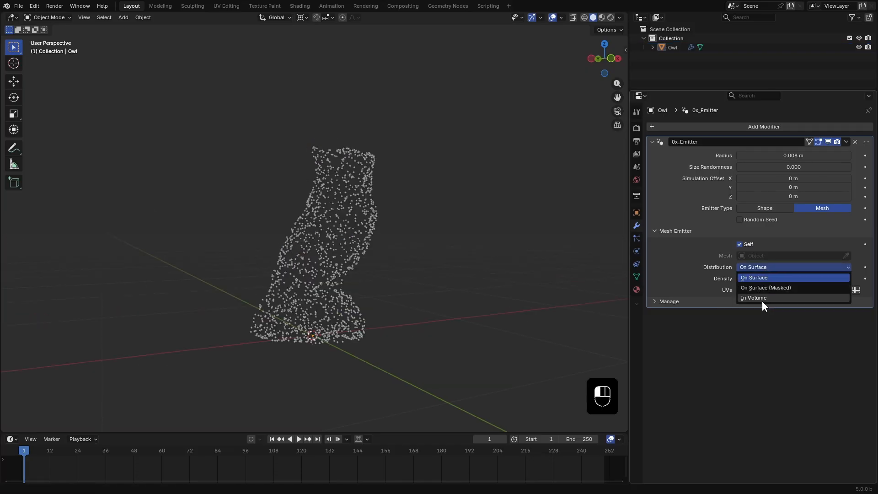
{"action": "left_click", "coordinate": [754, 277]}
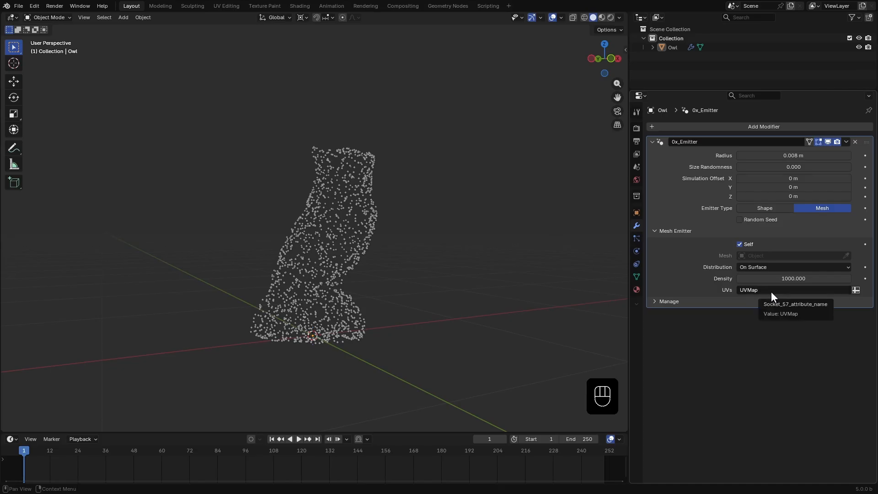
Check the owl's UVMap in the Object Data properties
{"action": "left_click", "coordinate": [637, 278]}
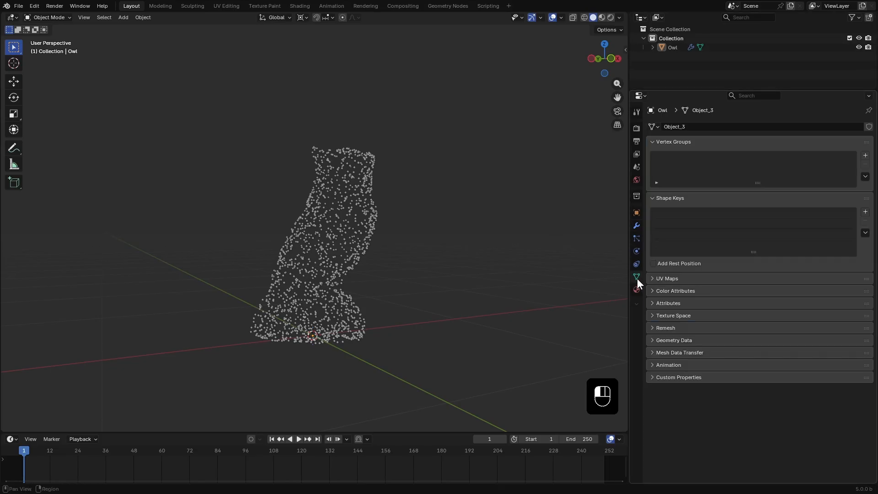
{"action": "left_click", "coordinate": [667, 279]}
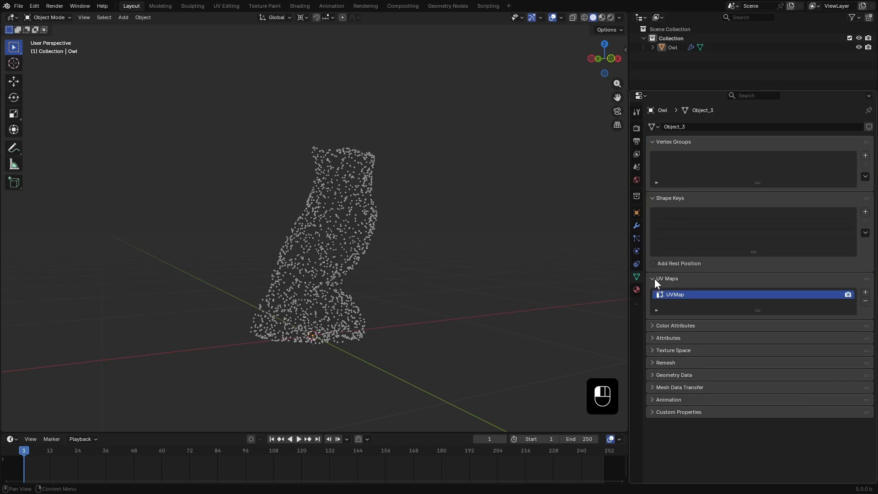
{"action": "double_click", "coordinate": [675, 294]}
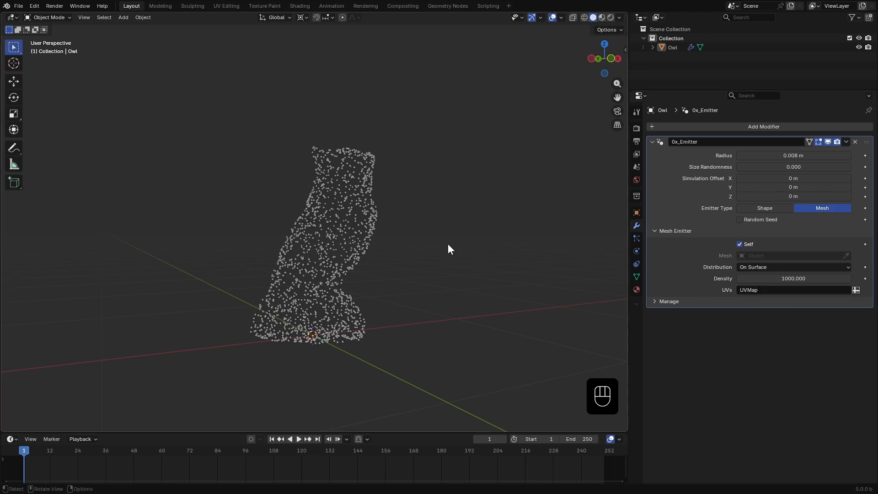
Collapse the 0x_Emitter modifier panel in the modifier stack
{"action": "key", "text": "space"}
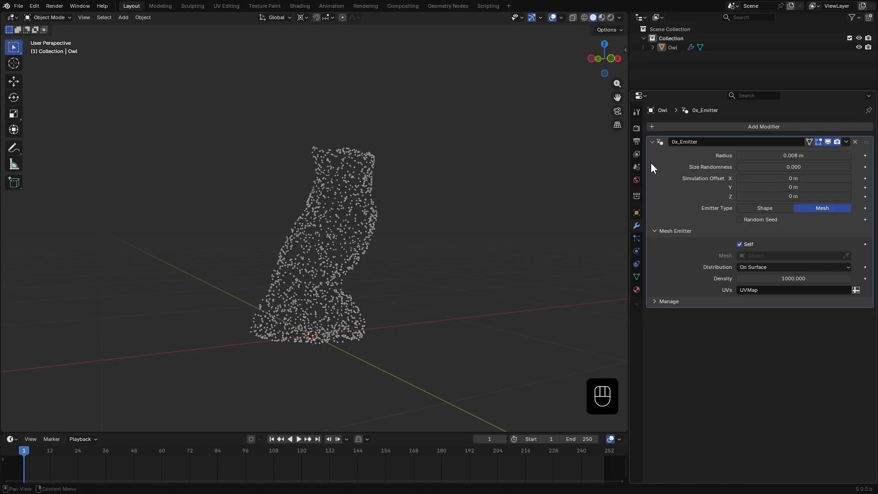
{"action": "left_click", "coordinate": [653, 142]}
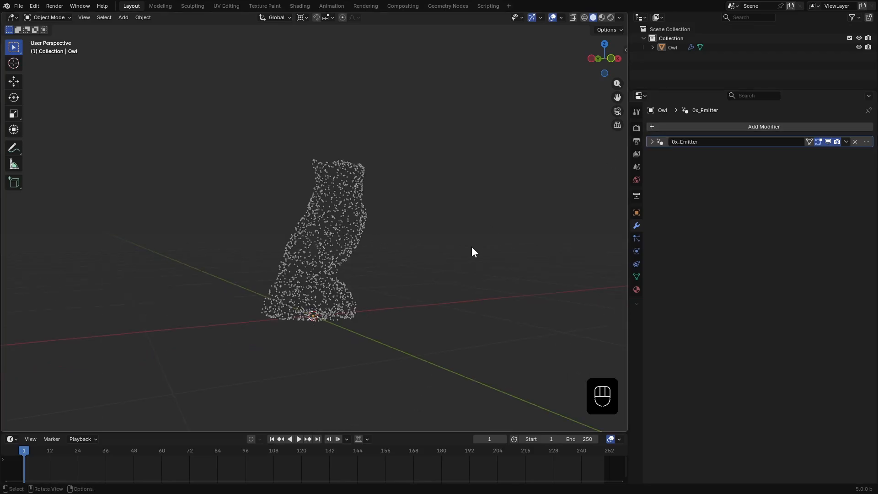
Add 1_MaskSphere, apply the owl's rotation, and place the radius-0.481 mask at its head
{"action": "left_click", "coordinate": [763, 127]}
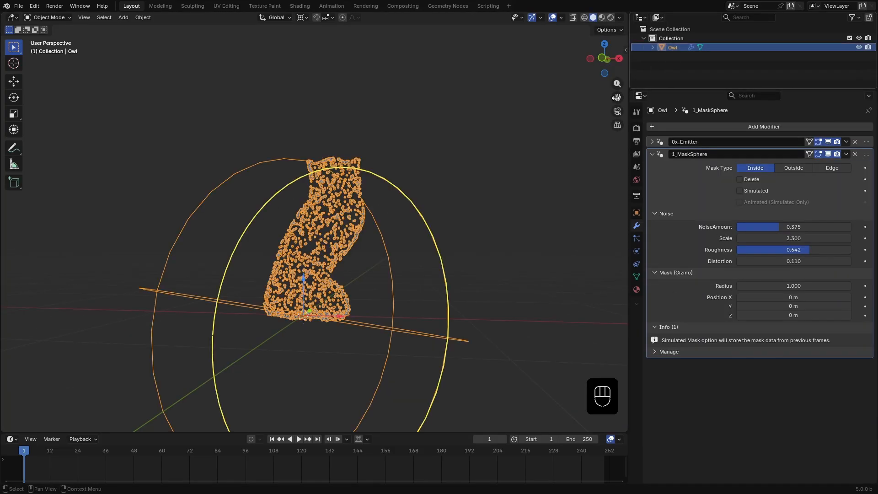
{"action": "mouse_move", "coordinate": [511, 247]}
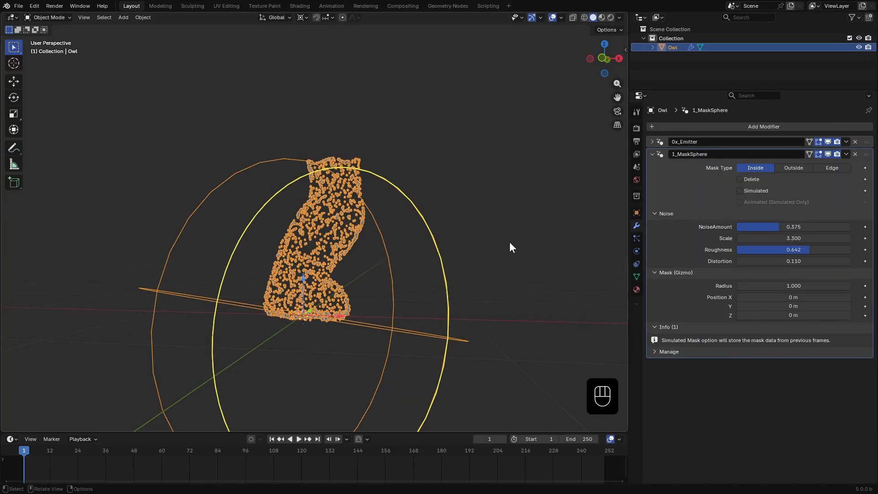
{"action": "key", "text": "n"}
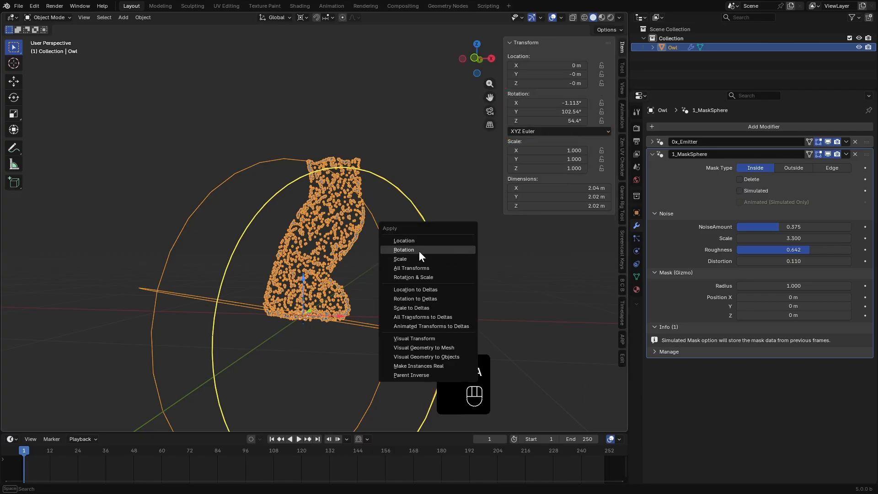
{"action": "left_click", "coordinate": [404, 250]}
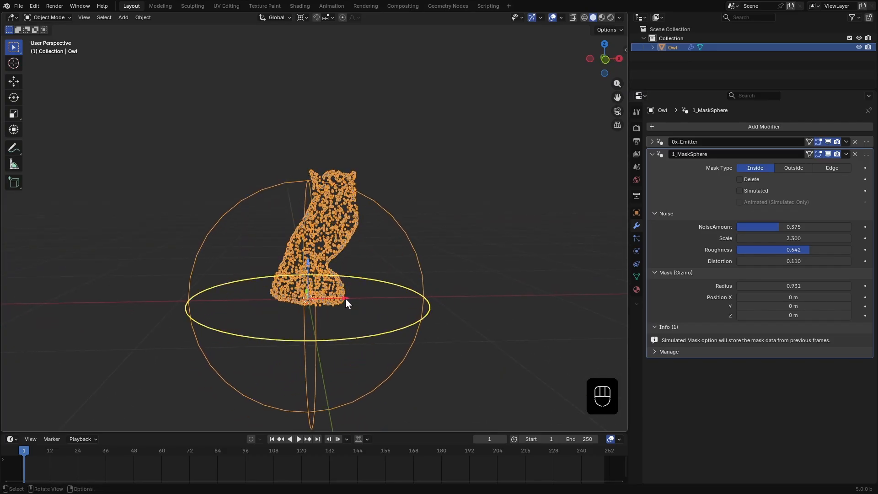
{"action": "left_click_drag", "start_coordinate": [344, 300], "coordinate": [422, 207]}
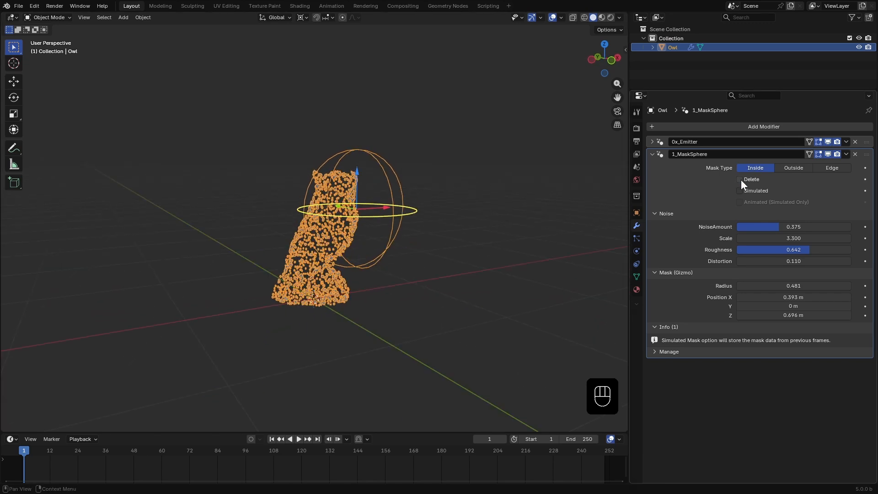
Lower the mask's Epsilon and set its Mask Type to Inside with Delete
{"action": "left_click", "coordinate": [740, 179]}
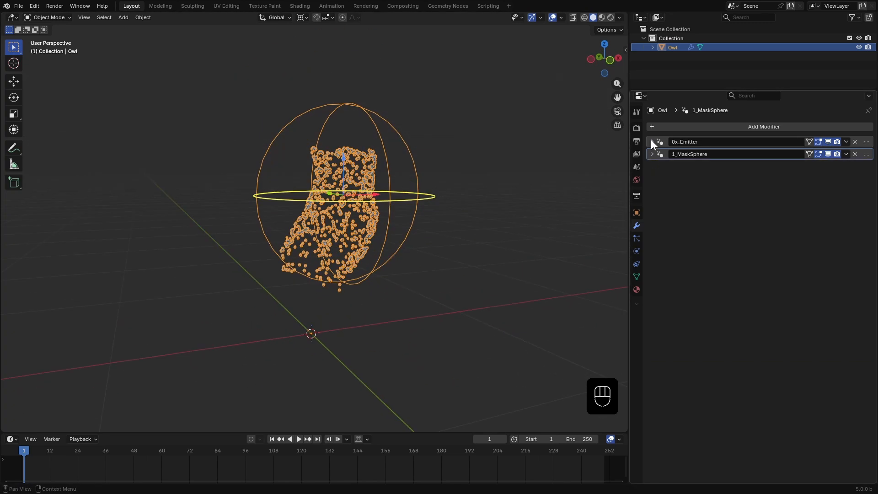
{"action": "left_click", "coordinate": [653, 142]}
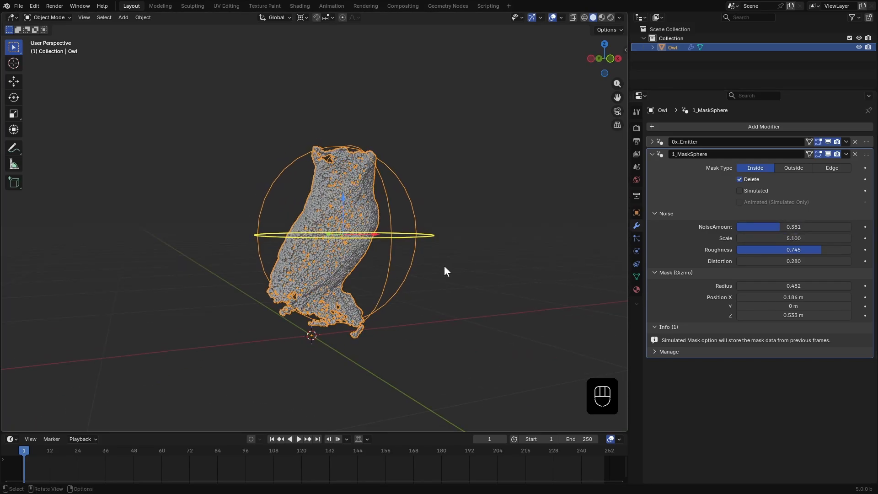
{"action": "left_click", "coordinate": [794, 167]}
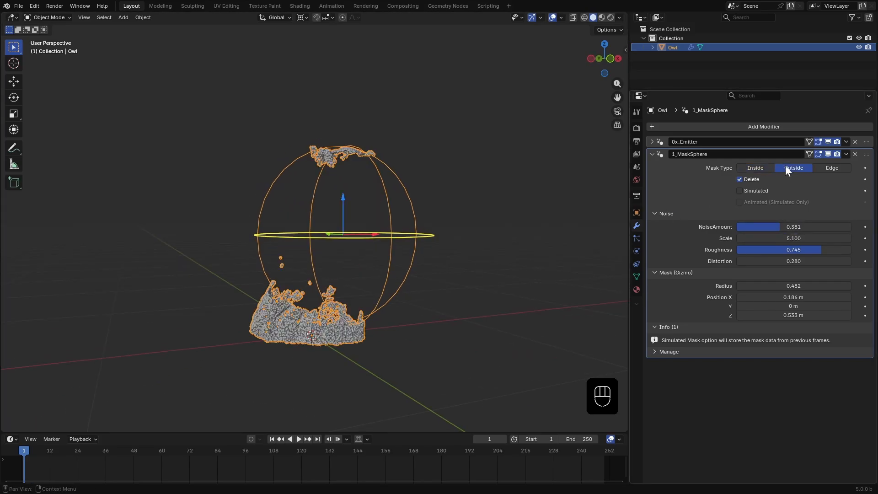
{"action": "left_click", "coordinate": [832, 168]}
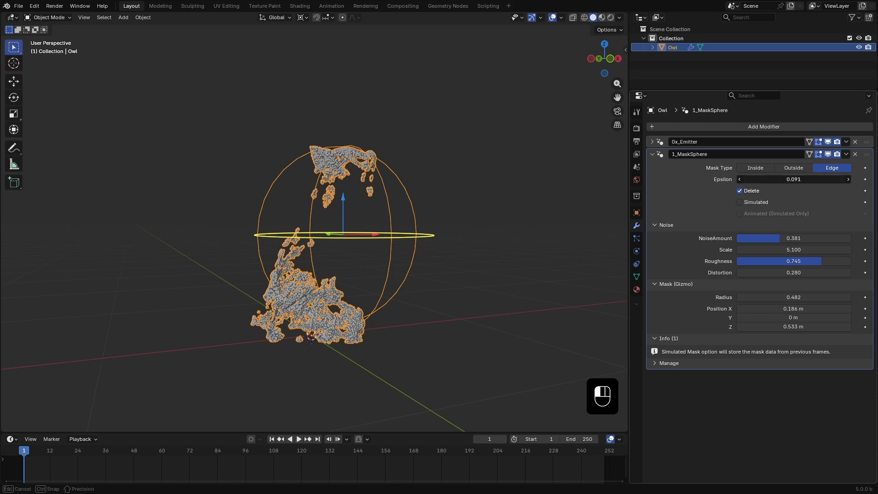
{"action": "left_click_drag", "start_coordinate": [812, 179], "coordinate": [751, 179]}
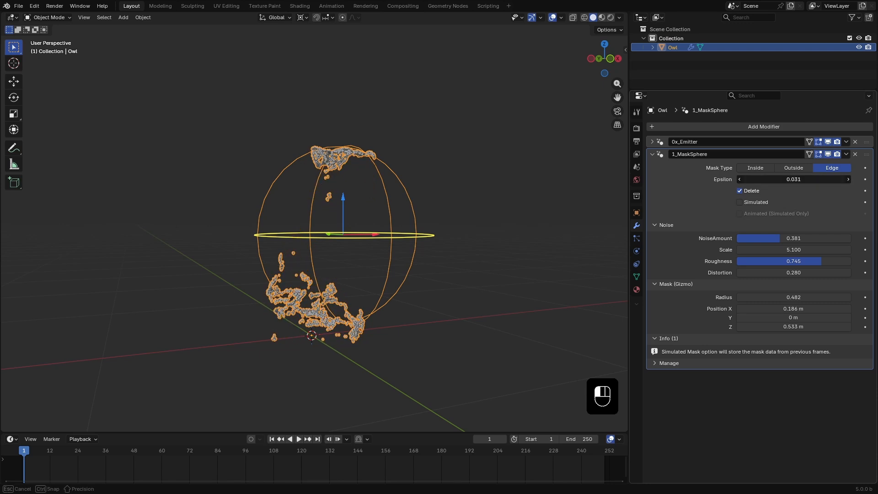
{"action": "left_click", "coordinate": [755, 167]}
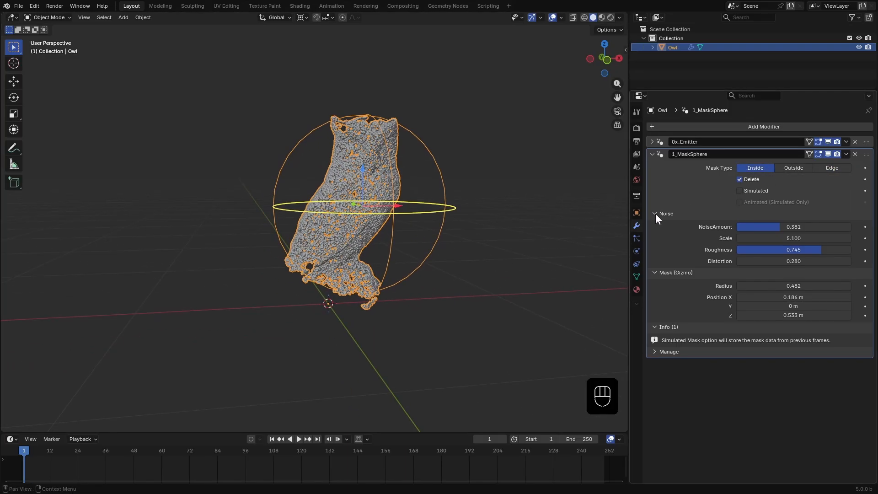
{"action": "mouse_move", "coordinate": [499, 245]}
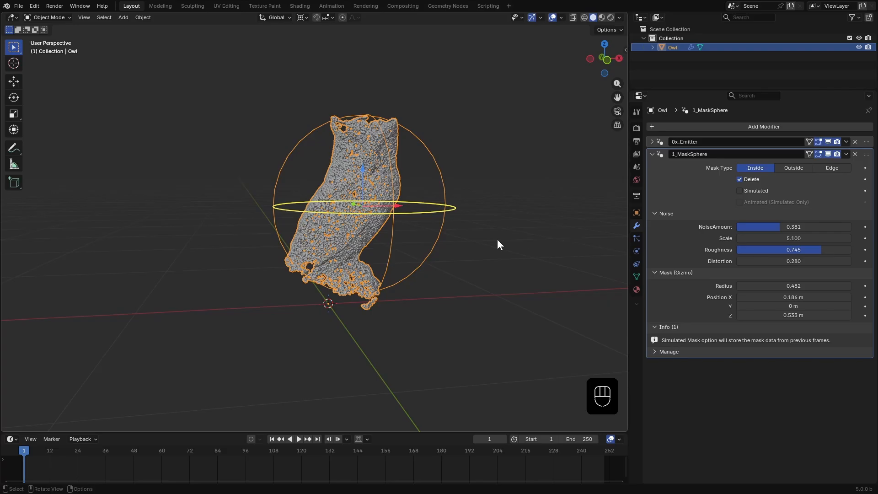
{"action": "left_click_drag", "start_coordinate": [498, 244], "coordinate": [378, 213]}
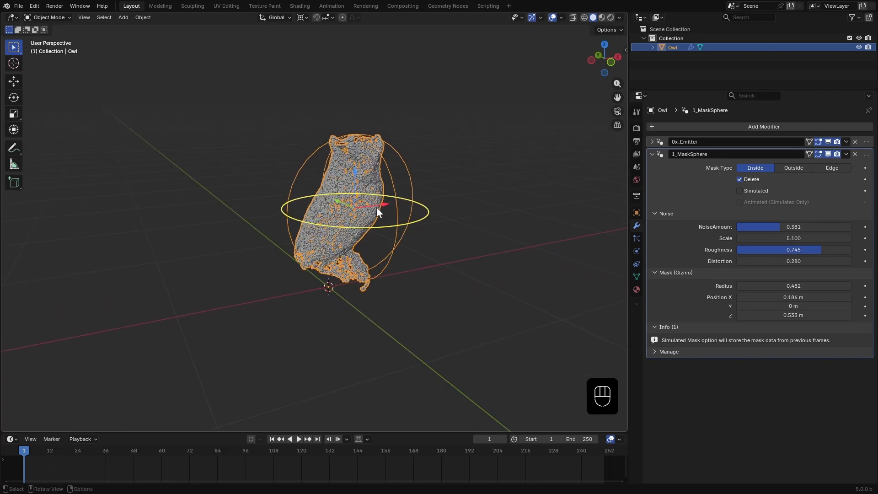
{"action": "left_click_drag", "start_coordinate": [384, 203], "coordinate": [322, 213]}
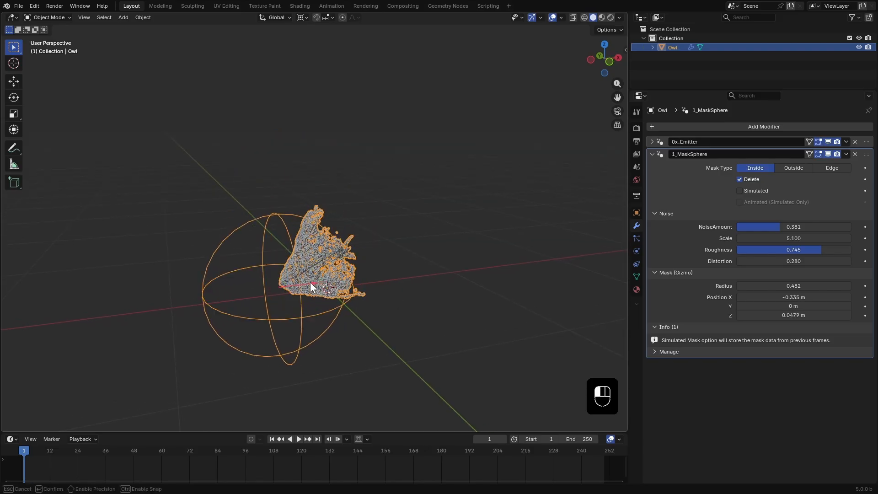
Keyframe the mask sphere growing from frames 1 to 72, with the timeline ending at 120
{"action": "left_click_drag", "start_coordinate": [312, 284], "coordinate": [289, 289]}
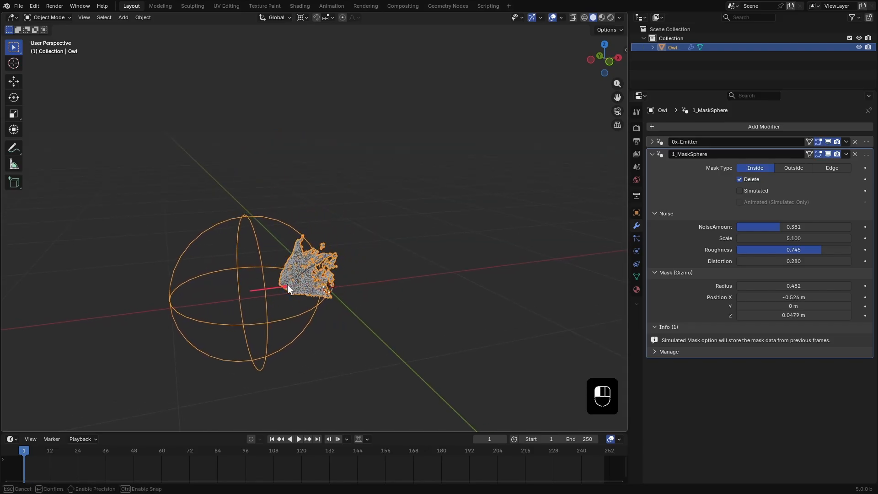
{"action": "left_click_drag", "start_coordinate": [285, 288], "coordinate": [275, 308]}
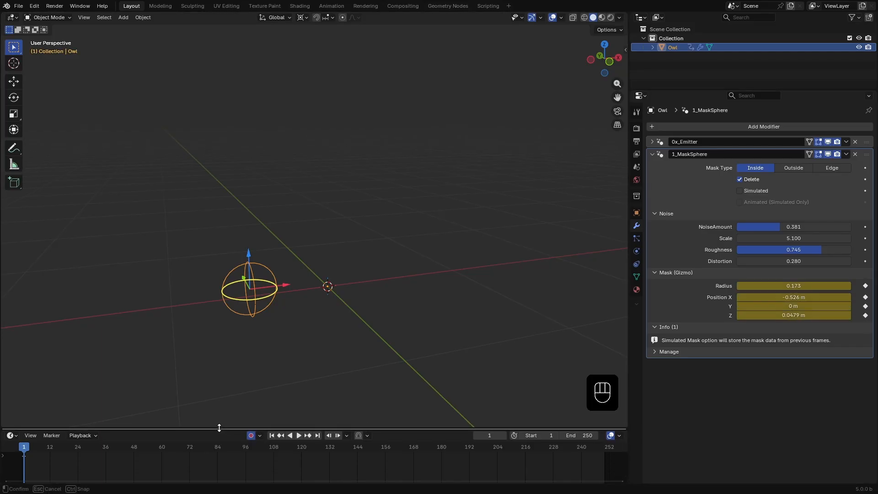
{"action": "left_click", "coordinate": [189, 447]}
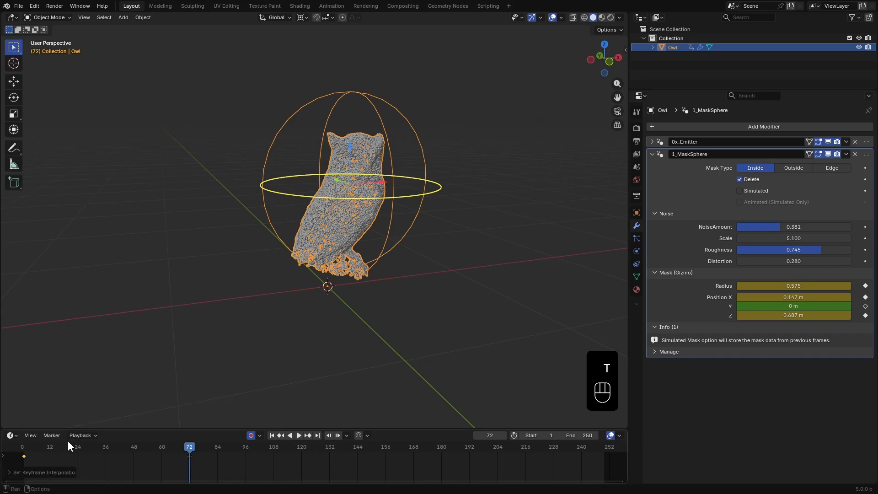
{"action": "left_click", "coordinate": [299, 435]}
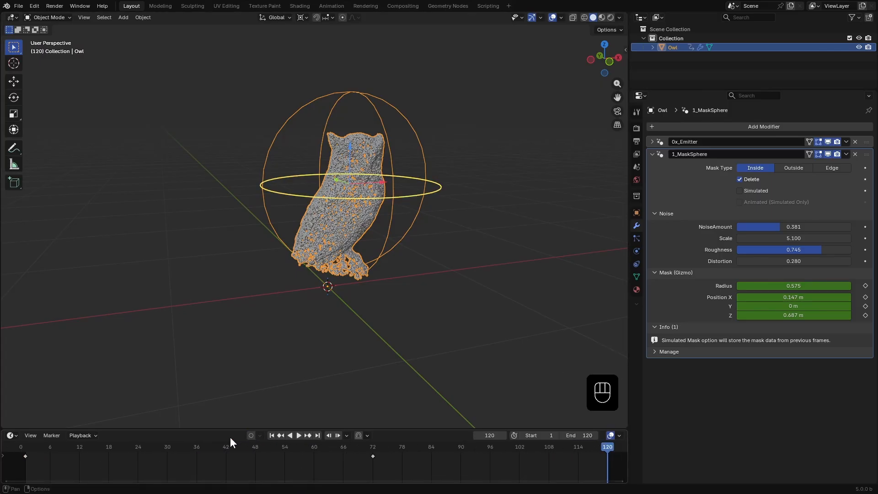
{"action": "left_click", "coordinate": [299, 435]}
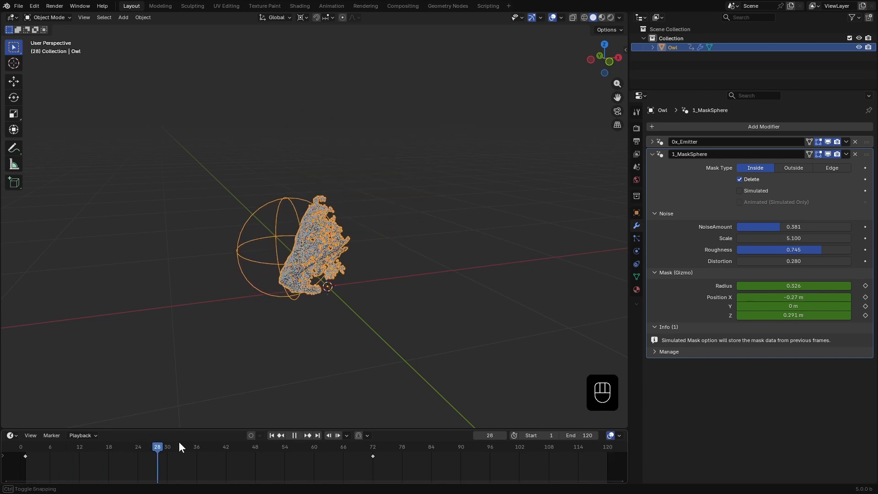
{"action": "left_click", "coordinate": [192, 447]}
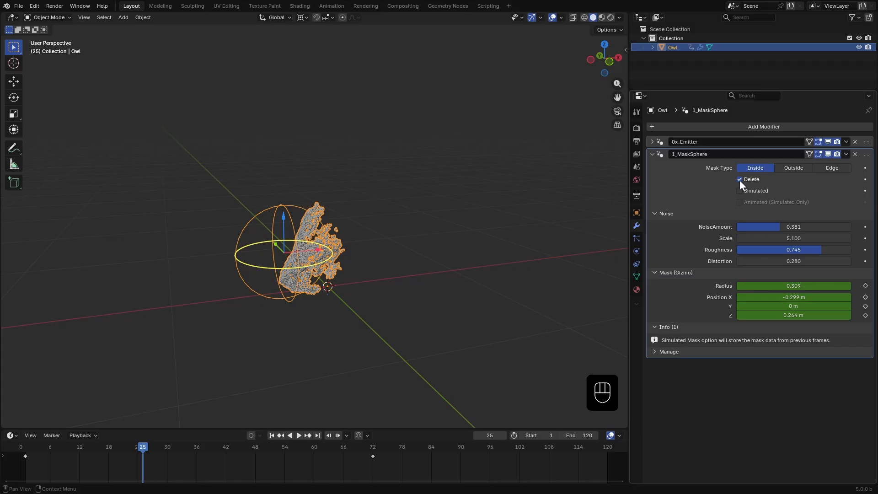
Switch the mask from Delete to Simulated and preview the playback
{"action": "left_click", "coordinate": [740, 190]}
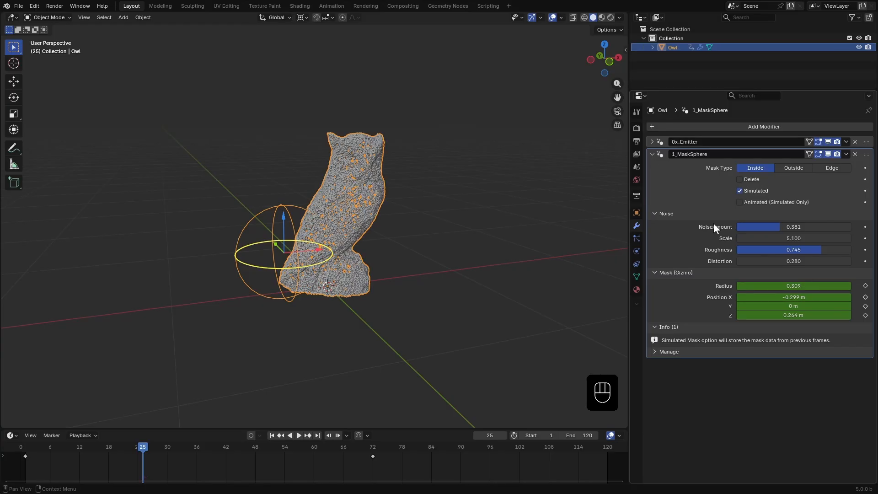
{"action": "key", "text": "space"}
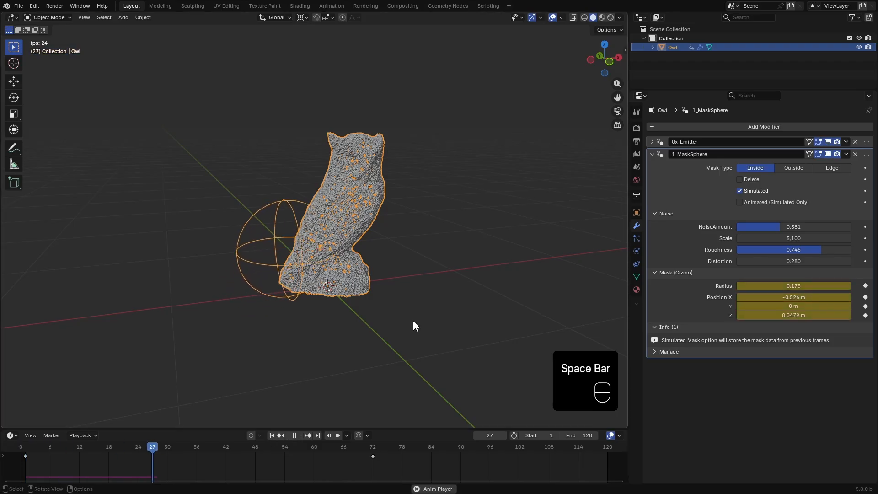
{"action": "key", "text": "space"}
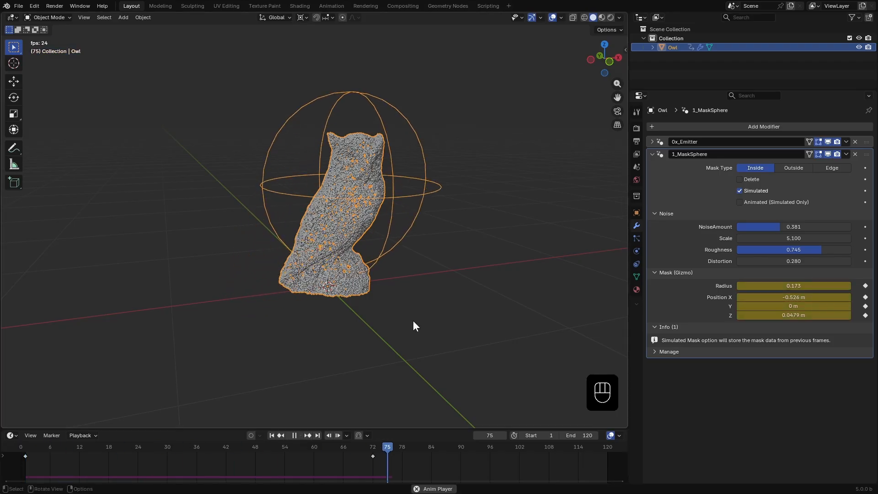
{"action": "key", "text": "space"}
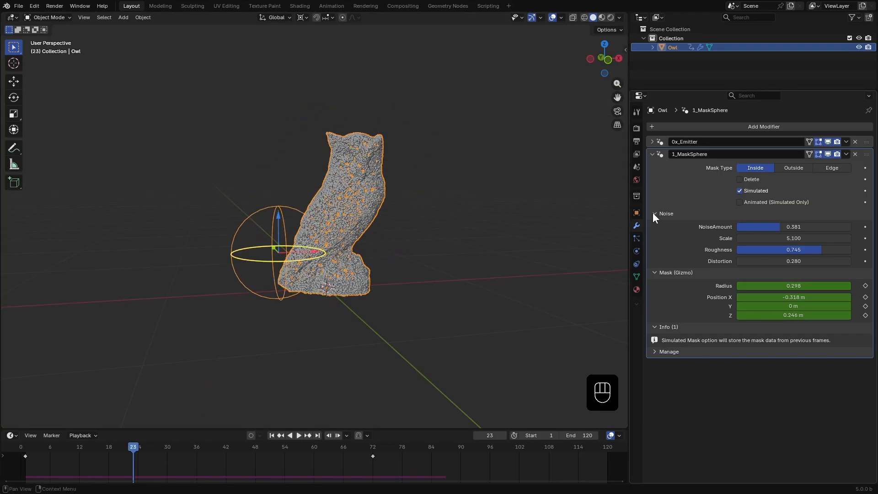
Add 2_MaskedParticleSimulator to the owl and preview the upward particle stream
{"action": "left_click", "coordinate": [763, 127]}
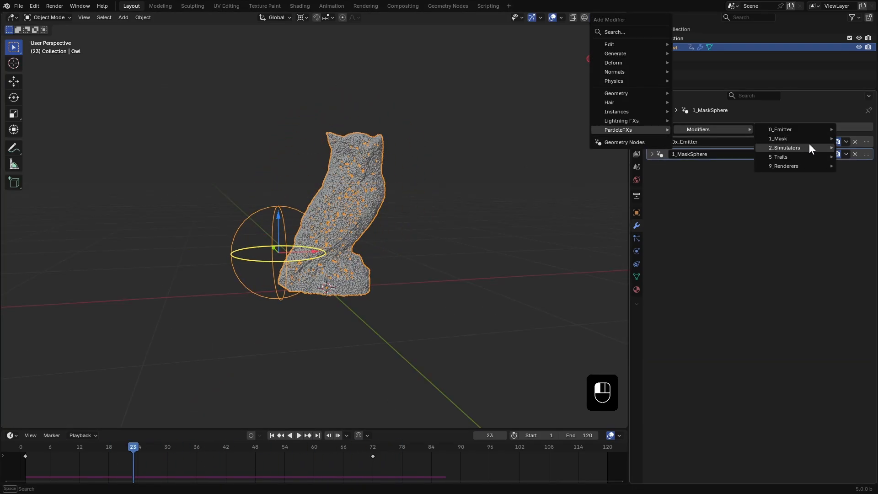
{"action": "mouse_move", "coordinate": [784, 148]}
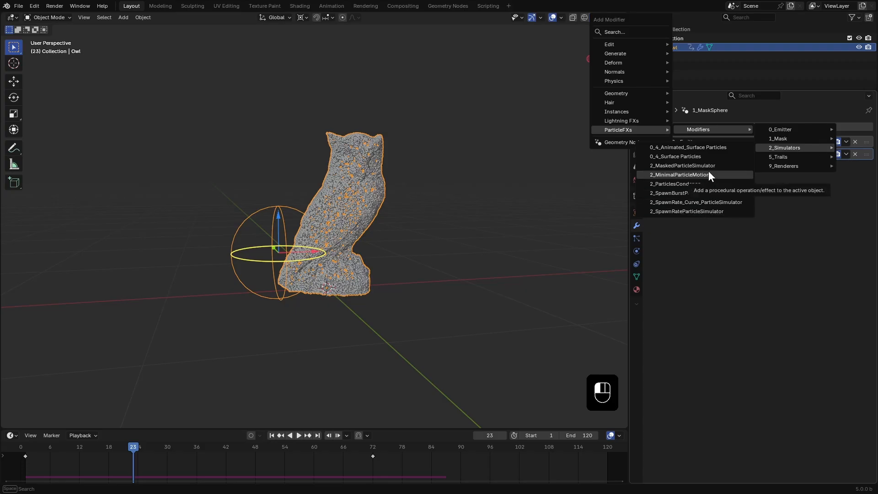
{"action": "left_click", "coordinate": [682, 165]}
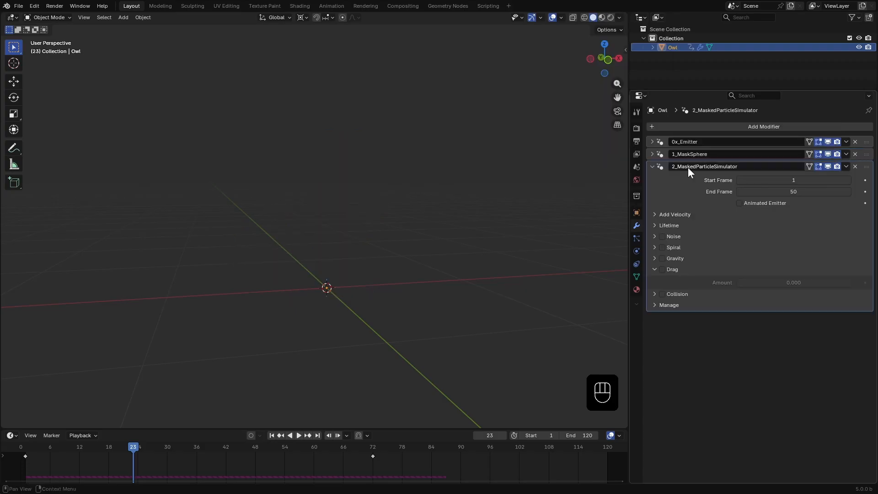
{"action": "key", "text": "space"}
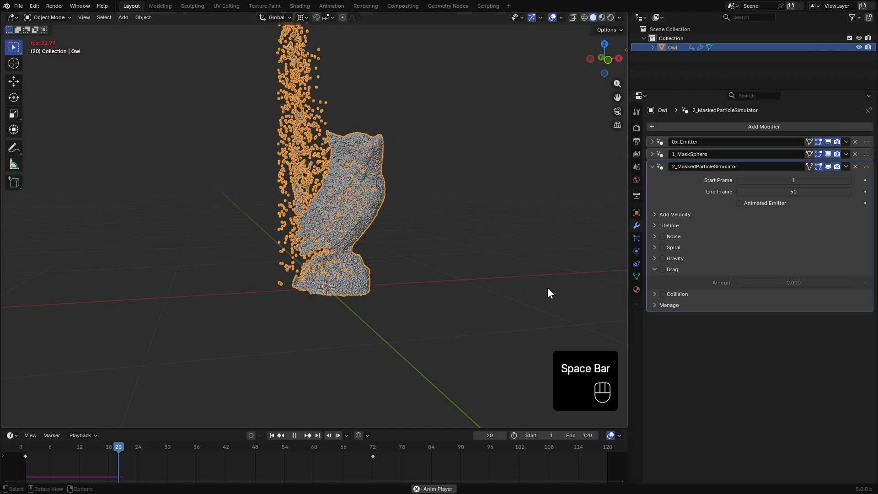
{"action": "key", "text": "space"}
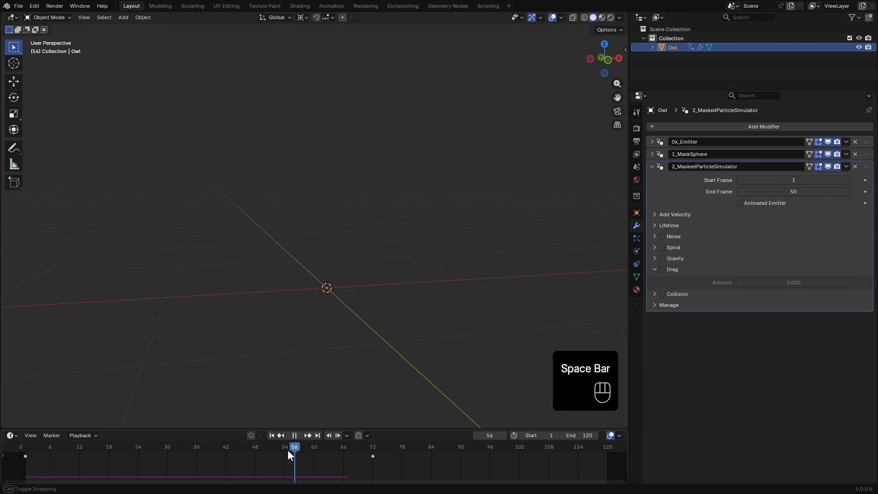
{"action": "key", "text": "space"}
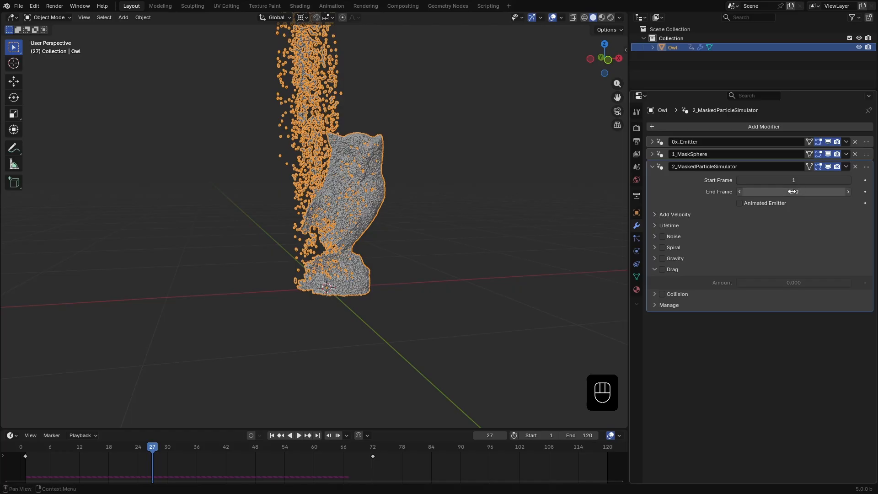
Set the simulator End Frame to 120 and re-keyframe the mask sphere at frame 50
{"action": "key", "text": "space"}
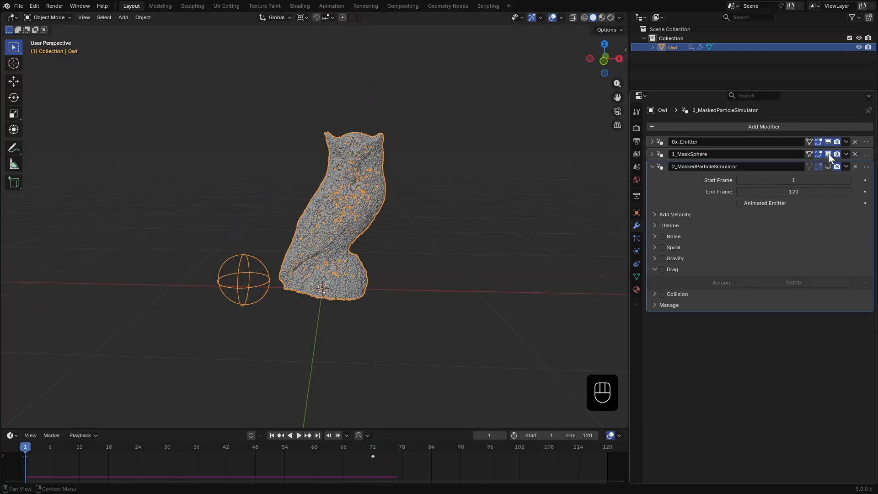
{"action": "left_click", "coordinate": [299, 435]}
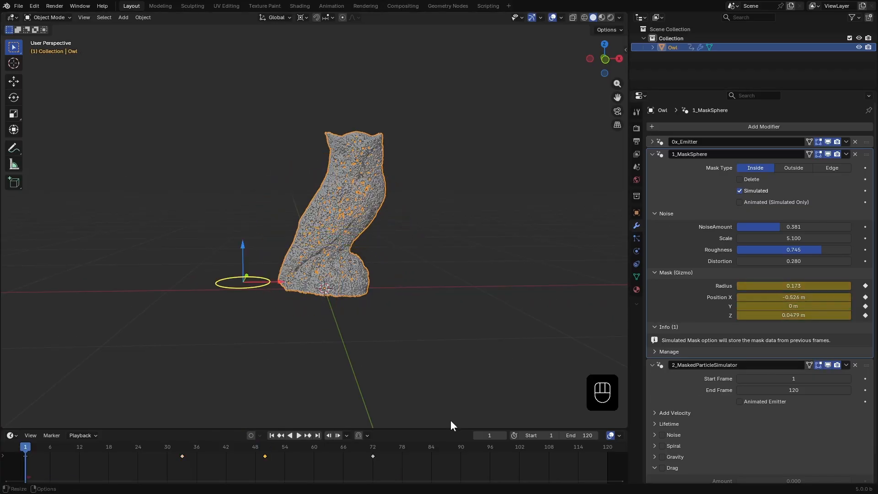
{"action": "key", "text": "space"}
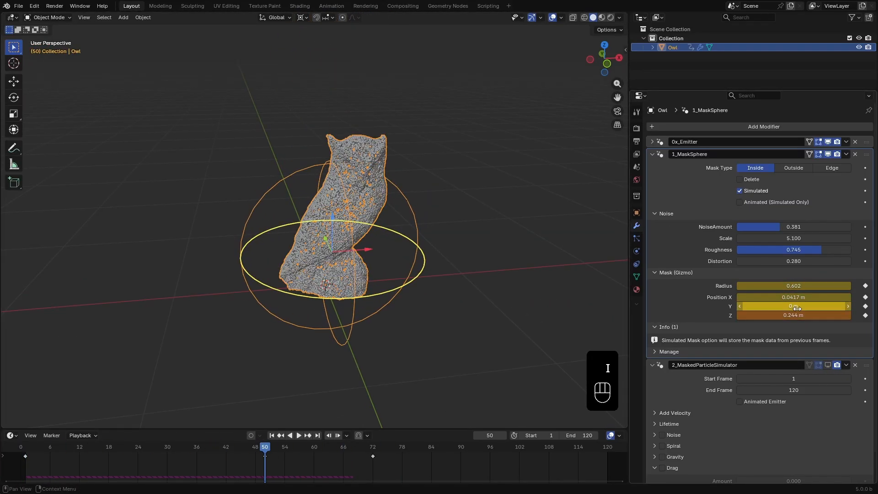
{"action": "key", "text": "space"}
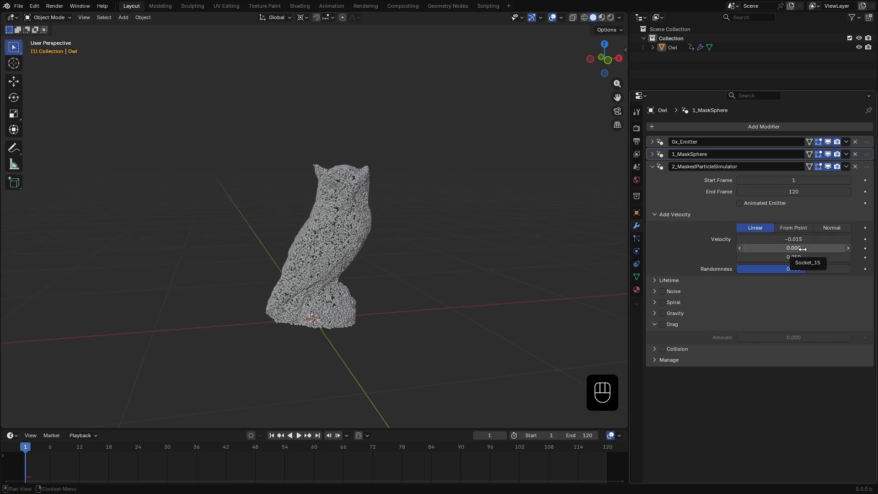
Give particles linear velocity (-0.015, 0.008, 0.021), randomness 0.945, and replay from start
{"action": "left_click_drag", "start_coordinate": [790, 257], "coordinate": [794, 256]}
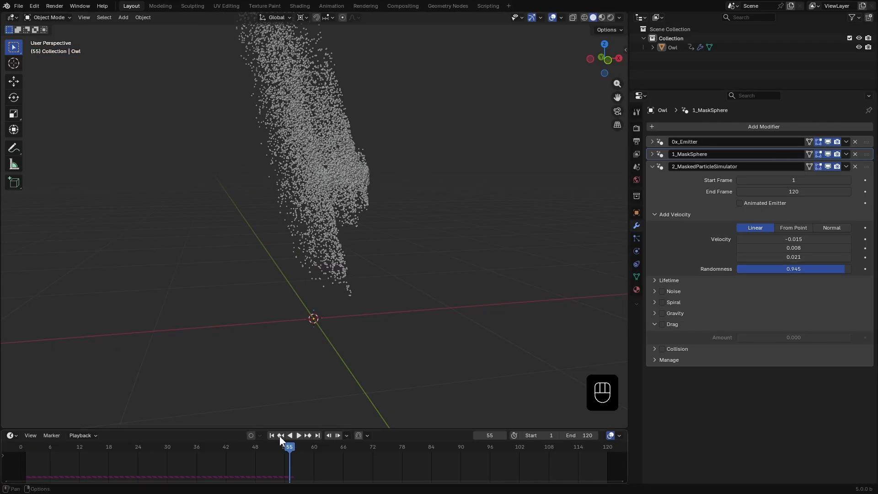
{"action": "left_click", "coordinate": [299, 435]}
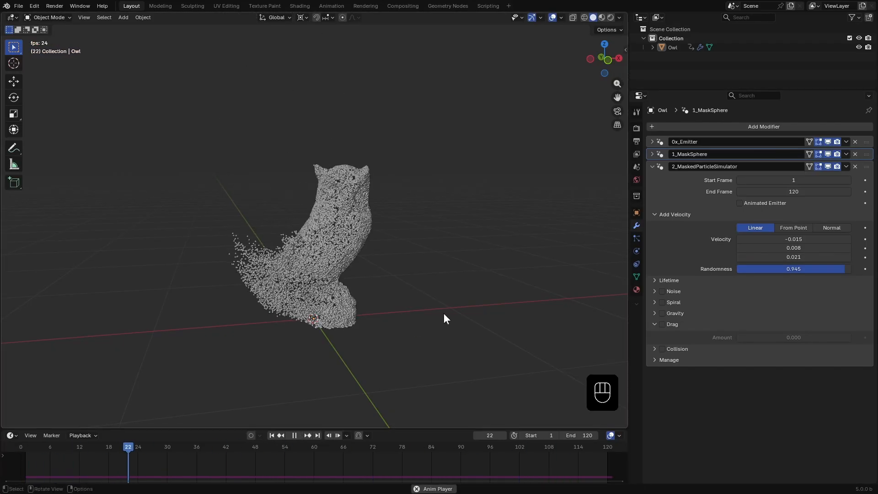
{"action": "key", "text": "space"}
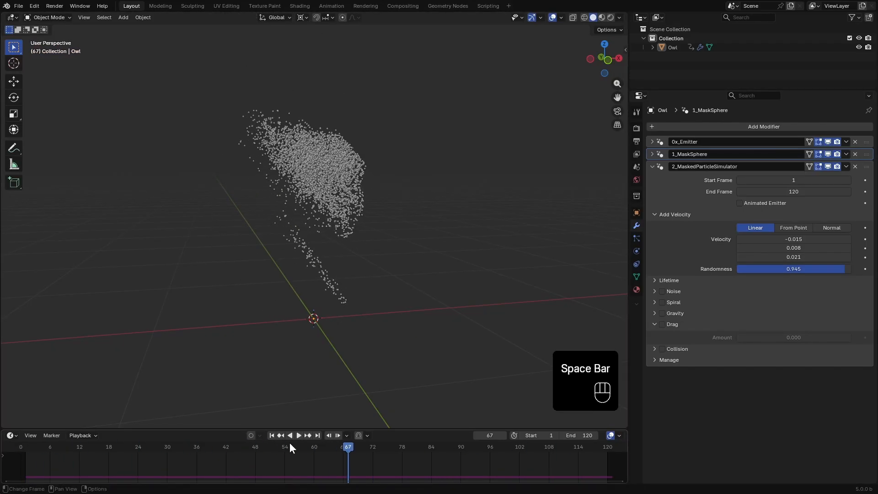
{"action": "key", "text": "space"}
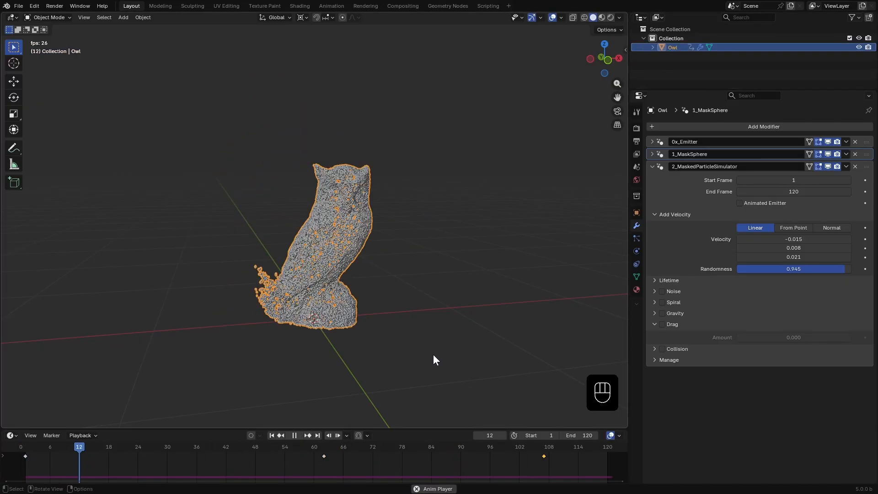
{"action": "left_click", "coordinate": [295, 435]}
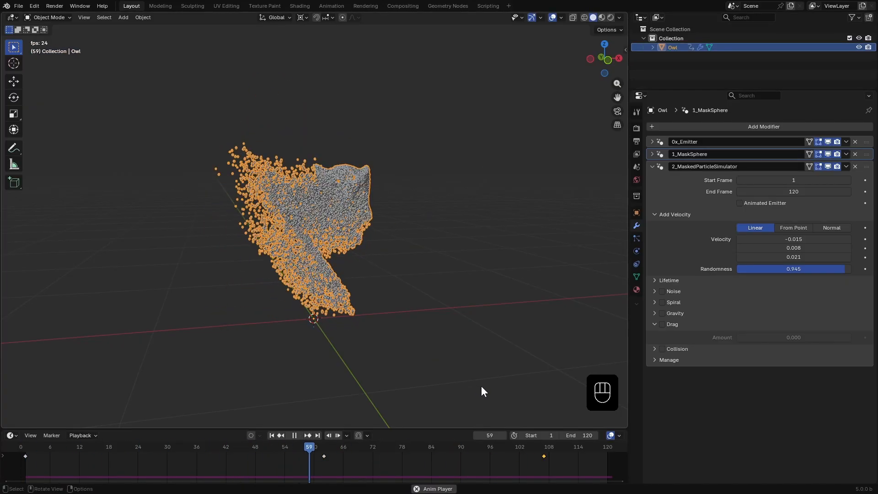
{"action": "key", "text": "space"}
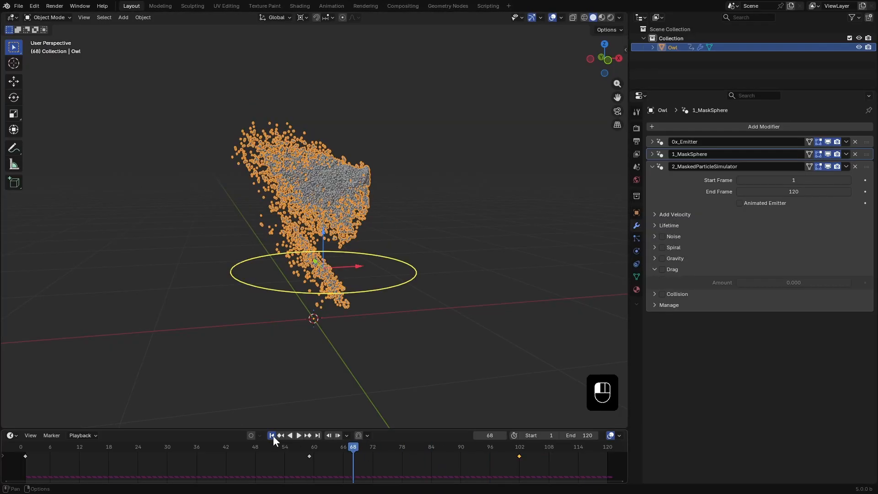
{"action": "left_click", "coordinate": [299, 435]}
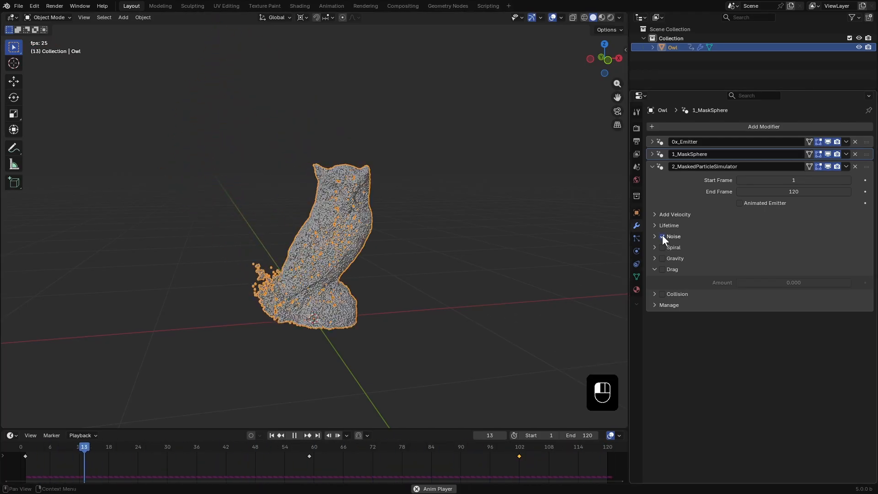
Enable Noise on the 2_MaskedParticleSimulator, adjust its threshold, and collapse the Noise panel
{"action": "left_click", "coordinate": [661, 236]}
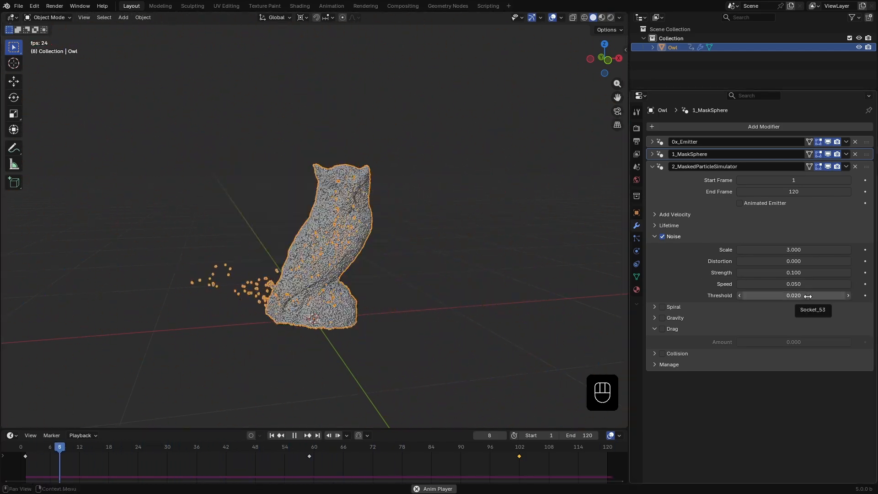
{"action": "left_click", "coordinate": [794, 295]}
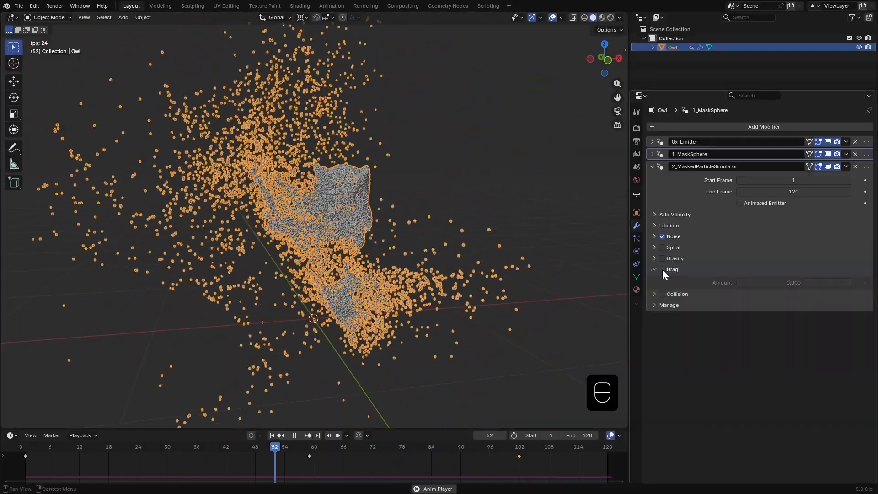
{"action": "left_click", "coordinate": [662, 270]}
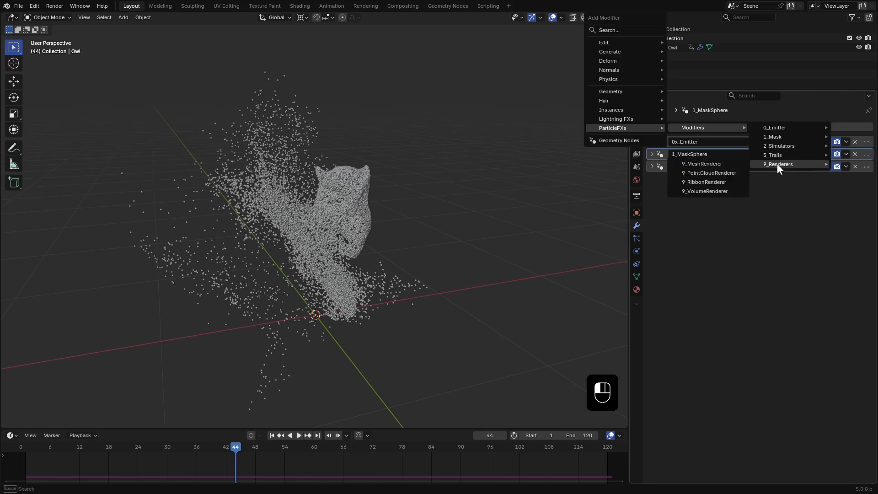
{"action": "mouse_move", "coordinate": [709, 172]}
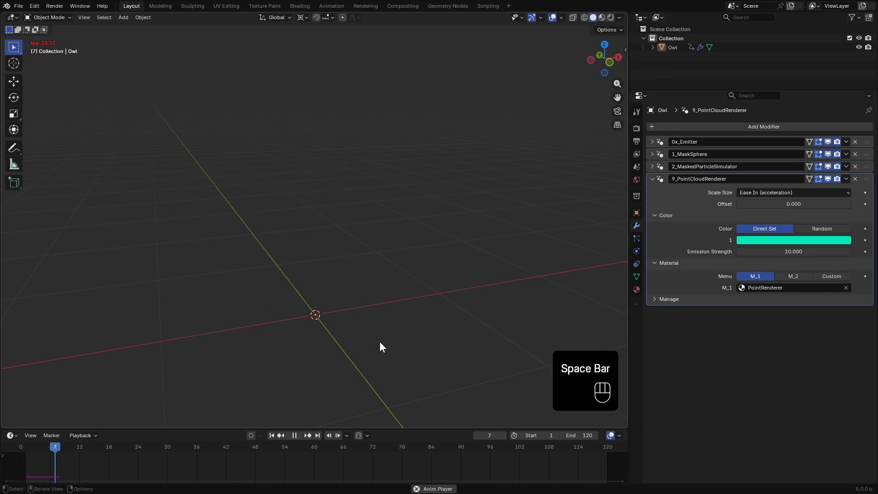
Preview the point cloud renderer, trying Constant then keeping Linear (deceleration) Scale Size
{"action": "key", "text": "space"}
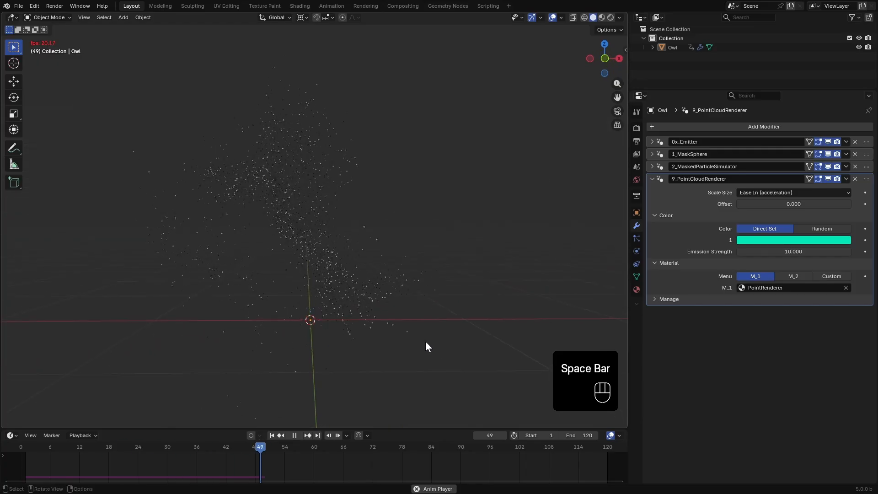
{"action": "left_click", "coordinate": [793, 192]}
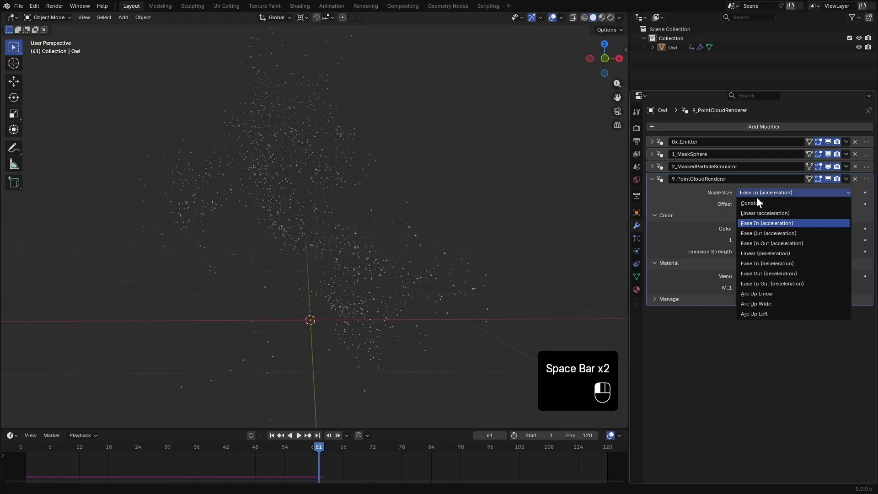
{"action": "left_click", "coordinate": [753, 202]}
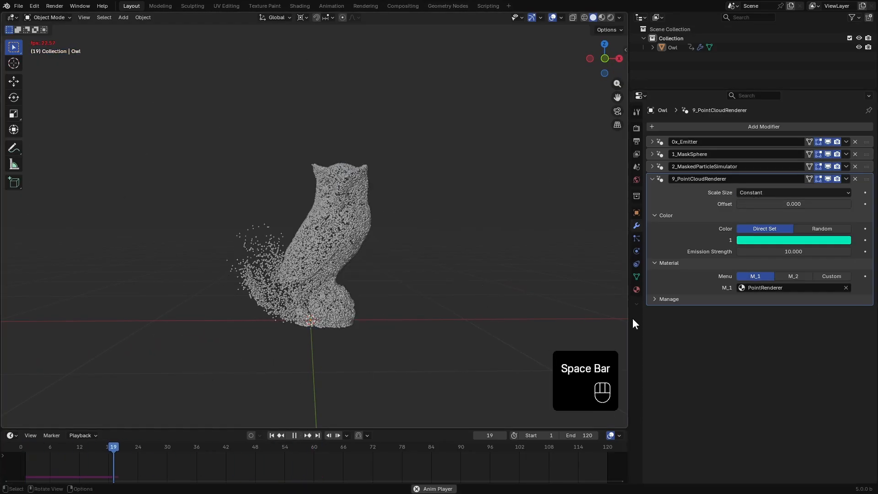
{"action": "left_click", "coordinate": [792, 193]}
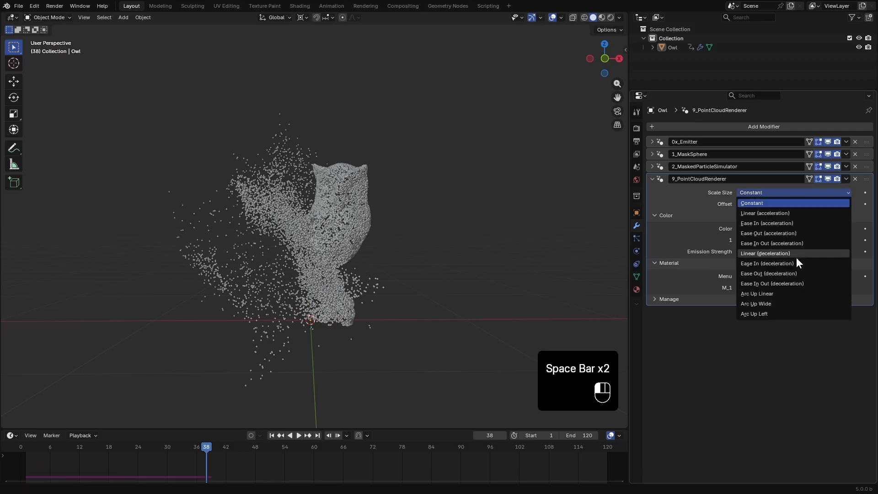
{"action": "left_click", "coordinate": [765, 253]}
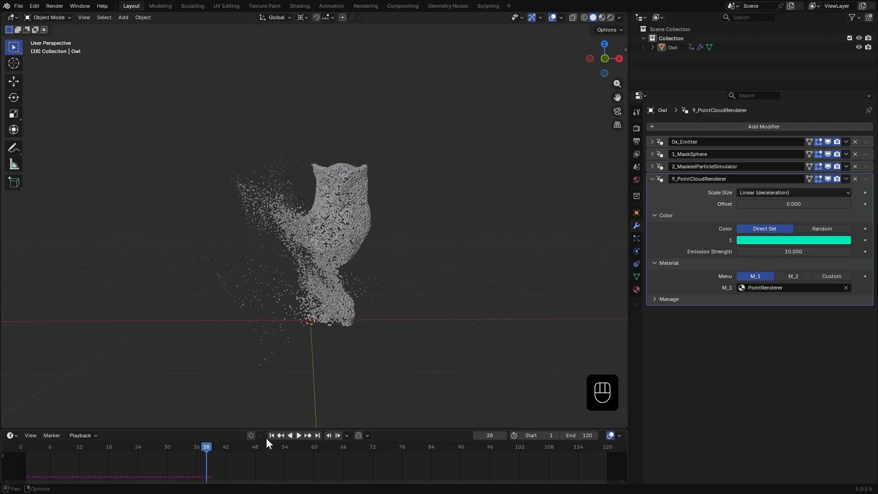
{"action": "key", "text": "space"}
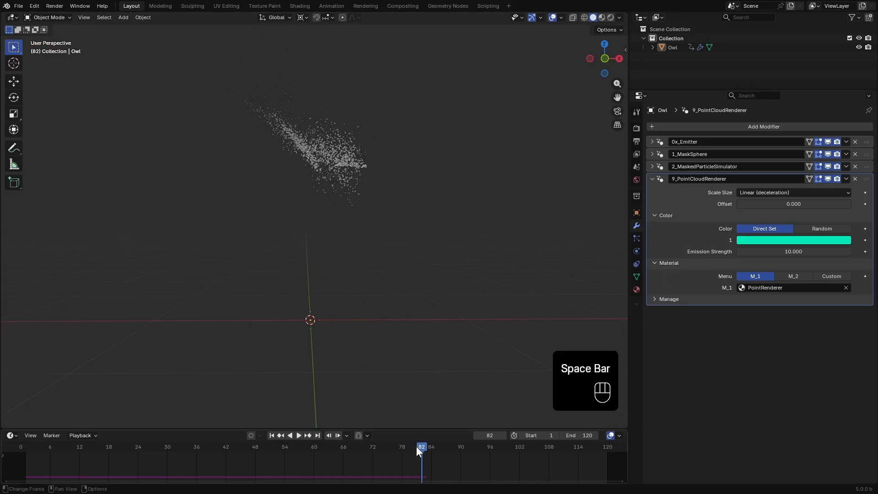
{"action": "key", "text": "space"}
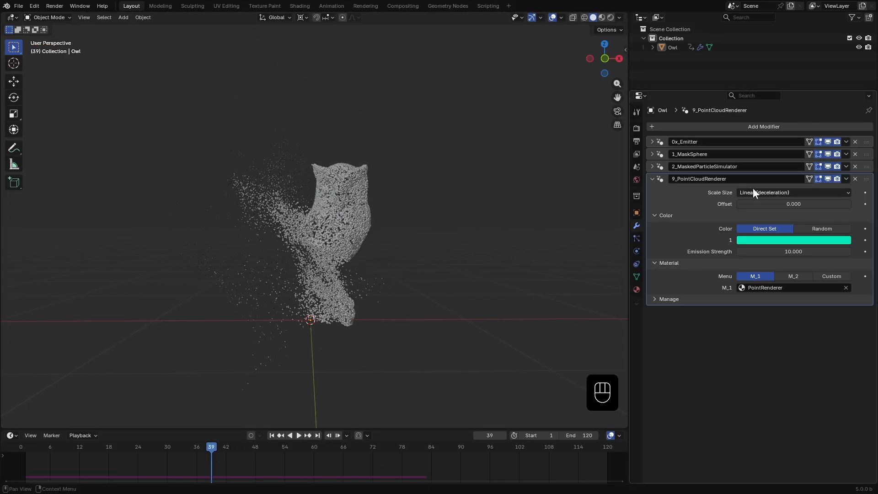
{"action": "left_click", "coordinate": [792, 192]}
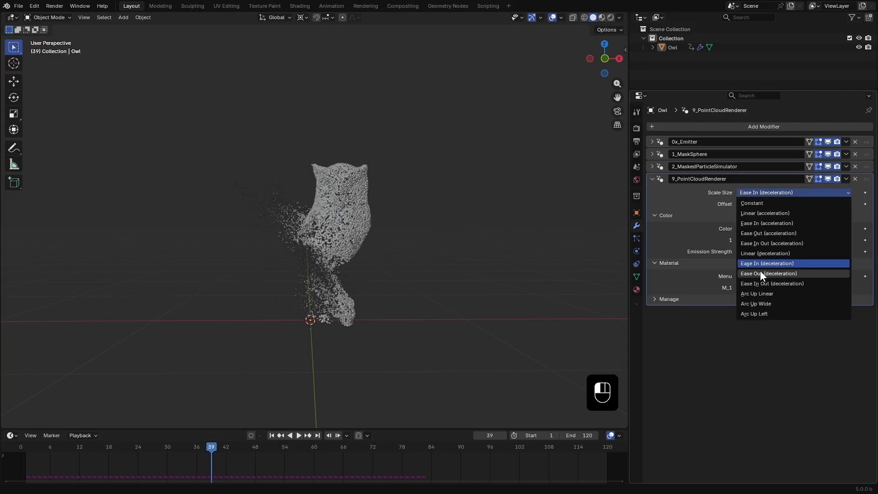
{"action": "left_click", "coordinate": [772, 284]}
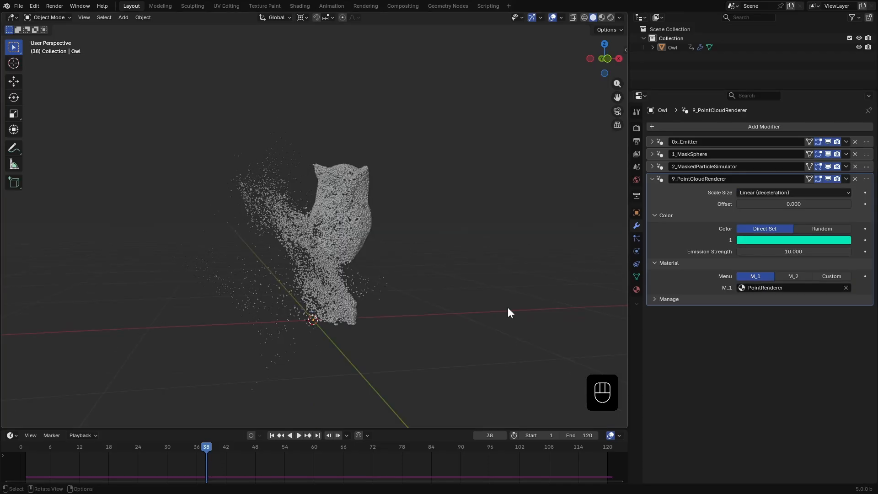
Switch to Rendered viewport shading and set the render engine to Cycles
{"action": "key", "text": "z"}
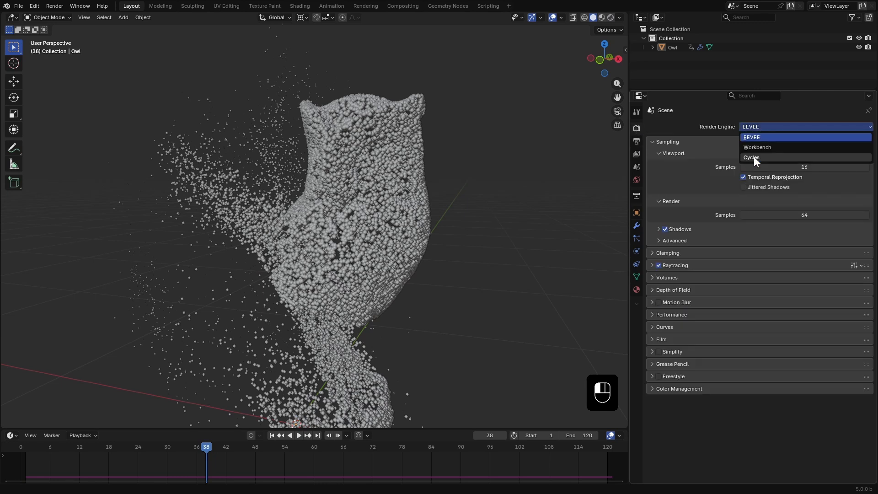
{"action": "left_click", "coordinate": [752, 157]}
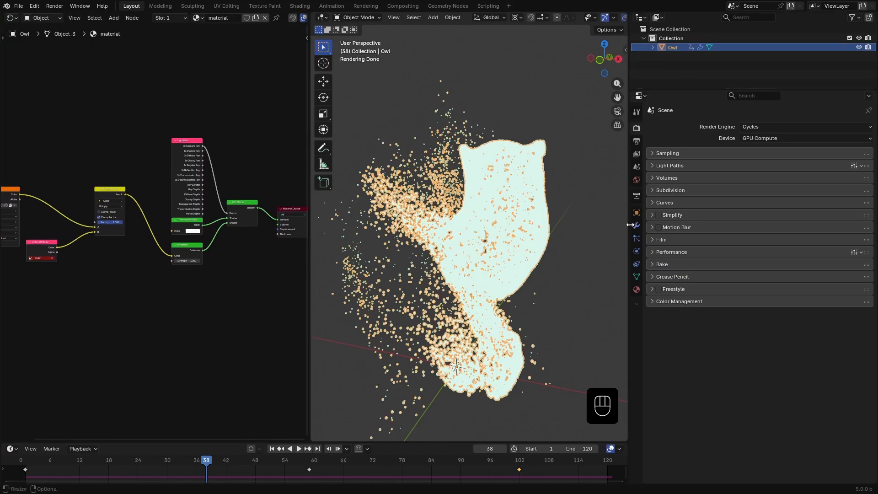
Assign PointRenderer to a new material slot and feed its surface from a UVs Attribute node
{"action": "left_click", "coordinate": [637, 290]}
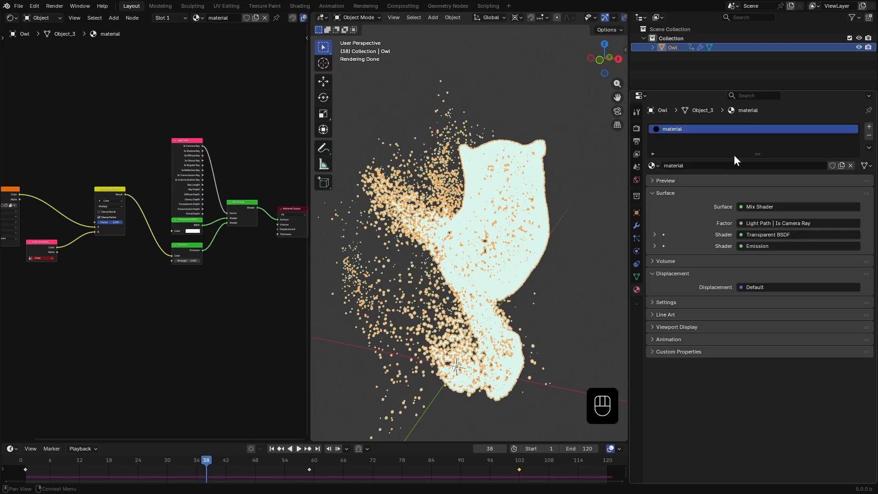
{"action": "left_click", "coordinate": [651, 165]}
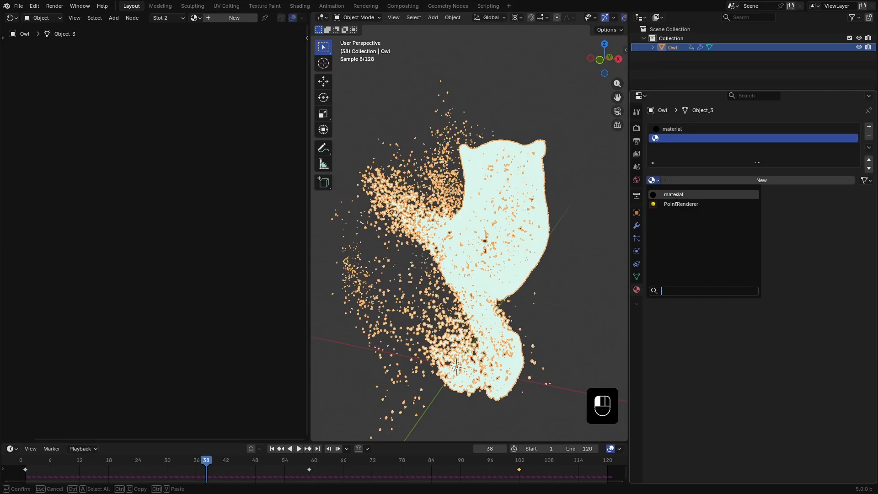
{"action": "left_click", "coordinate": [681, 205]}
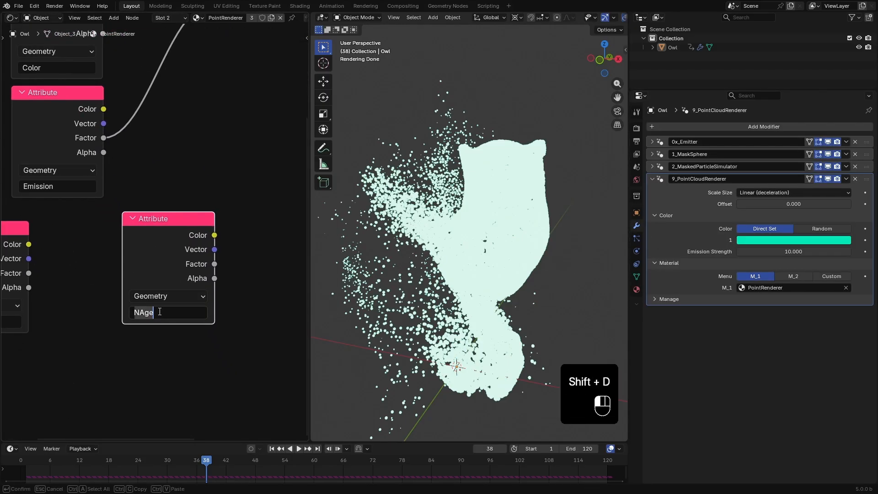
{"action": "type", "text": "UVs"}
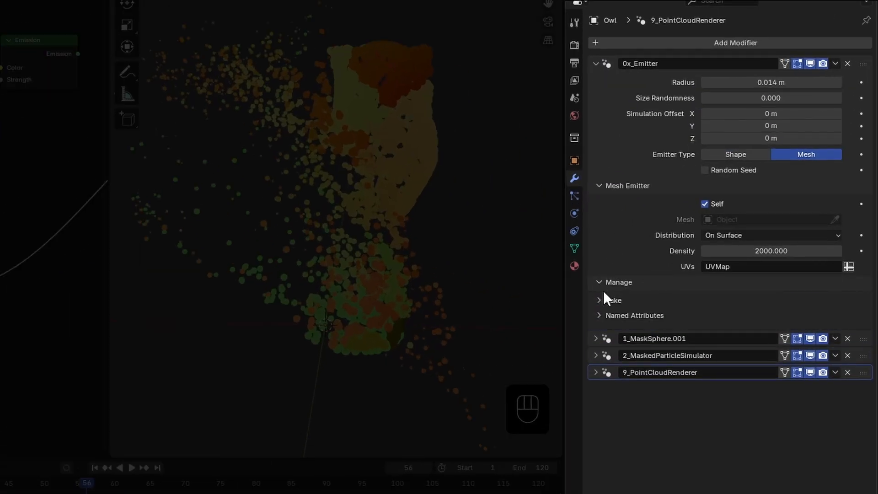
{"action": "left_click", "coordinate": [636, 315]}
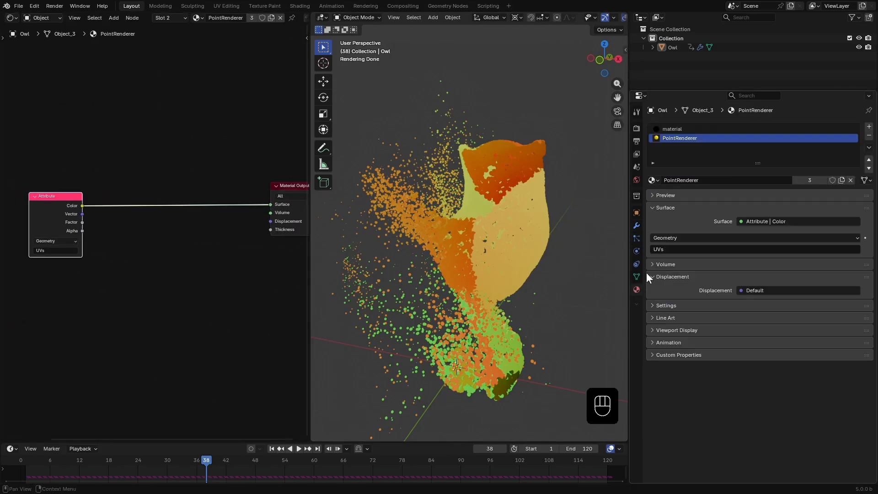
Paste the owl's Image Texture node into PointRenderer, wire UVs to it, and preview playback
{"action": "left_click", "coordinate": [672, 129]}
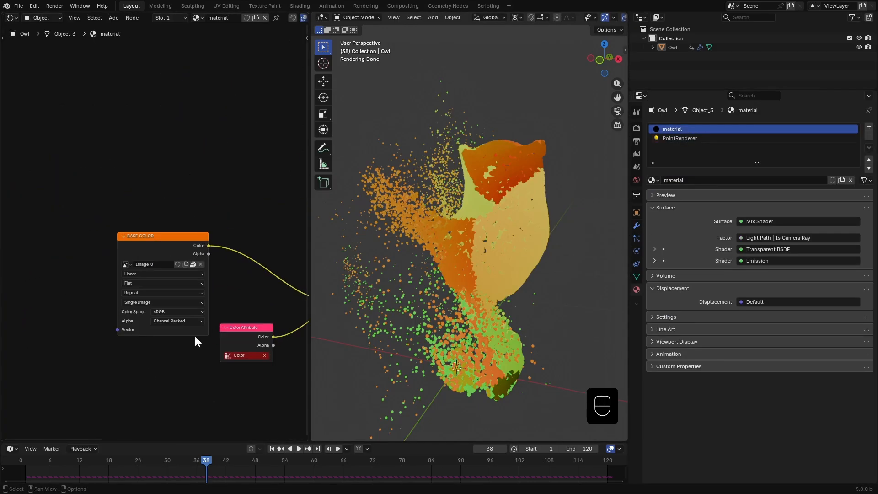
{"action": "left_click", "coordinate": [679, 138]}
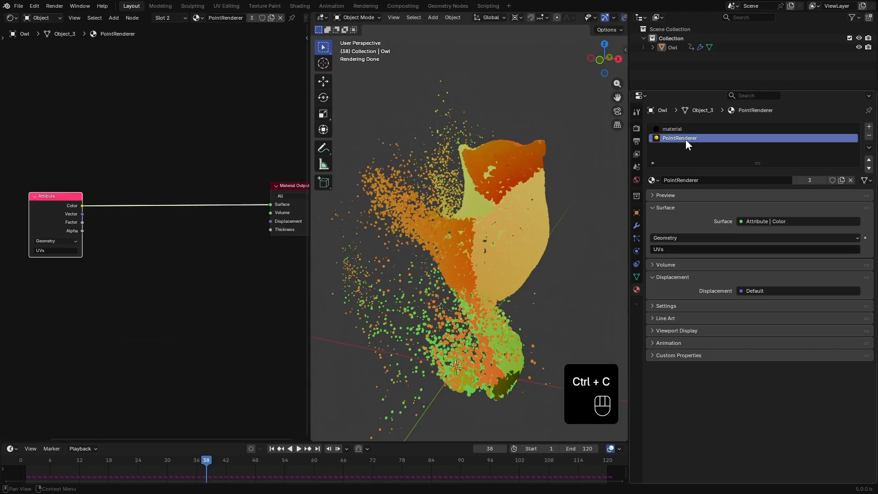
{"action": "key", "text": "ctrl+v"}
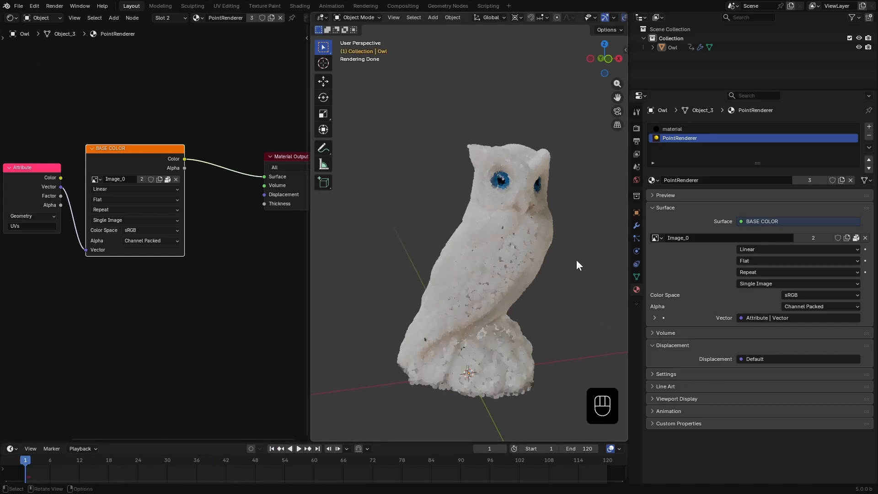
{"action": "left_click", "coordinate": [299, 448]}
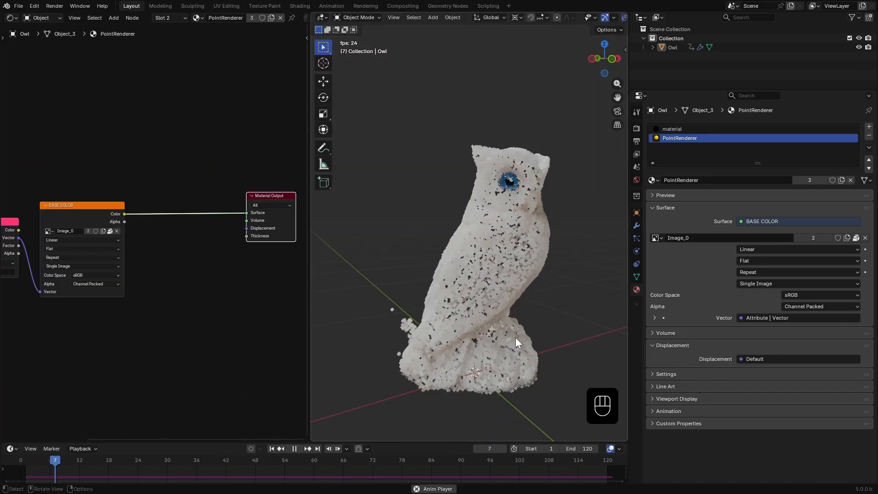
{"action": "key", "text": "space"}
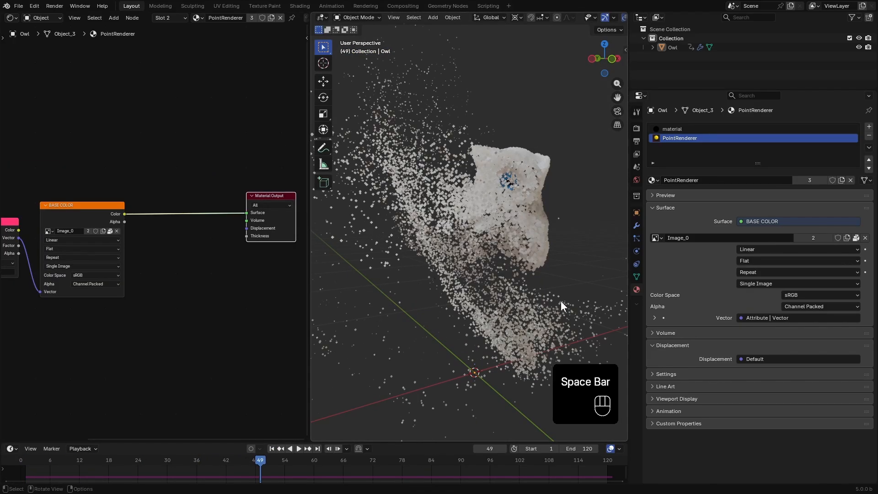
{"action": "key", "text": "space"}
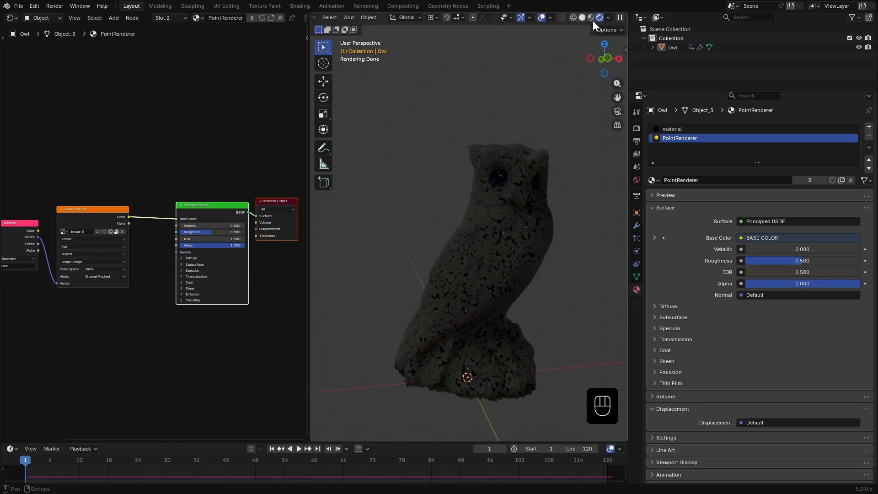
Preview the particles with full rendered lighting and widen the 3D view
{"action": "left_click", "coordinate": [609, 17]}
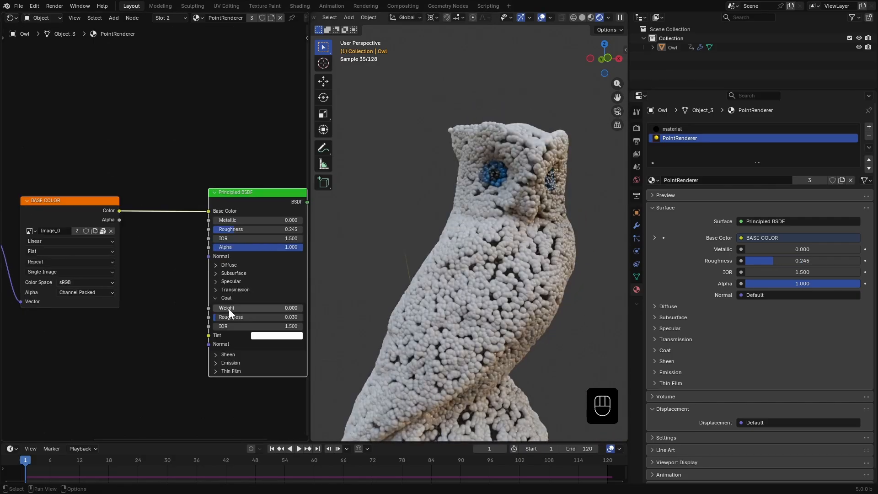
{"action": "key", "text": "space"}
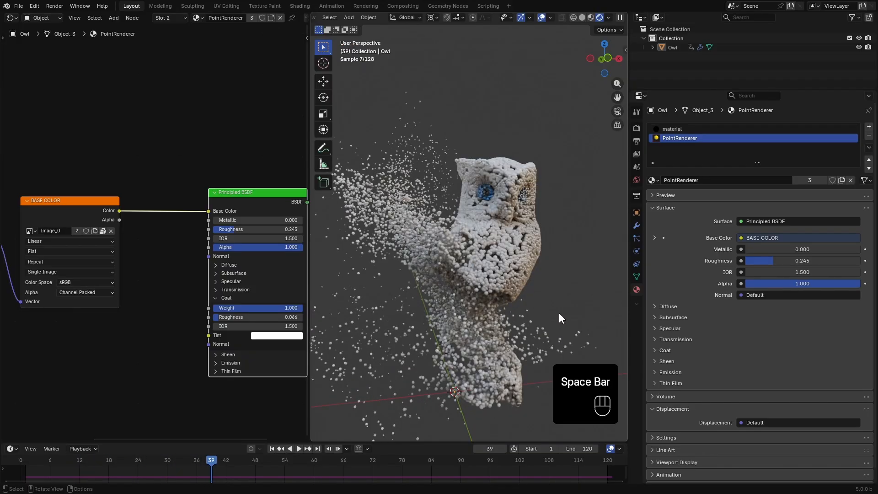
{"action": "key", "text": "space"}
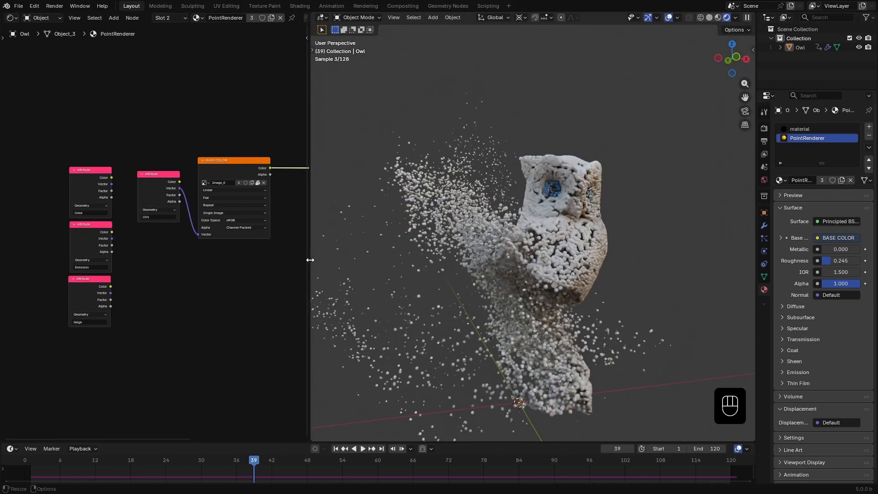
{"action": "left_click_drag", "start_coordinate": [311, 259], "coordinate": [404, 259]}
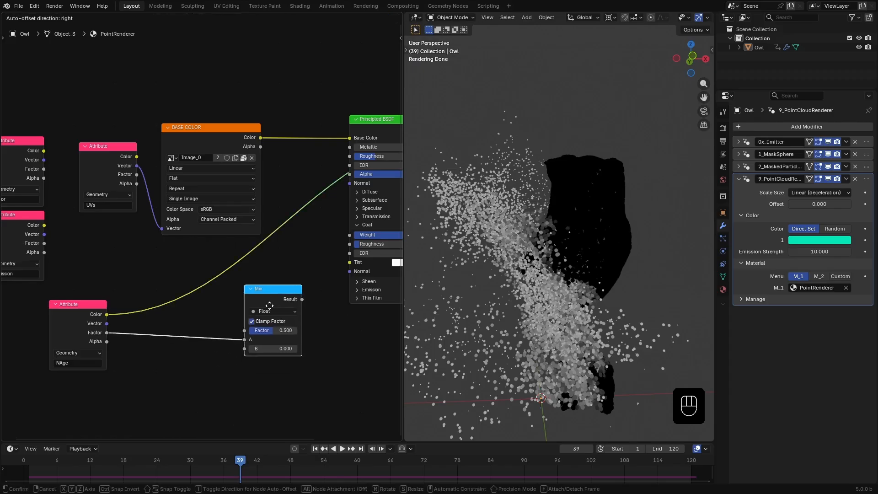
Set the Mix node to Color, route the Color attribute in, and add a Float Curve on NAge
{"action": "left_click", "coordinate": [272, 299]}
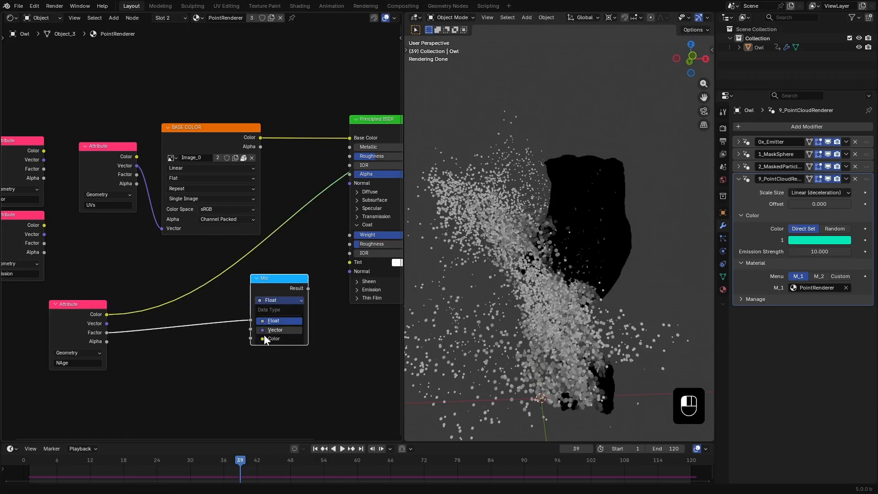
{"action": "left_click", "coordinate": [275, 338]}
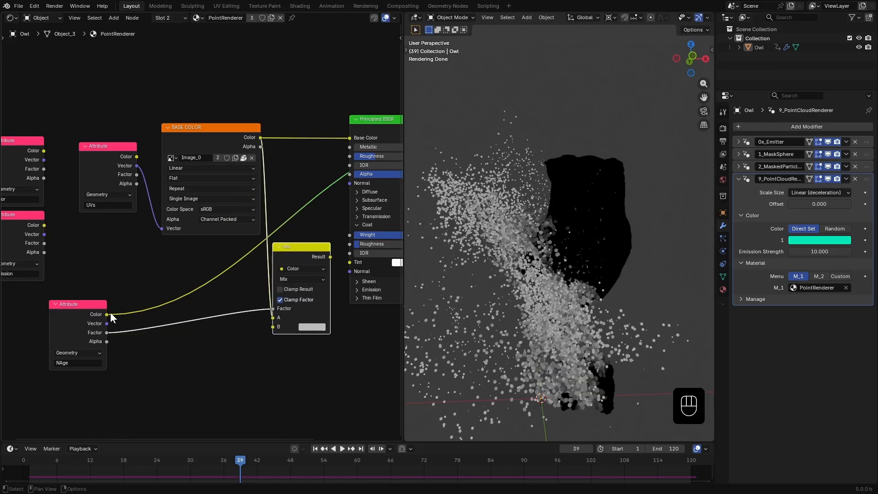
{"action": "left_click", "coordinate": [312, 326]}
{"action": "type", "text": "f"}
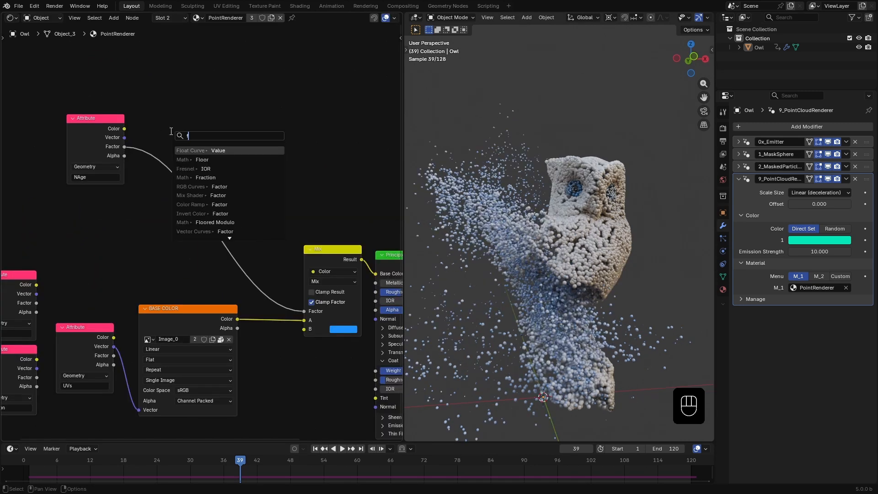
{"action": "left_click", "coordinate": [191, 150]}
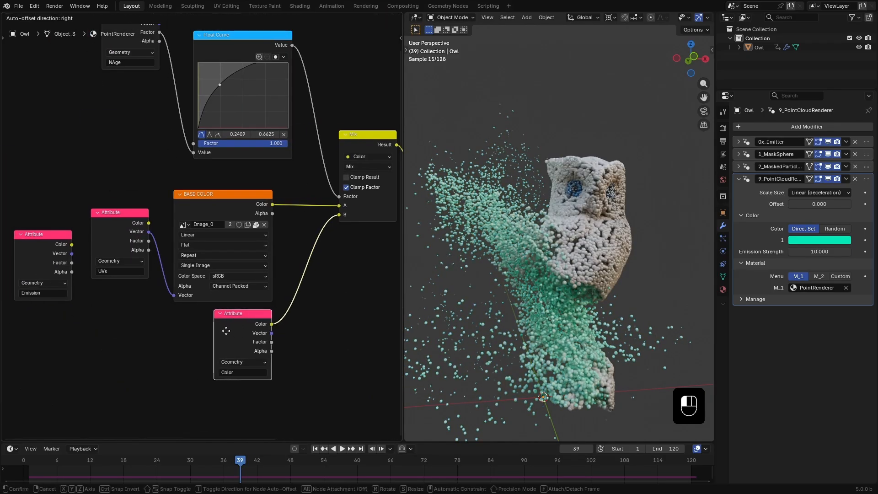
Play back the owl breaking into orange and blue particles, then show Physics properties
{"action": "left_click", "coordinate": [819, 239]}
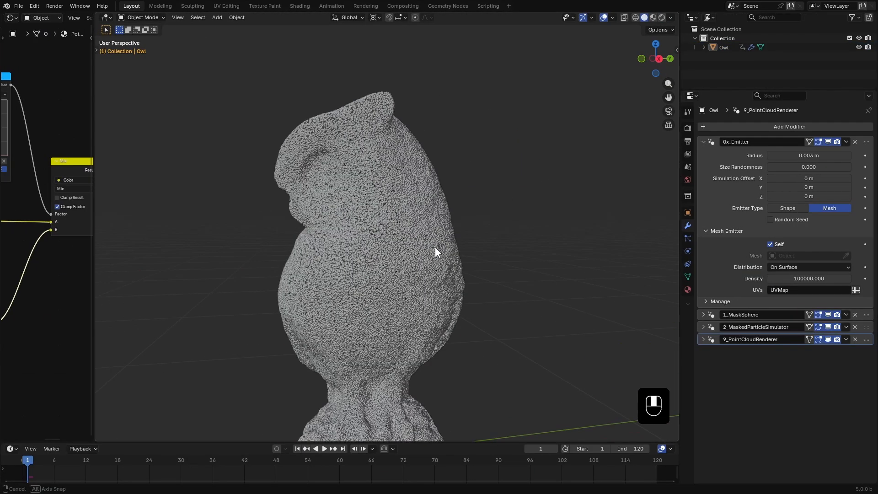
{"action": "left_click", "coordinate": [324, 449]}
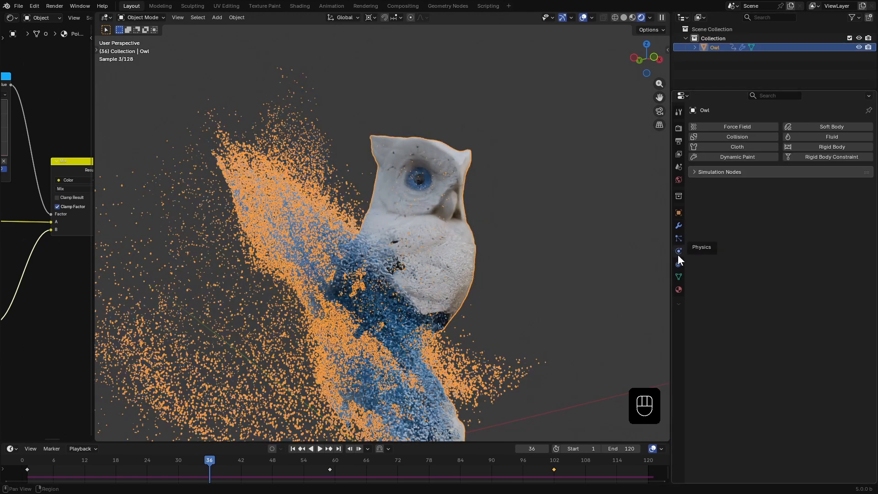
{"action": "left_click", "coordinate": [775, 197]}
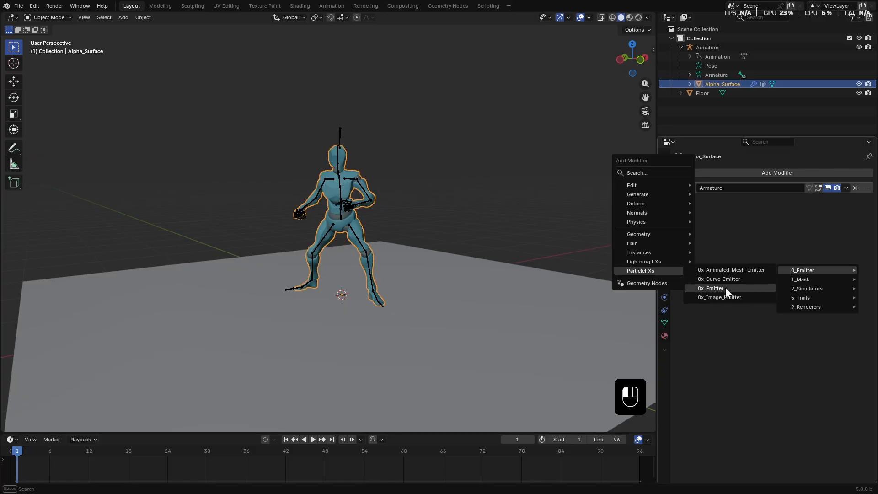
{"action": "left_click", "coordinate": [802, 270]}
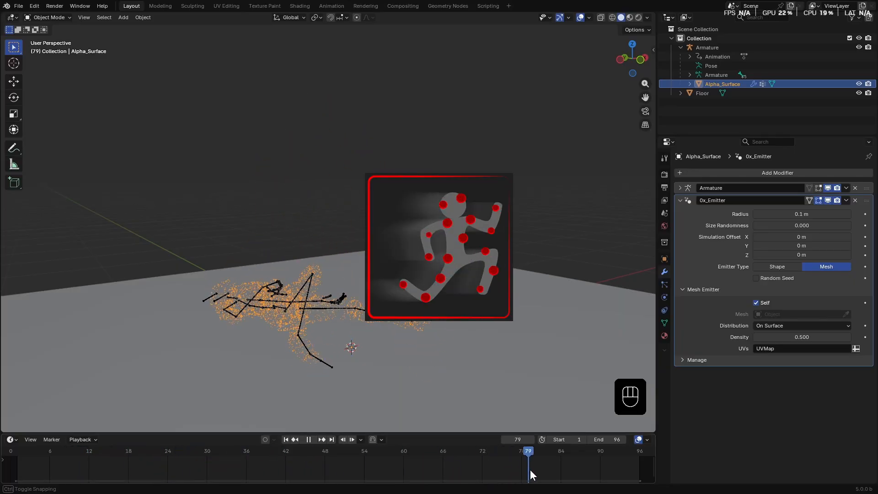
{"action": "left_click_drag", "start_coordinate": [528, 451], "coordinate": [245, 452]}
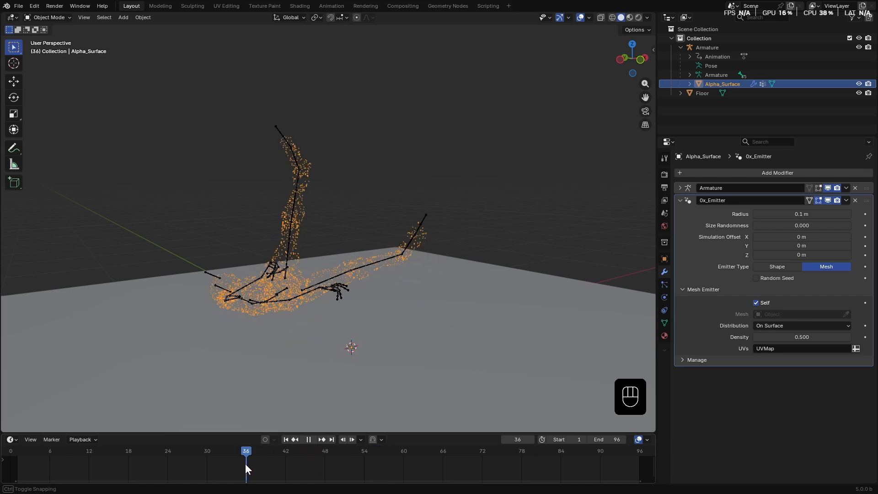
{"action": "left_click_drag", "start_coordinate": [246, 465], "coordinate": [201, 464]}
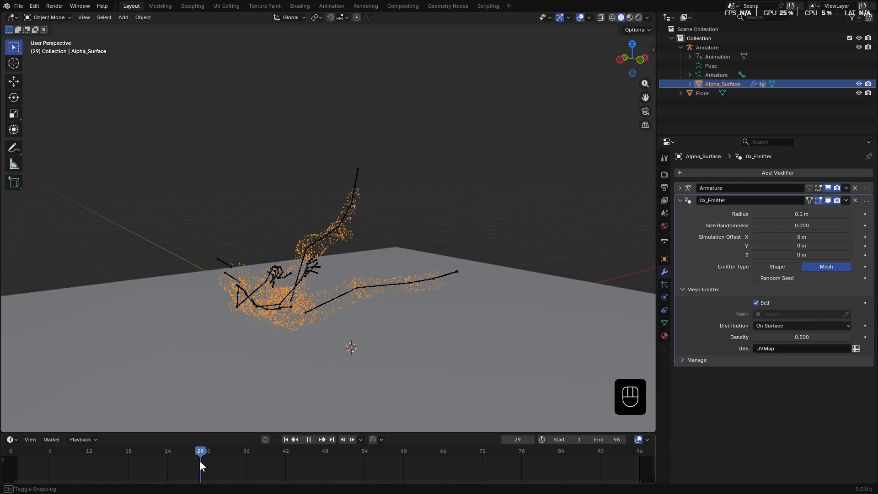
{"action": "left_click", "coordinate": [284, 440]}
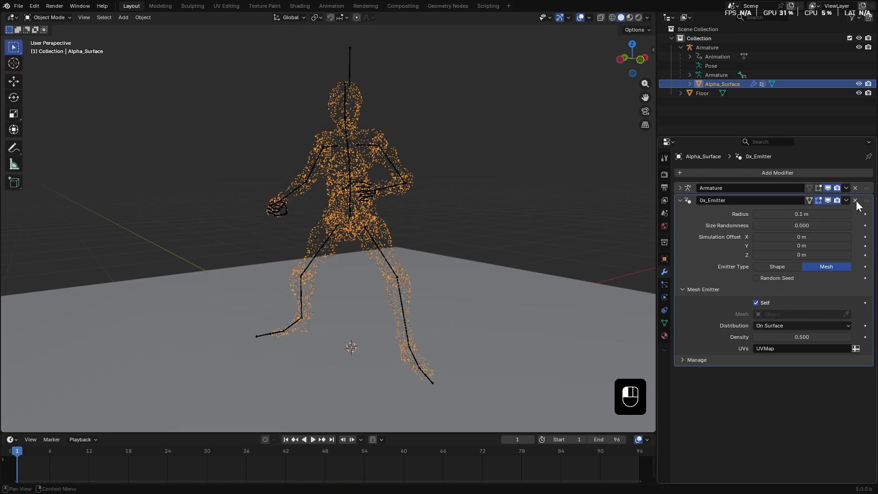
{"action": "left_click", "coordinate": [855, 200]}
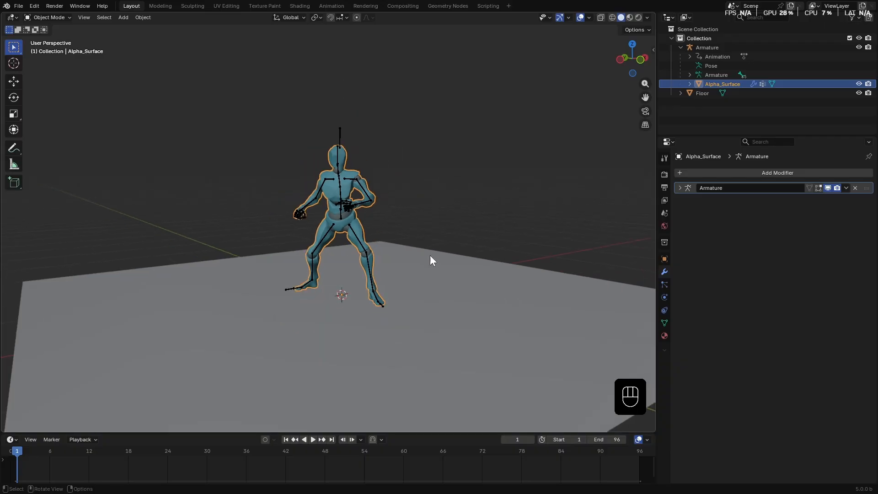
Add a plane and rename it 'Simulation'
{"action": "key", "text": "shift+a"}
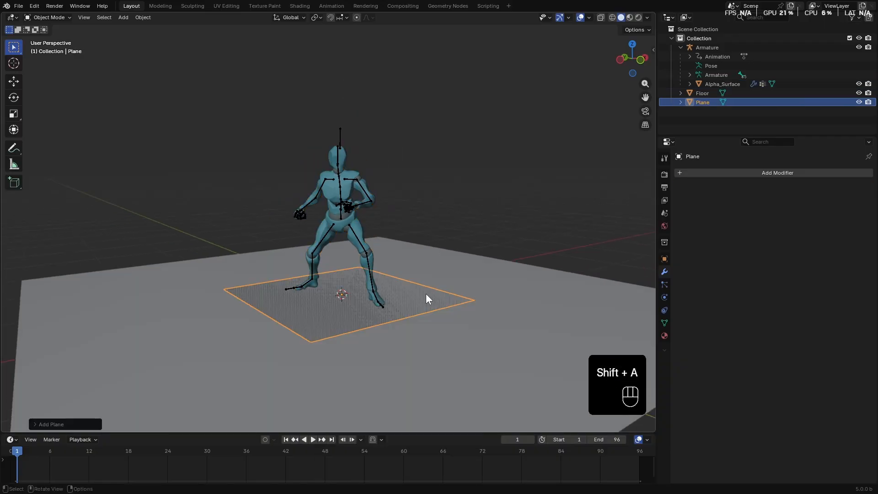
{"action": "key", "text": "F2"}
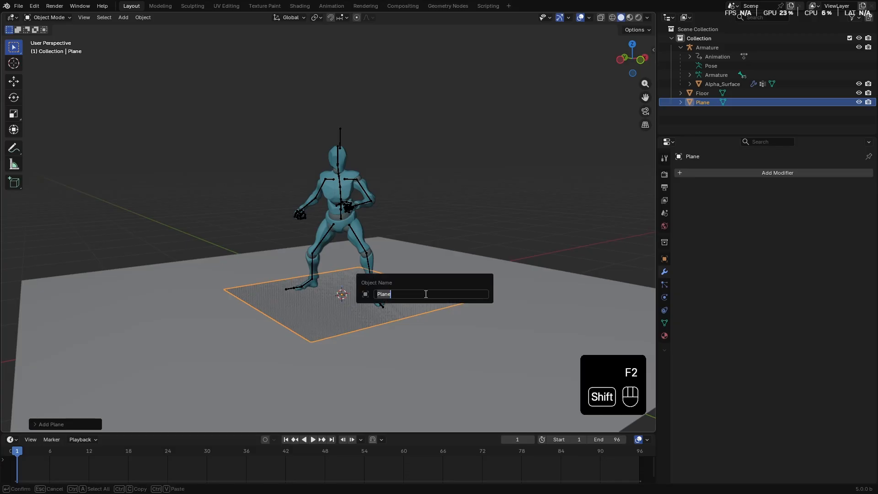
{"action": "type", "text": "Simulation"}
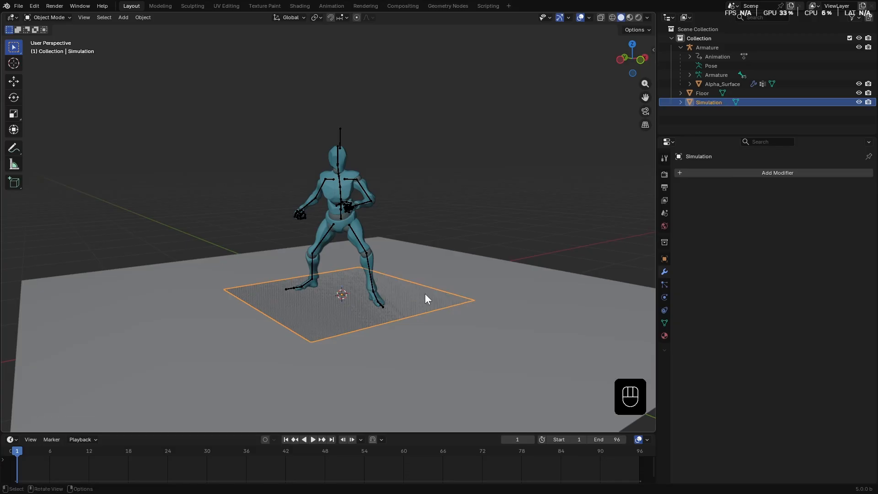
Add the 0x_Animated_Mesh_Emitter modifier and set Emitter Type to Proxy
{"action": "left_click", "coordinate": [777, 173]}
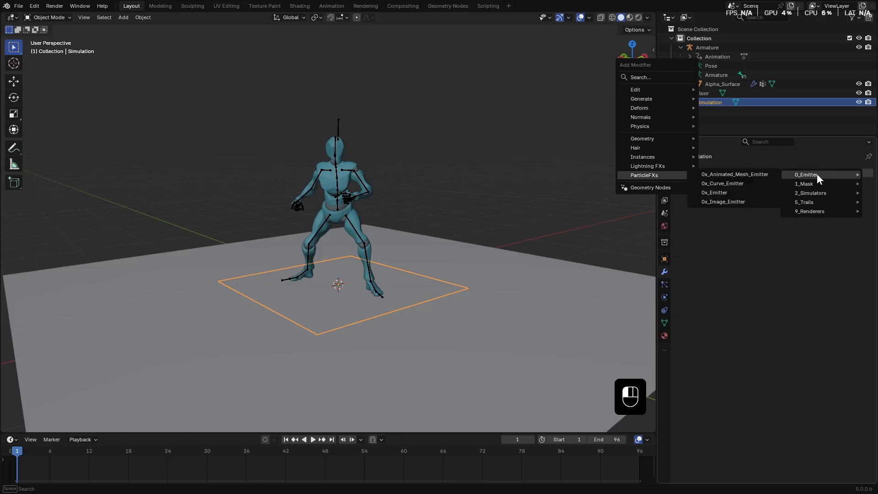
{"action": "mouse_move", "coordinate": [734, 174]}
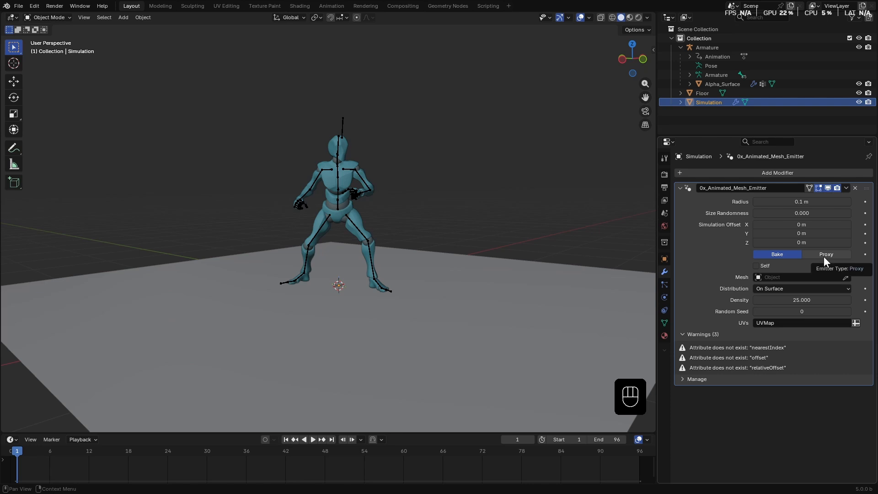
{"action": "left_click", "coordinate": [777, 254]}
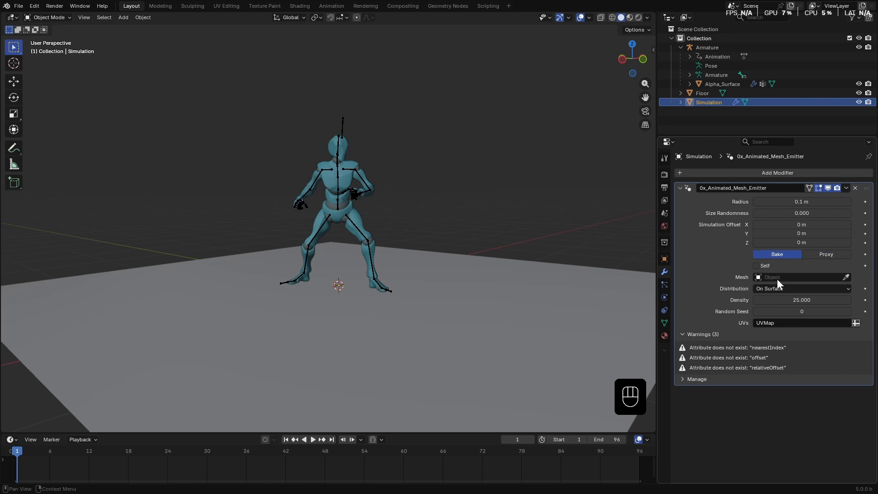
{"action": "left_click", "coordinate": [825, 254]}
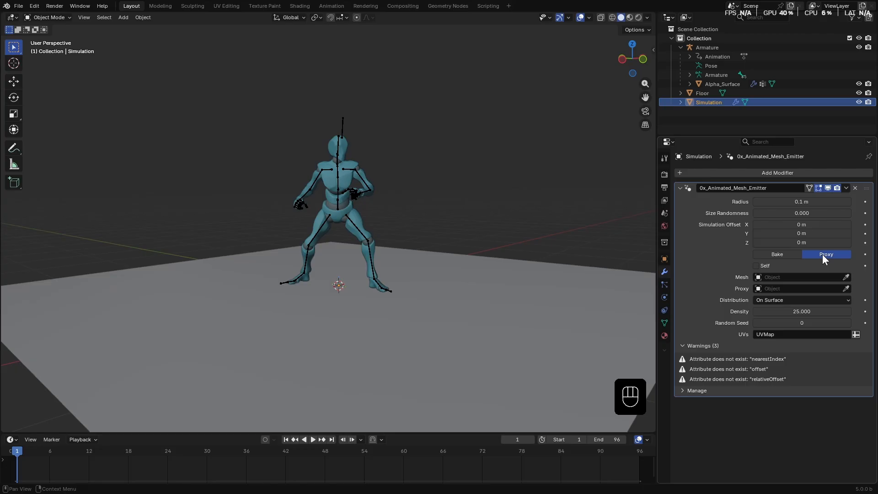
{"action": "mouse_move", "coordinate": [343, 189]}
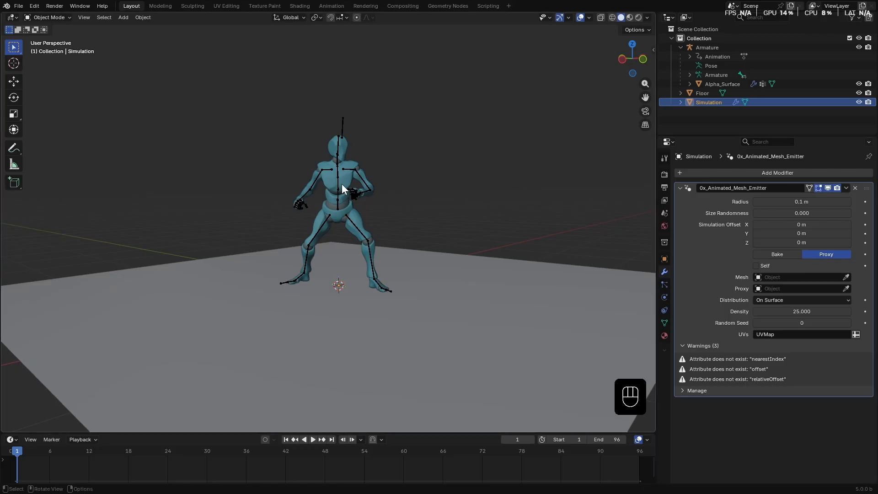
Duplicate Alpha_Surface and apply its Armature modifier to create the proxy mesh
{"action": "key", "text": "shift+d"}
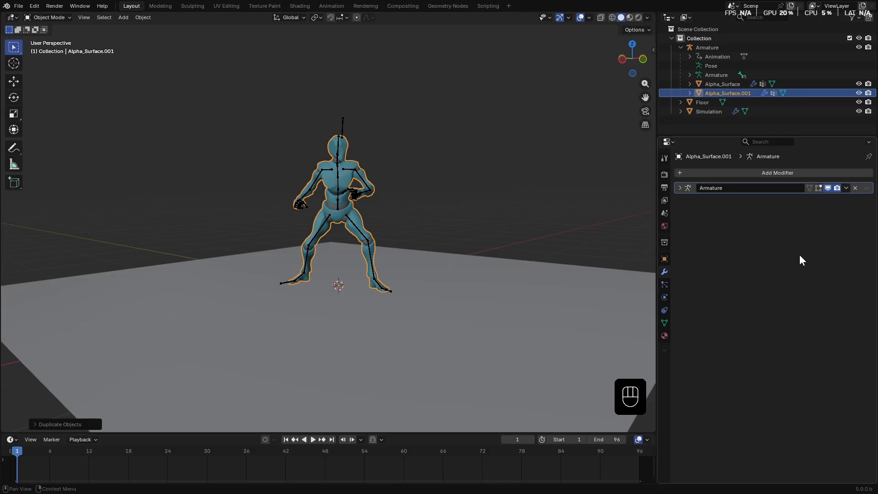
{"action": "left_click", "coordinate": [846, 188]}
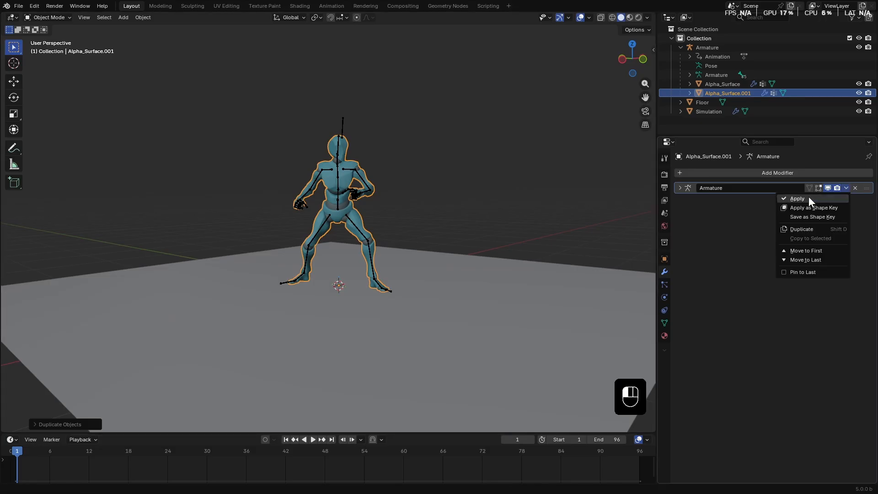
{"action": "left_click", "coordinate": [797, 198]}
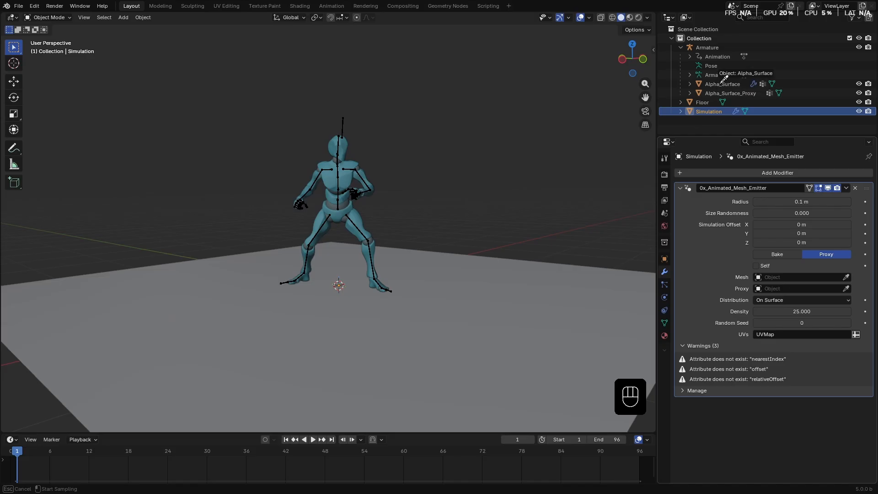
Pick Alpha_Surface as the emission mesh, set density 200, and preview playback
{"action": "left_click", "coordinate": [801, 277]}
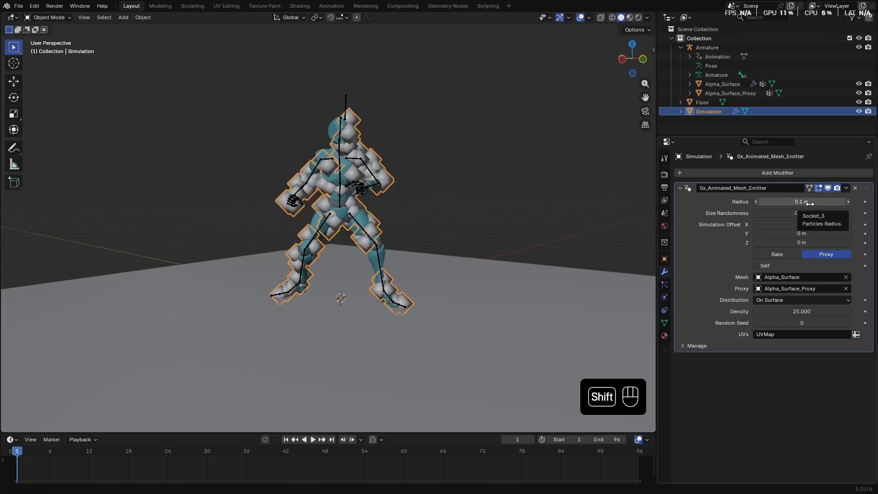
{"action": "type", "text": "200"}
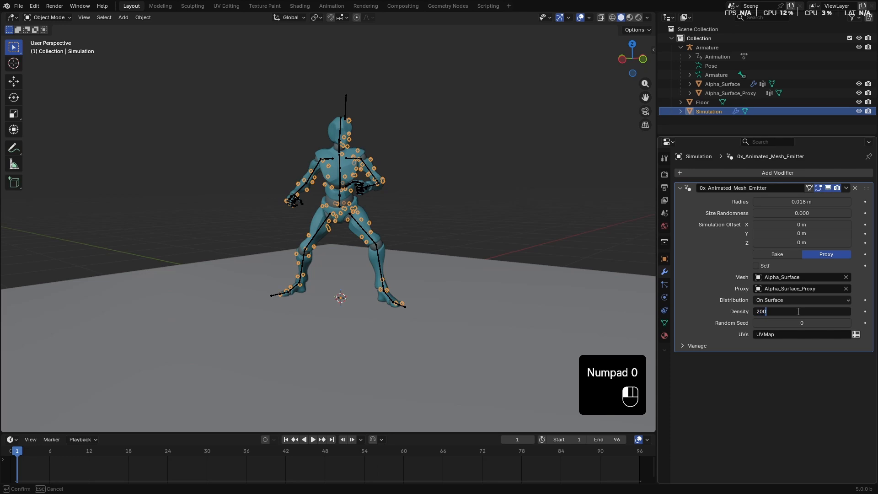
{"action": "key", "text": "space"}
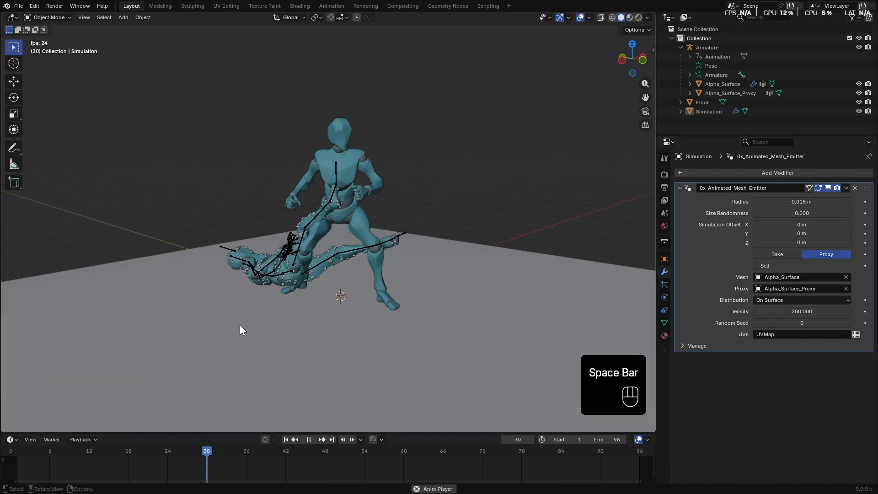
{"action": "key", "text": "space"}
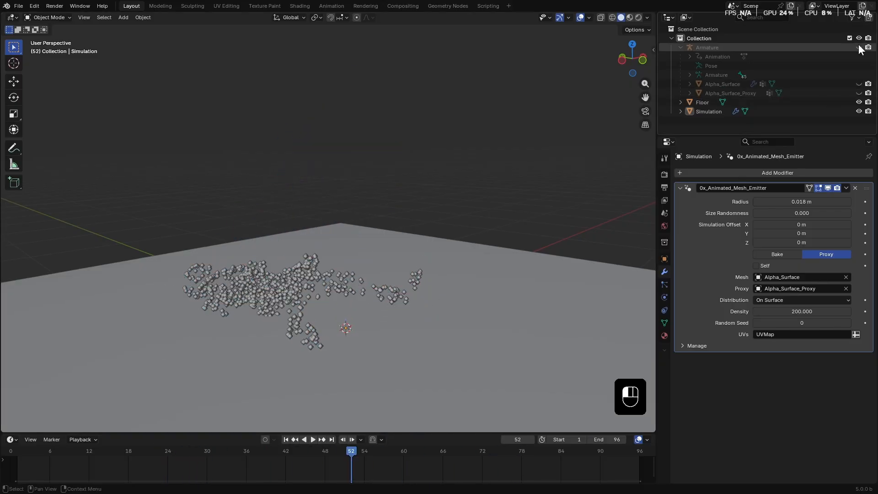
Set the viewport shading Object Color to Random
{"action": "left_click", "coordinate": [647, 18]}
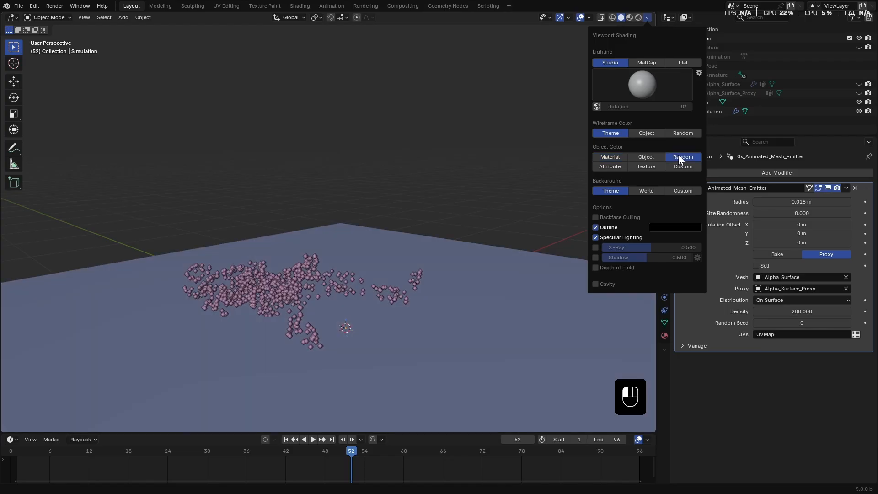
{"action": "left_click", "coordinate": [313, 439]}
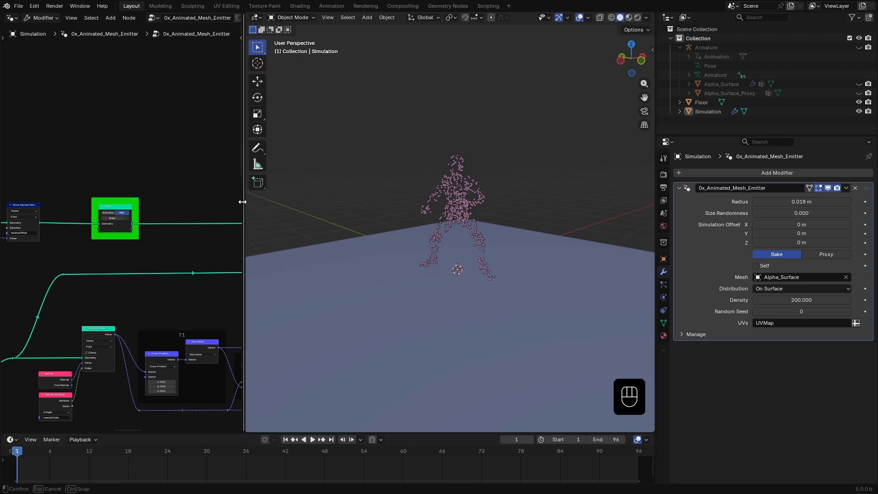
Set emitter density to 2000 using Alpha_Surface_Proxy, close the node editor, and play back to check
{"action": "left_click", "coordinate": [708, 112]}
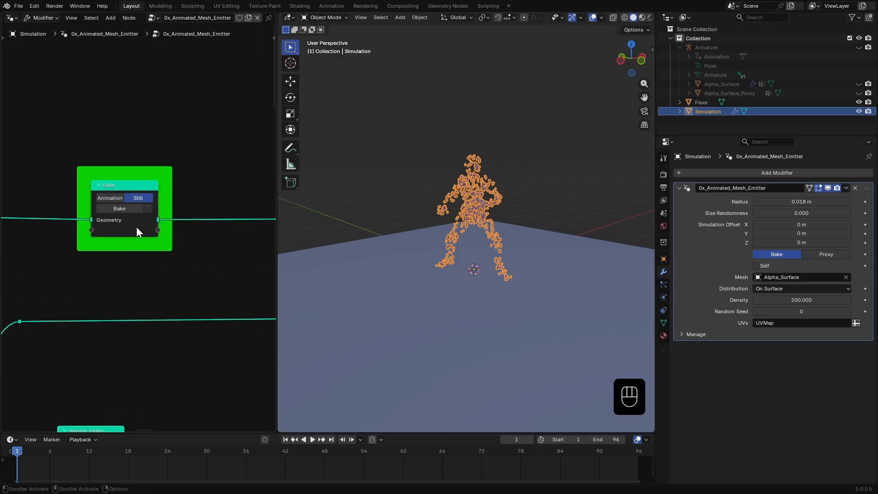
{"action": "left_click", "coordinate": [120, 209]}
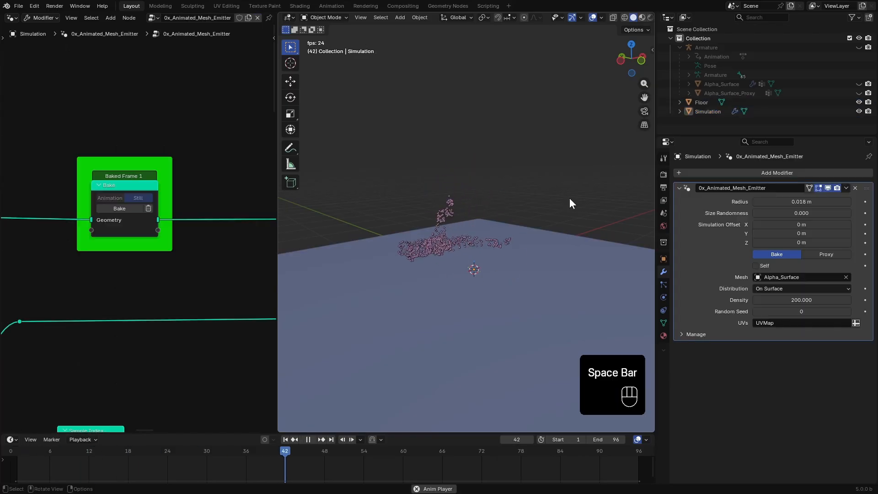
{"action": "key", "text": "space"}
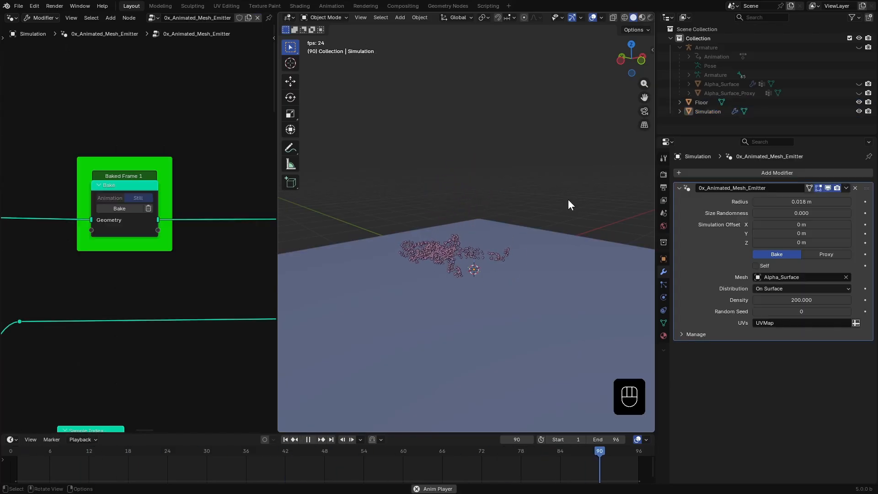
{"action": "key", "text": "space"}
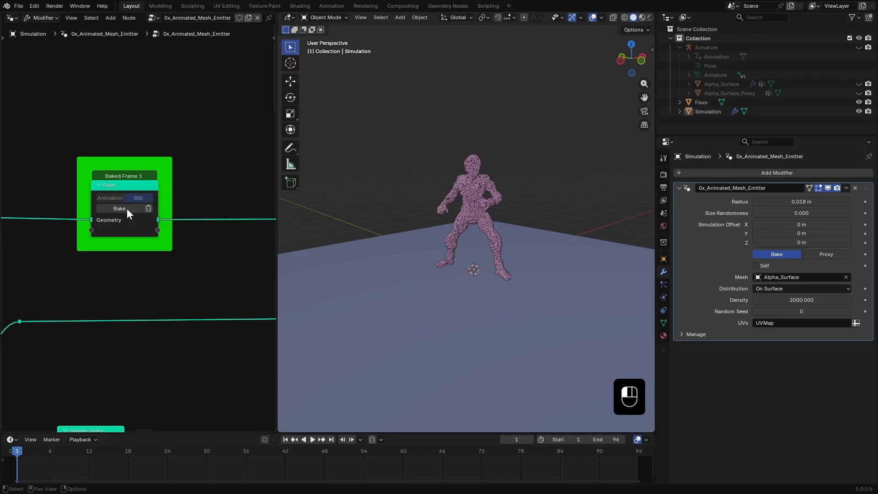
{"action": "key", "text": "space"}
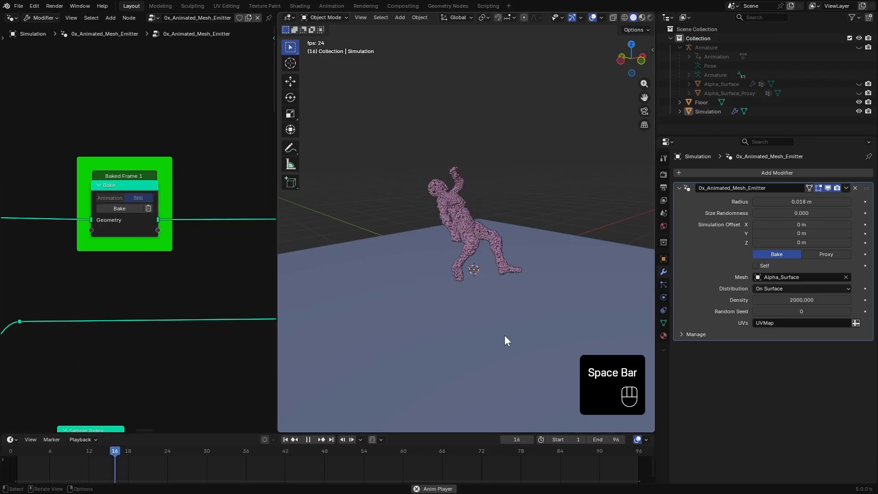
{"action": "key", "text": "space"}
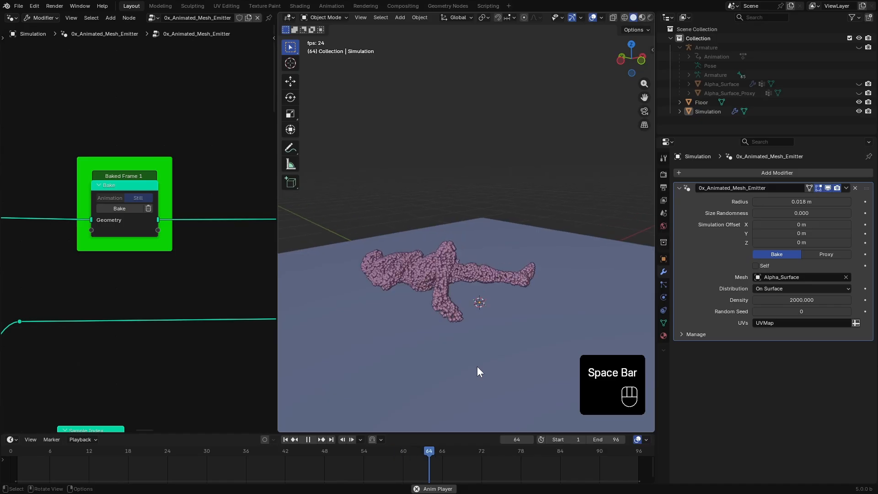
{"action": "key", "text": "space"}
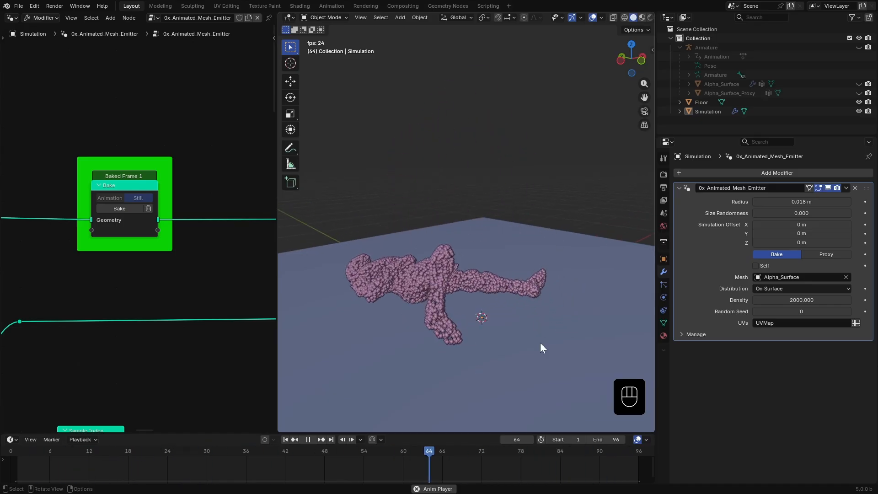
{"action": "key", "text": "space"}
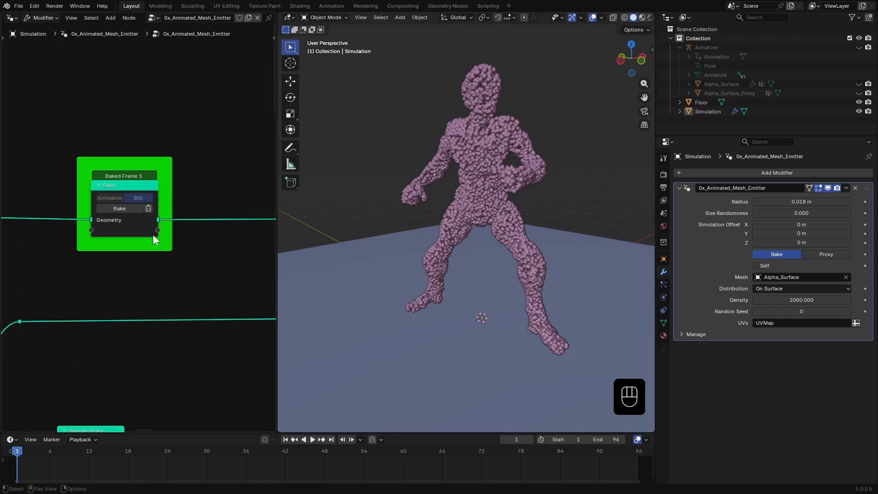
{"action": "mouse_move", "coordinate": [578, 283]}
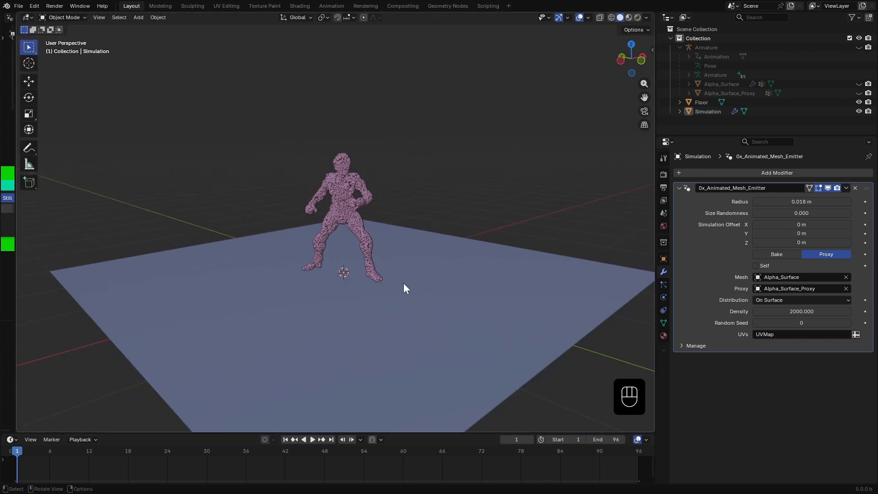
Lower density to 250, duplicate the emitter modifier, and set the .001 copy to In Volume
{"action": "double_click", "coordinate": [802, 312]}
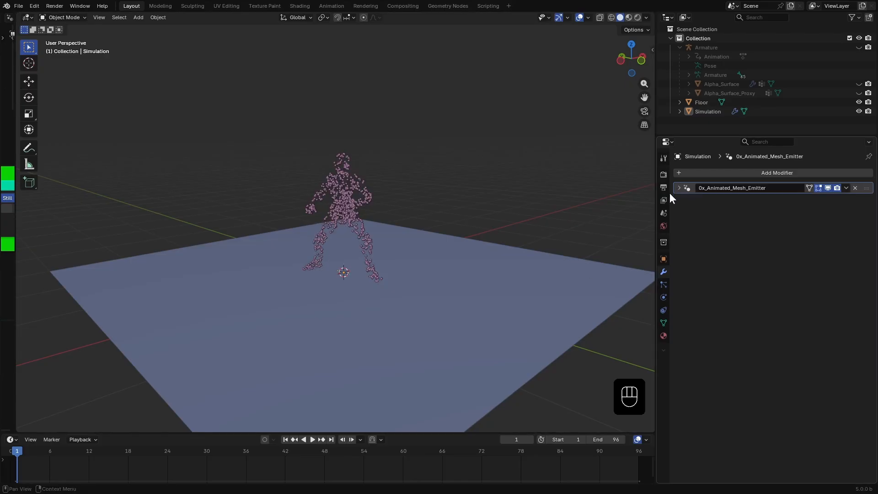
{"action": "left_click", "coordinate": [846, 188]}
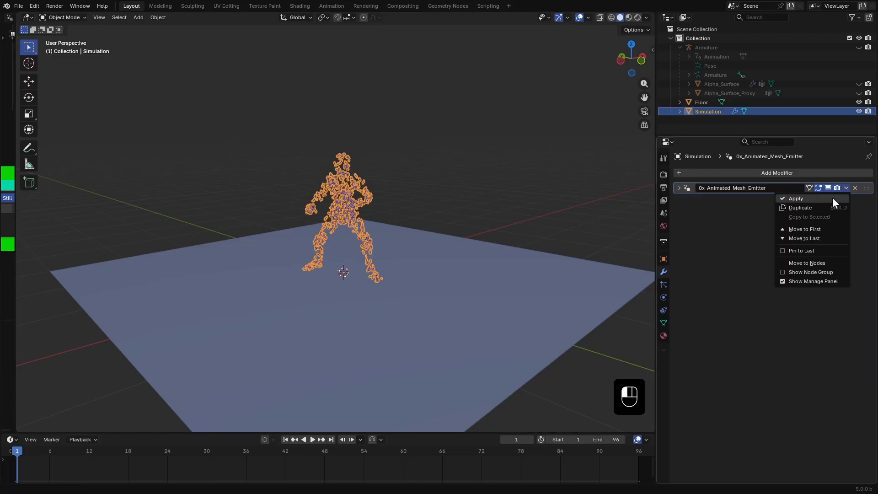
{"action": "mouse_move", "coordinate": [802, 208]}
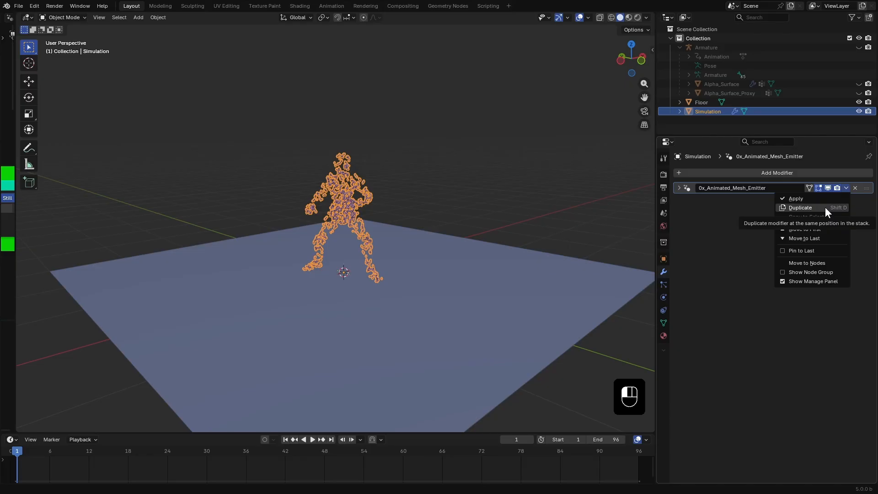
{"action": "left_click", "coordinate": [800, 207]}
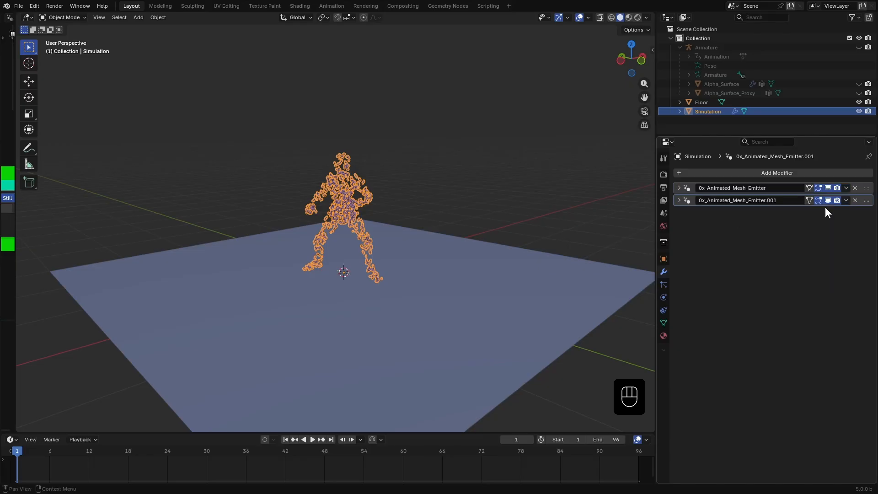
{"action": "left_click", "coordinate": [679, 200]}
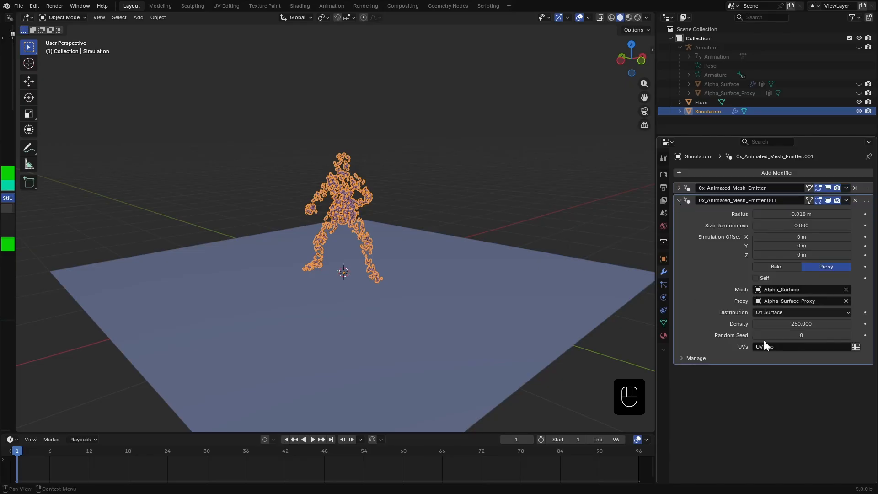
{"action": "left_click", "coordinate": [801, 312]}
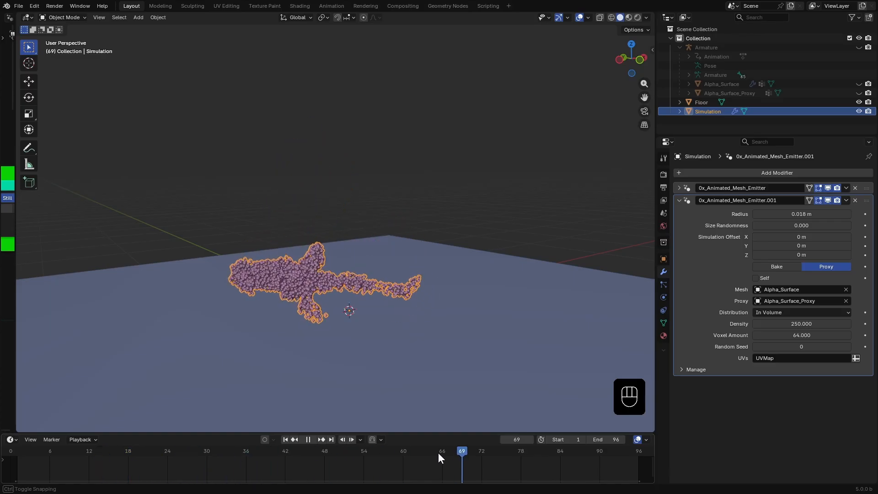
{"action": "left_click", "coordinate": [75, 451]}
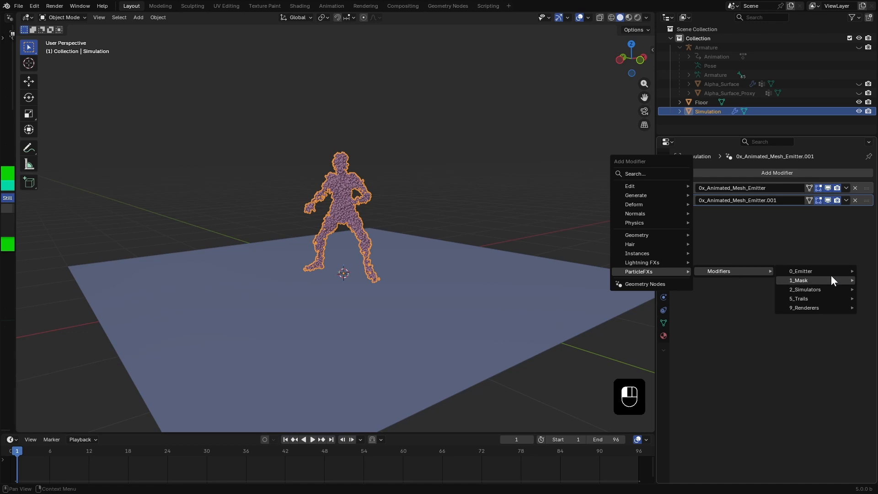
Add a 1_MaskSphere modifier set to Delete and scrub its keyframed radius and position
{"action": "left_click", "coordinate": [799, 280]}
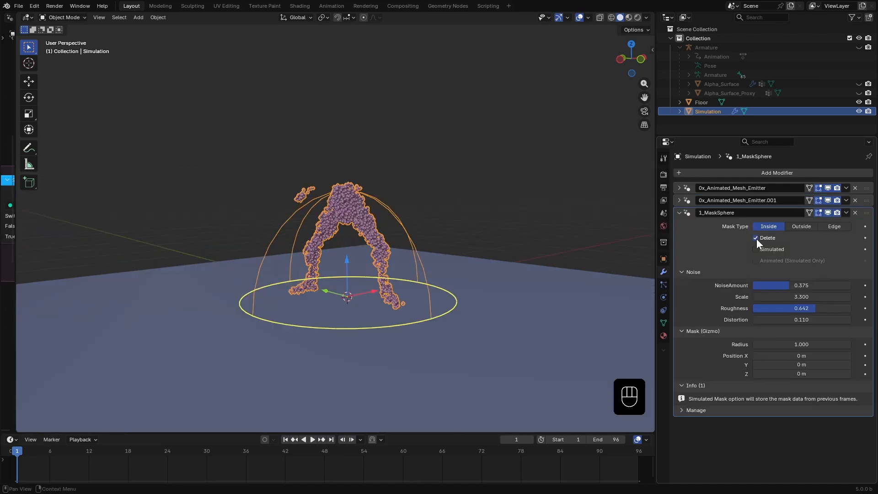
{"action": "left_click", "coordinate": [801, 226]}
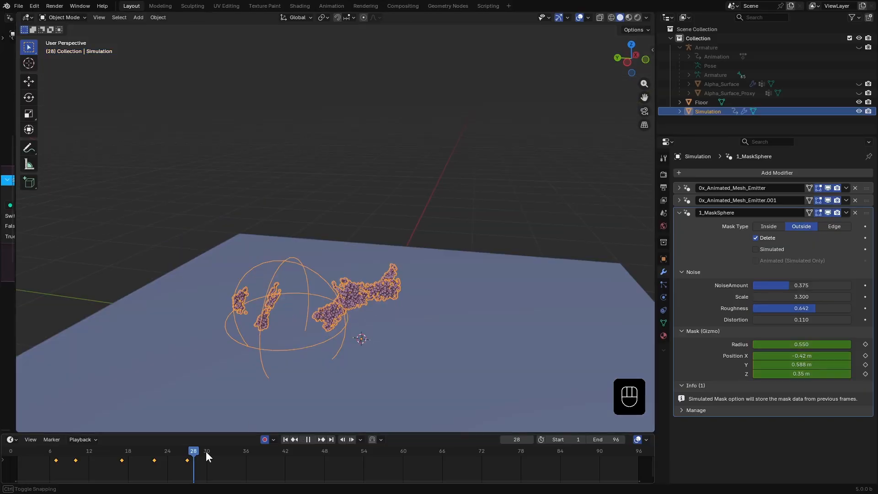
{"action": "left_click", "coordinate": [320, 451]}
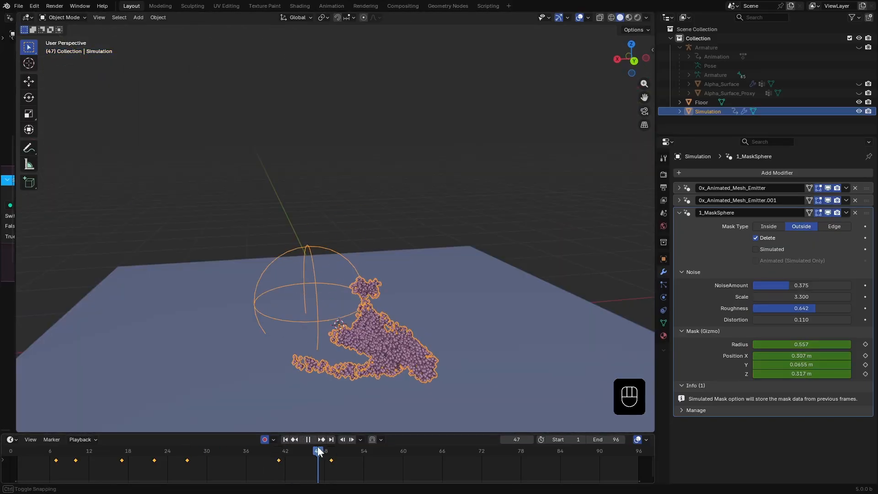
{"action": "left_click", "coordinate": [174, 452]}
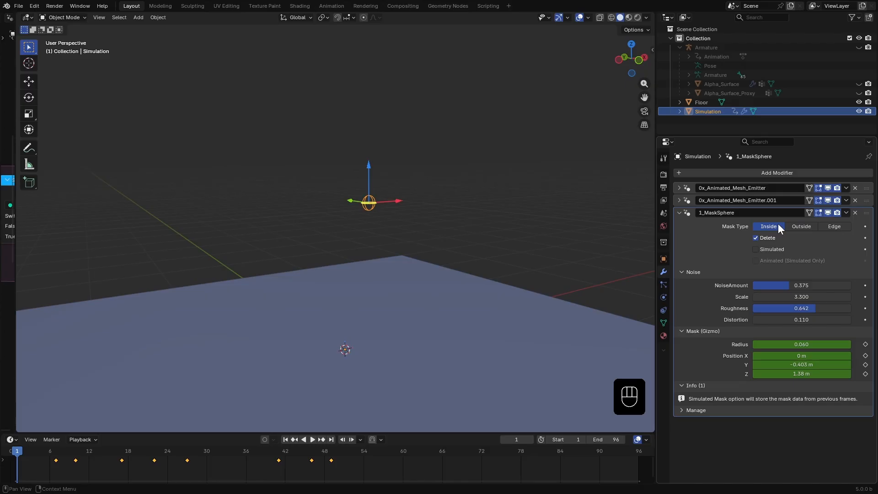
Switch the sphere mask to Simulated and enable Animated (Simulated Only), testing with playback
{"action": "left_click", "coordinate": [756, 237]}
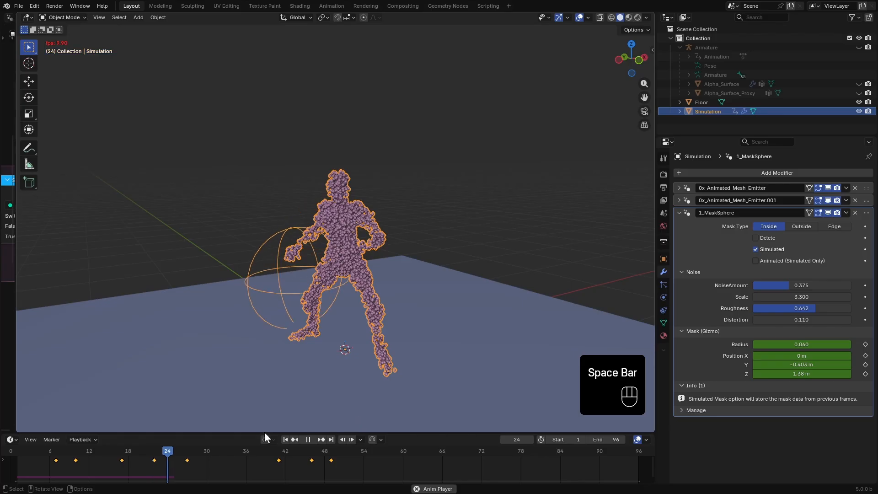
{"action": "key", "text": "space"}
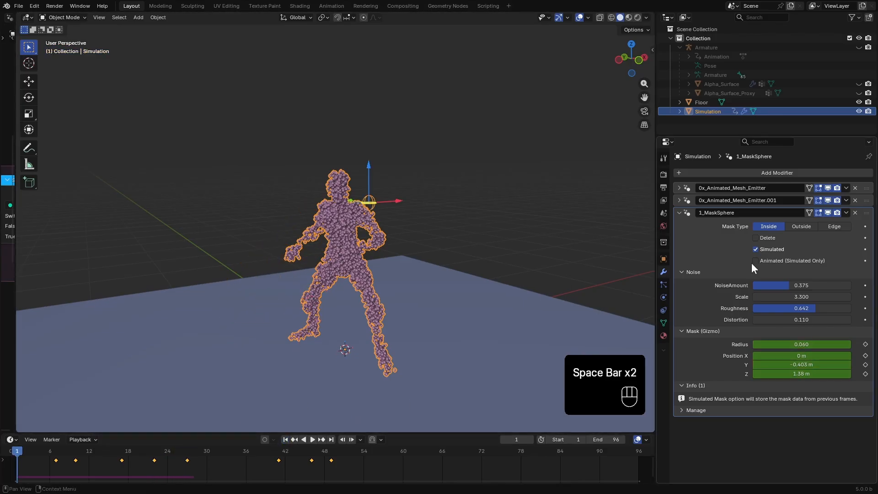
{"action": "left_click", "coordinate": [755, 261]}
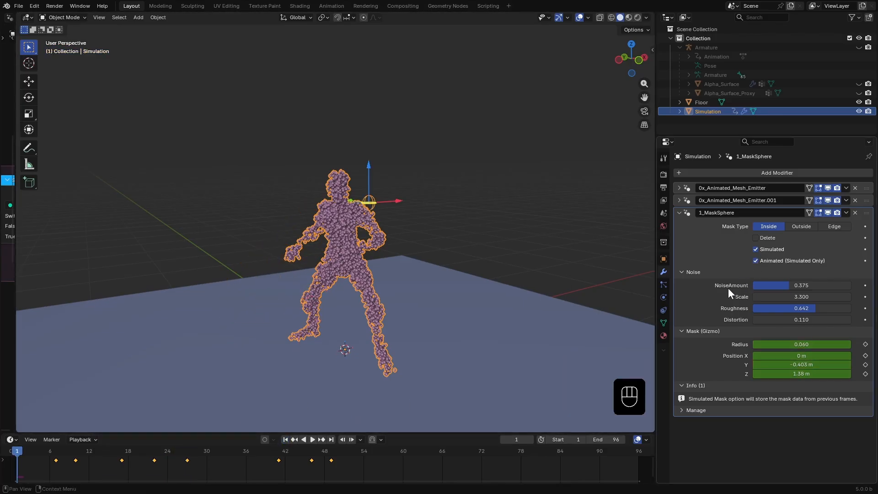
{"action": "key", "text": "space"}
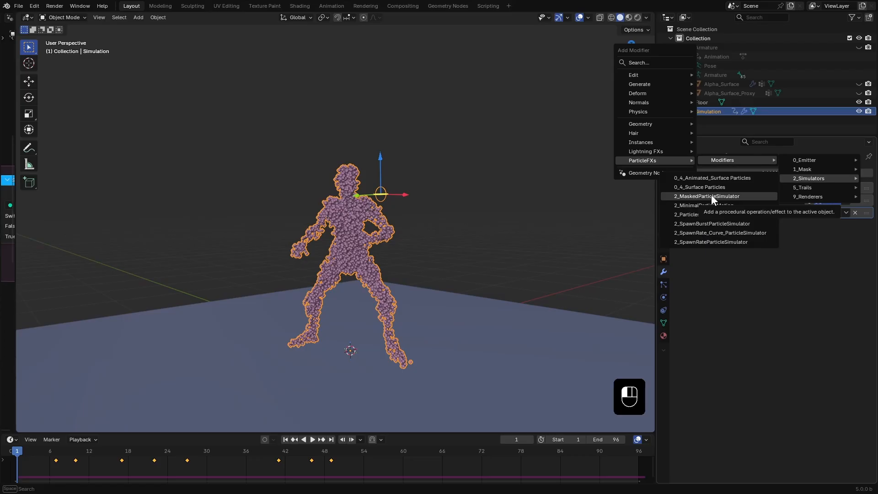
Add 2_MaskedParticleSimulator with end frame 72, added velocity, noise and drag, and play it
{"action": "left_click", "coordinate": [707, 196]}
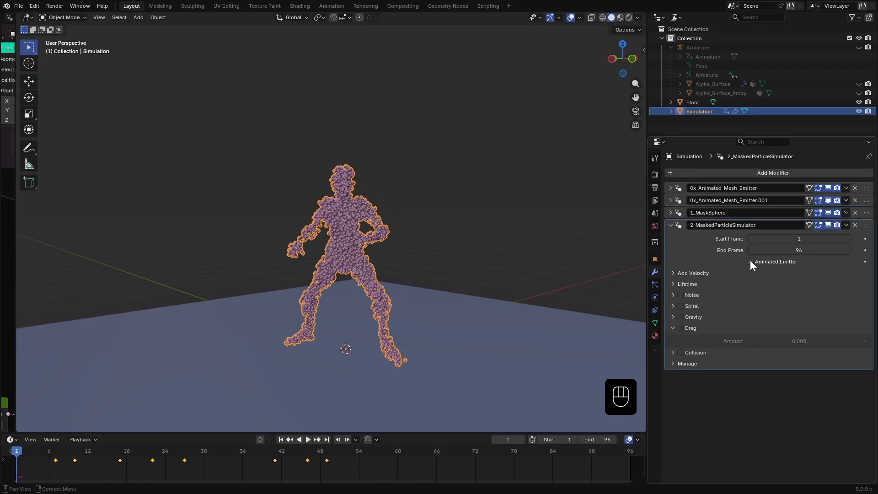
{"action": "key", "text": "space"}
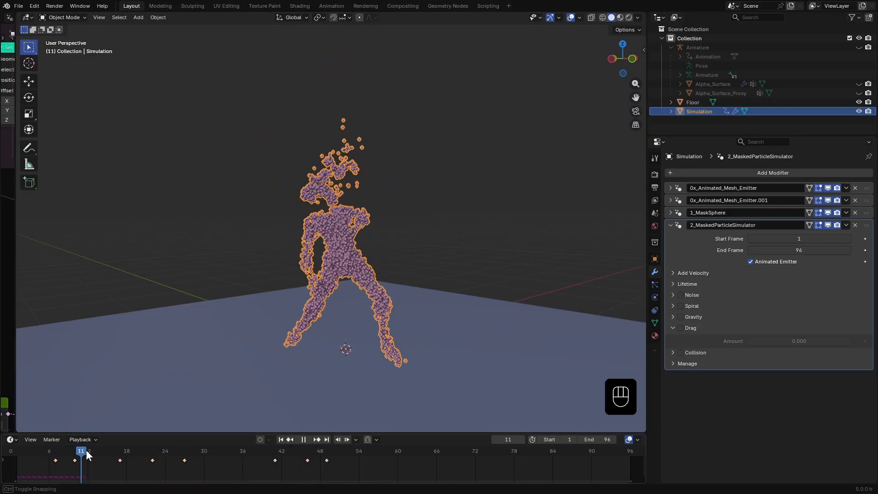
{"action": "key", "text": "ctrl+z"}
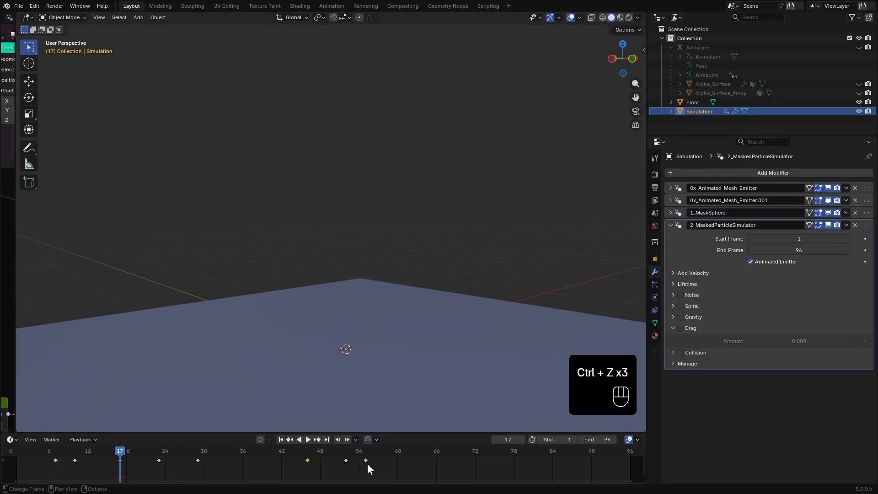
{"action": "key", "text": "space"}
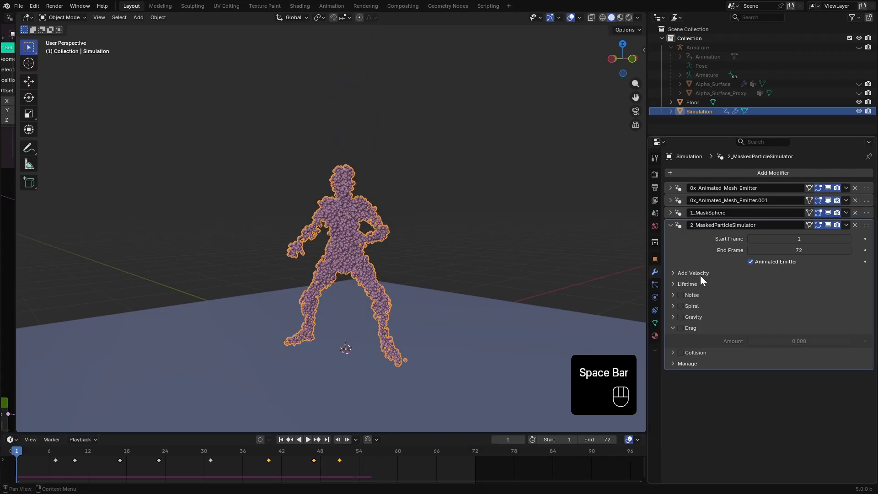
{"action": "left_click", "coordinate": [694, 272]}
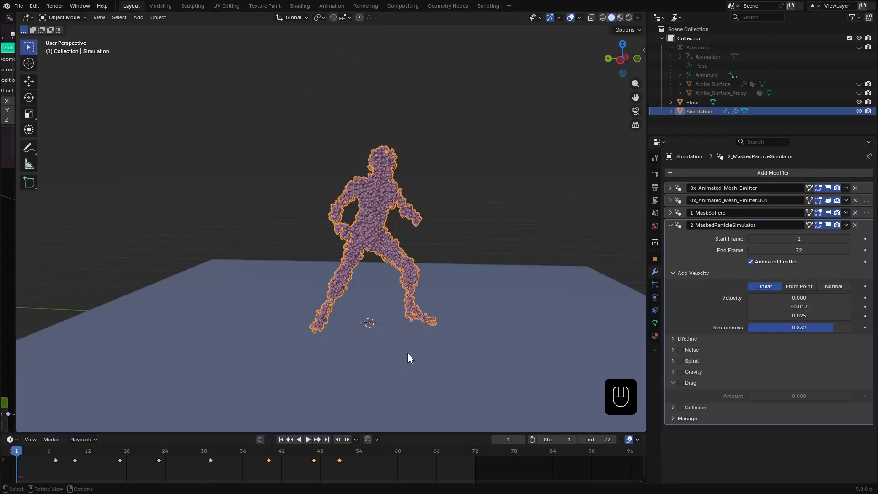
{"action": "left_click", "coordinate": [686, 284]}
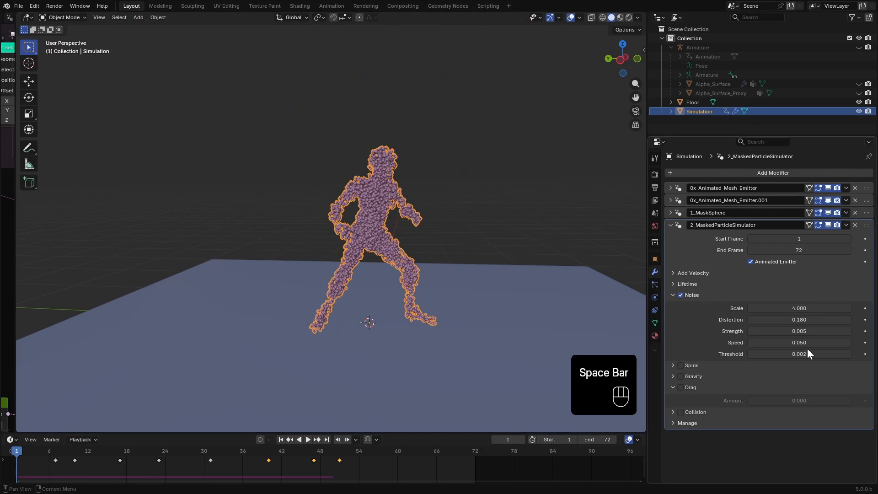
{"action": "key", "text": "space"}
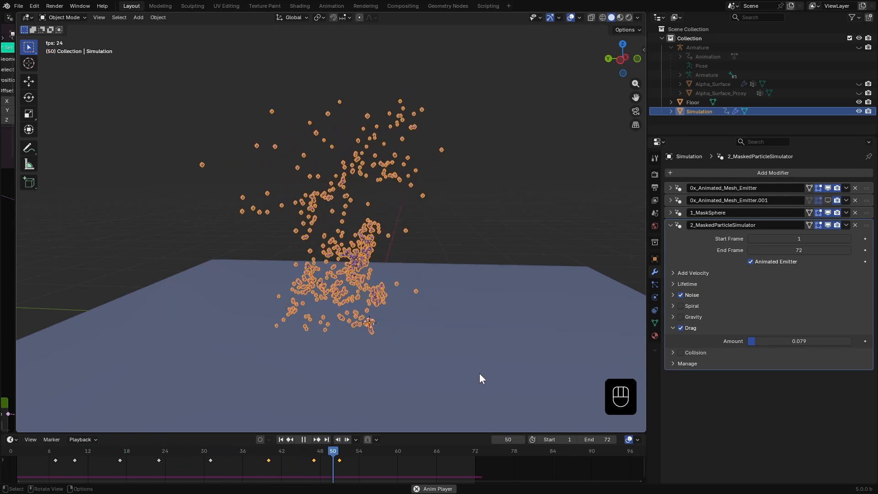
{"action": "left_click", "coordinate": [177, 451]}
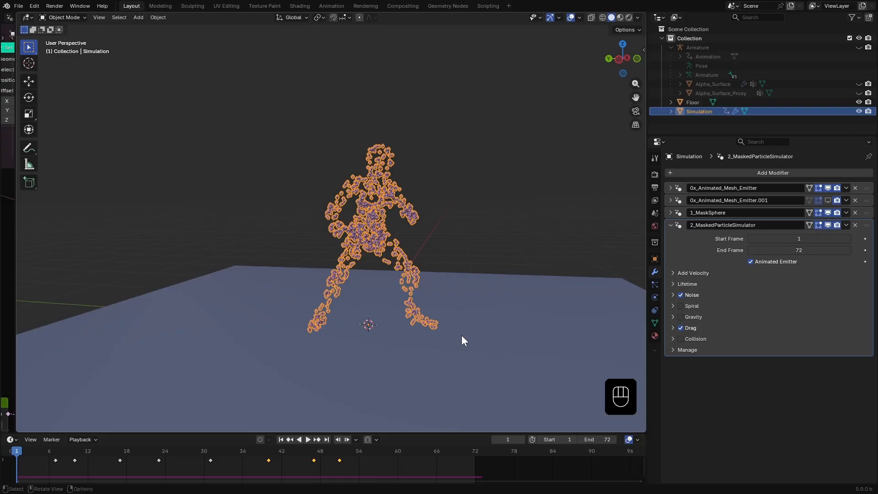
Move the Floor object into its own new collection
{"action": "left_click", "coordinate": [694, 102]}
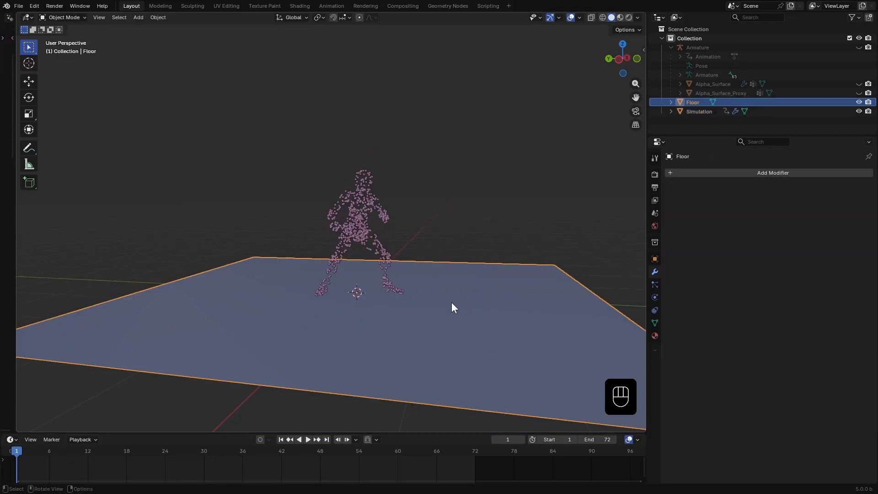
{"action": "mouse_move", "coordinate": [394, 298]}
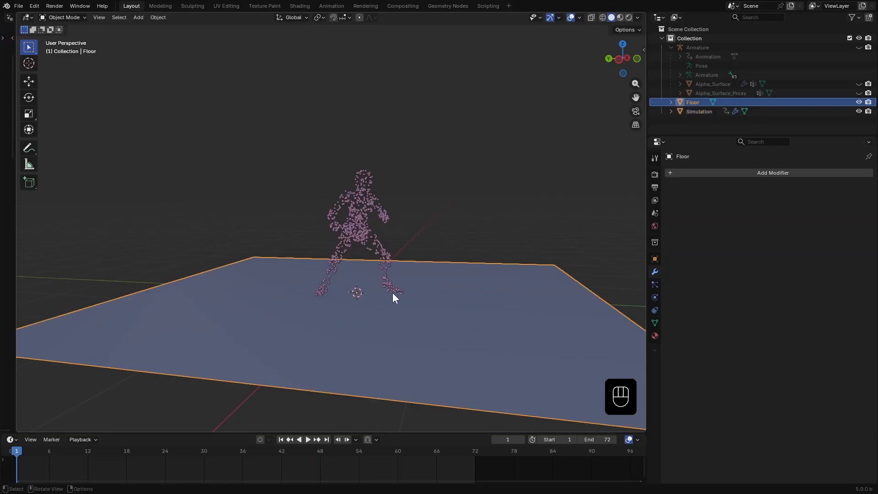
{"action": "key", "text": "m"}
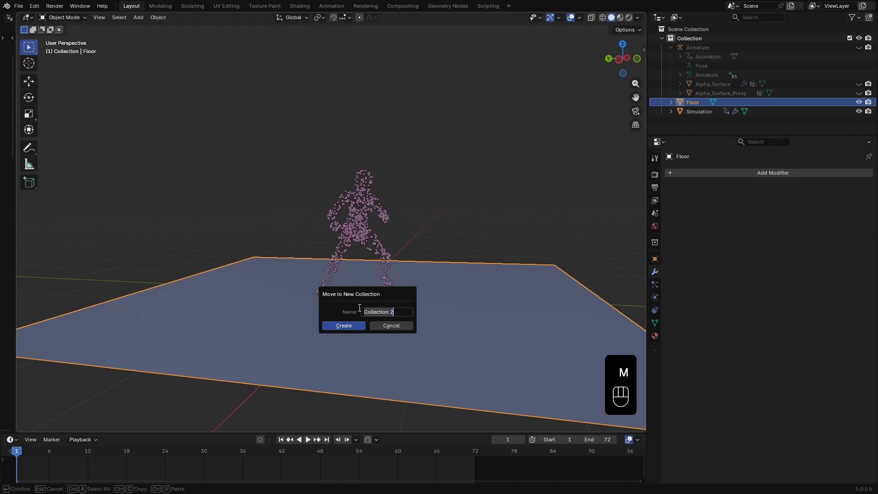
{"action": "left_click", "coordinate": [343, 325]}
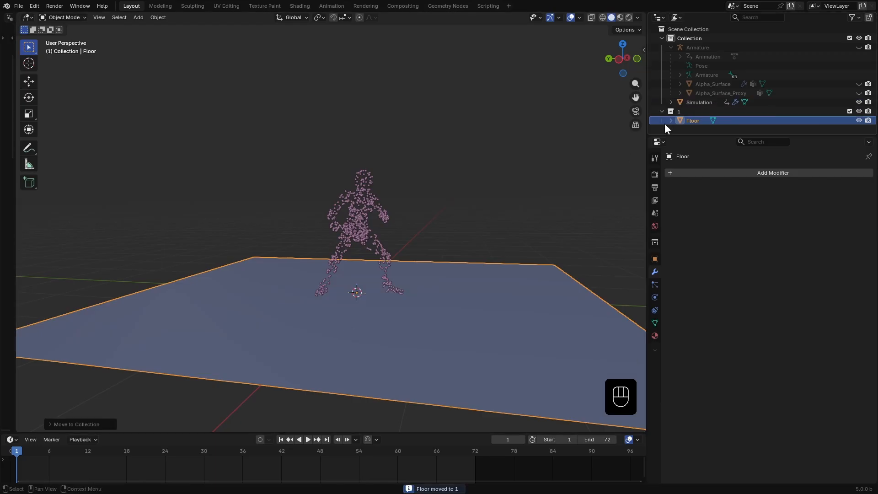
Set collision e to 1, lower threshold, bounce and friction, and play to test
{"action": "left_click", "coordinate": [699, 102]}
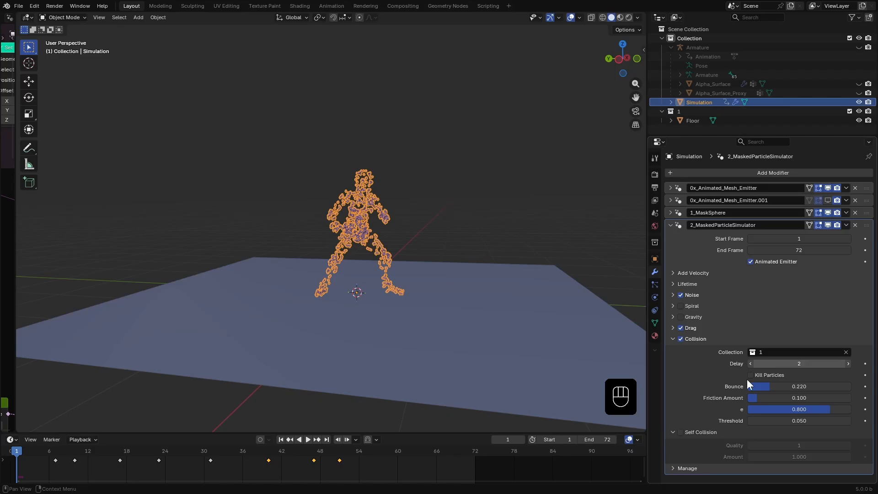
{"action": "left_click_drag", "start_coordinate": [773, 409], "coordinate": [829, 409]}
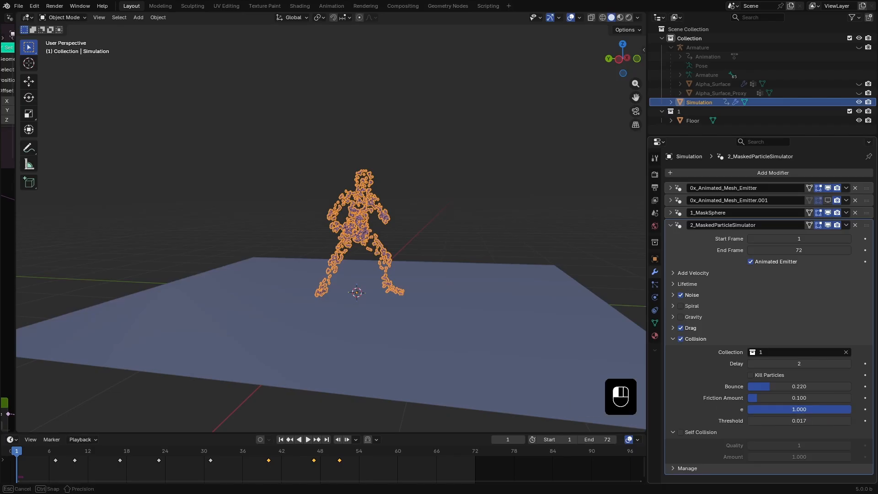
{"action": "left_click_drag", "start_coordinate": [815, 386], "coordinate": [753, 387]}
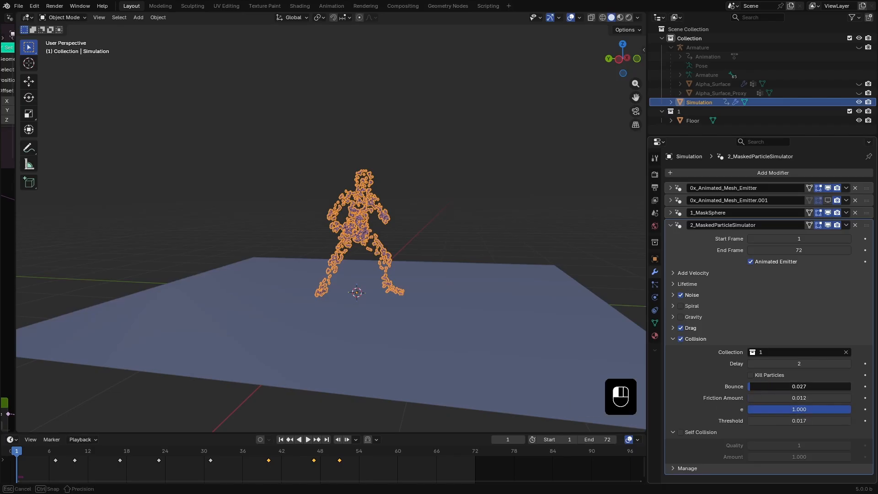
{"action": "key", "text": "space"}
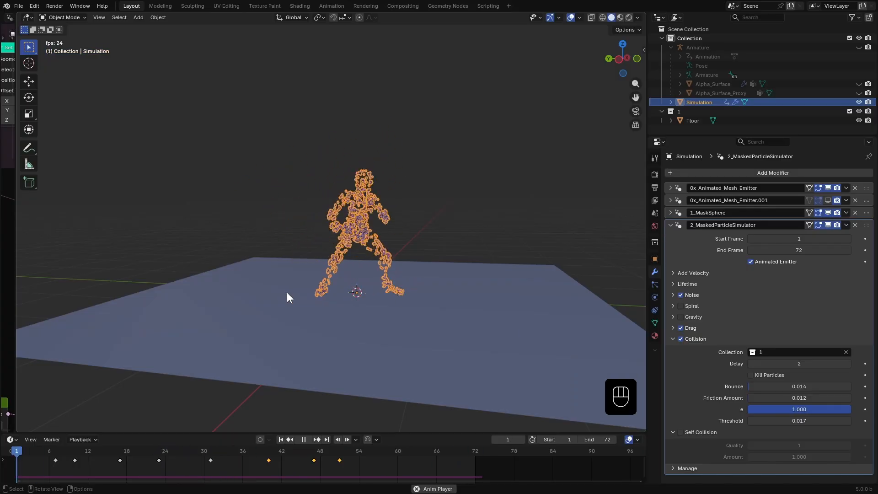
{"action": "left_click", "coordinate": [316, 439]}
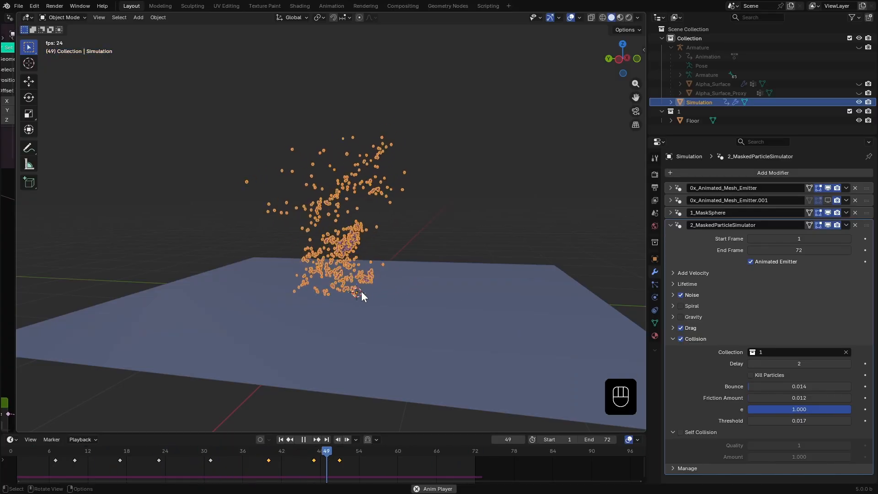
{"action": "left_click", "coordinate": [773, 173]}
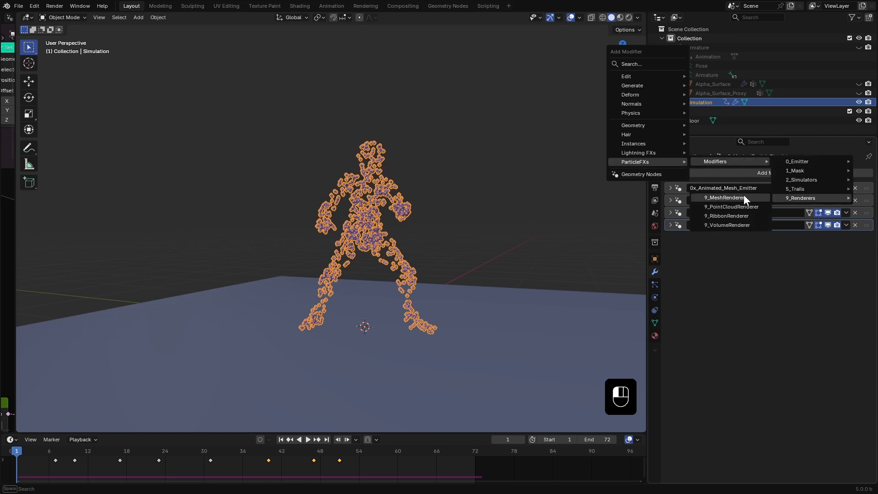
Add 9_PointCloudRenderer to the simulation and inspect the surface and volume emitter settings
{"action": "left_click", "coordinate": [726, 207]}
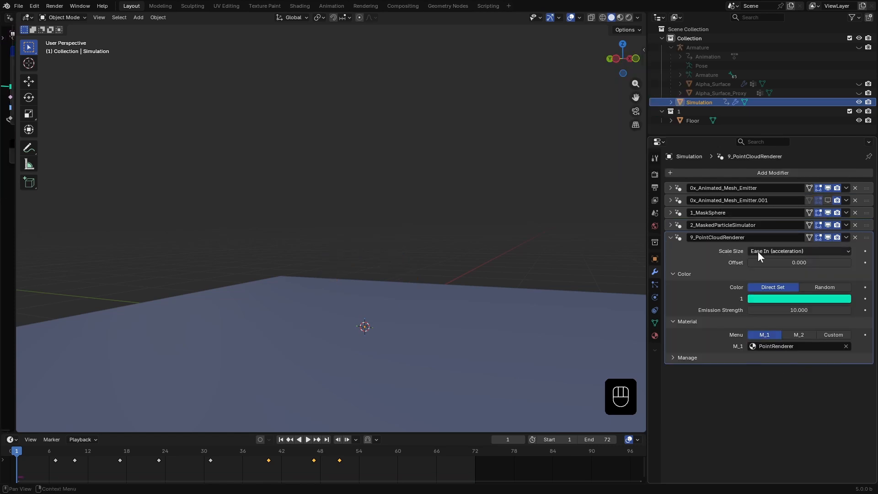
{"action": "left_click", "coordinate": [800, 250]}
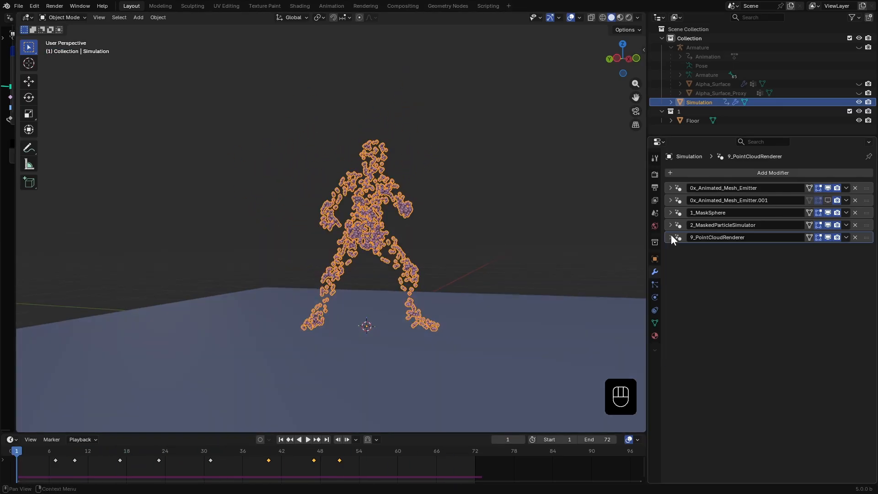
{"action": "left_click", "coordinate": [671, 187]}
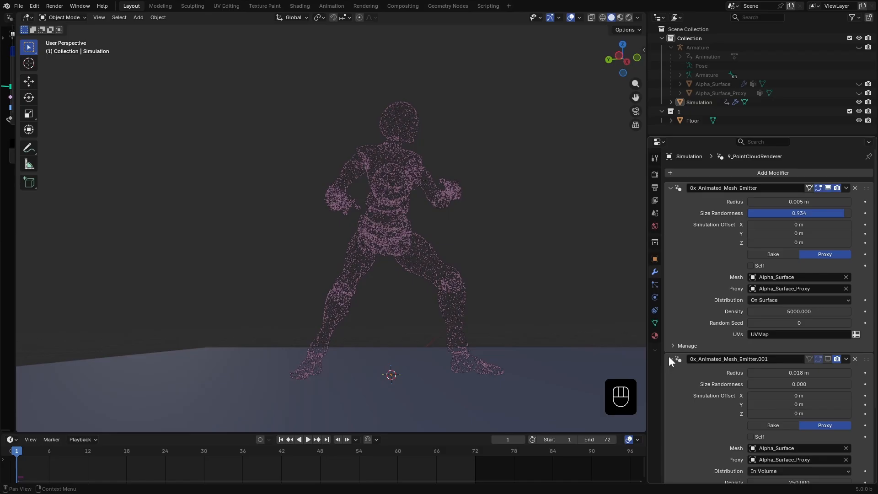
{"action": "left_click", "coordinate": [671, 188]}
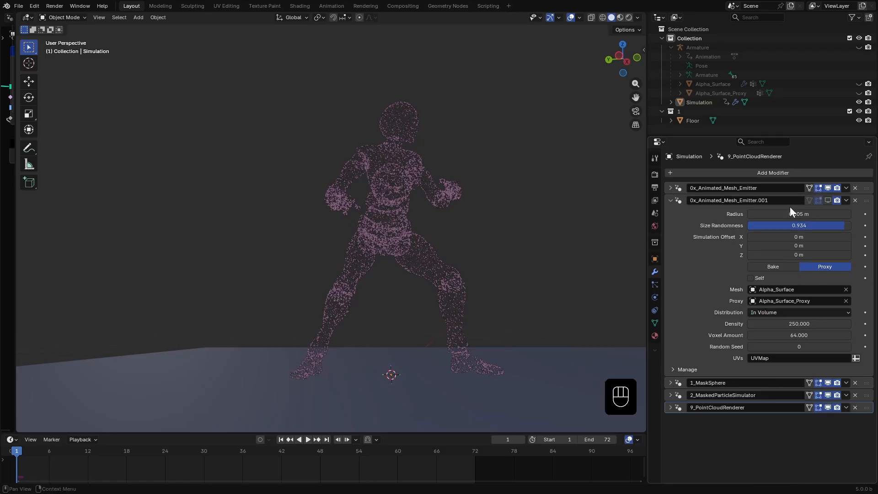
{"action": "type", "text": "1000"}
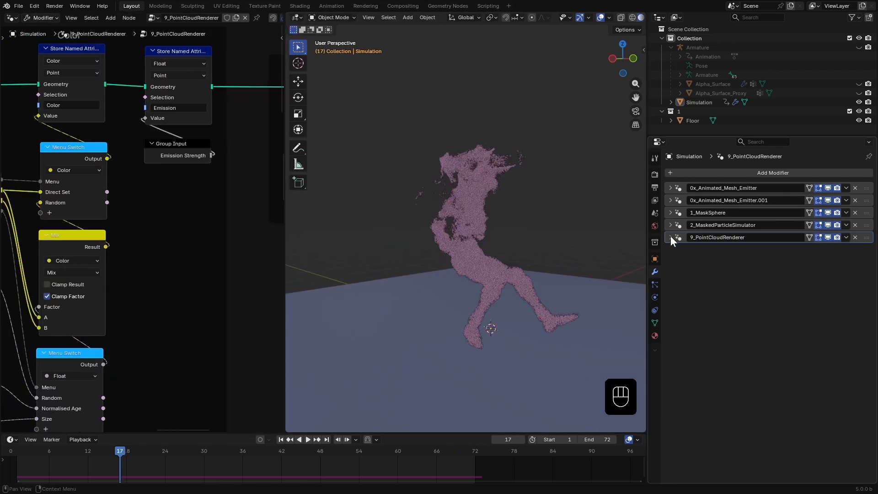
Preview in Rendered shading and multiply PointRenderer emission by a Float Curve of NAge
{"action": "left_click", "coordinate": [671, 237]}
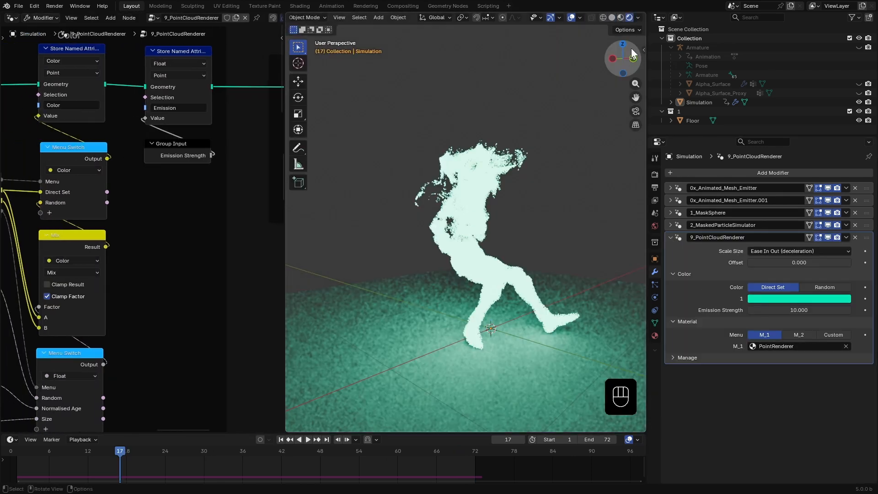
{"action": "left_click", "coordinate": [638, 17]}
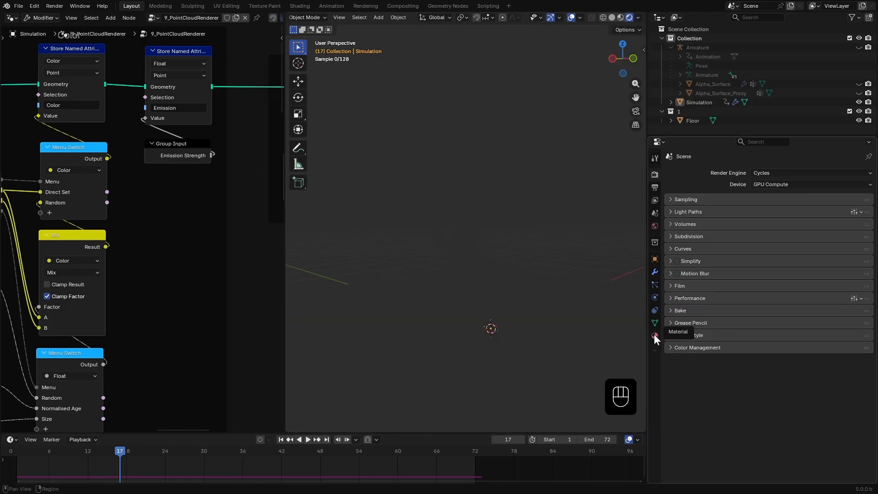
{"action": "left_click", "coordinate": [11, 18]}
{"action": "type", "text": "mul"}
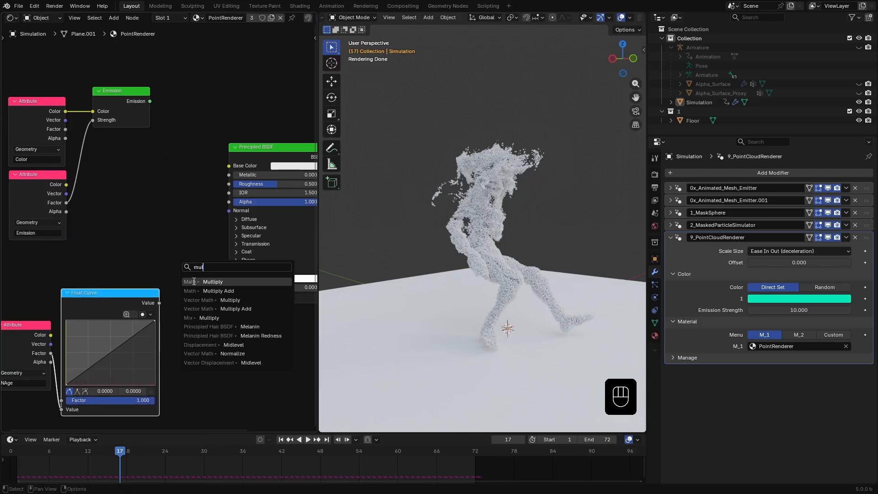
{"action": "left_click", "coordinate": [212, 282]}
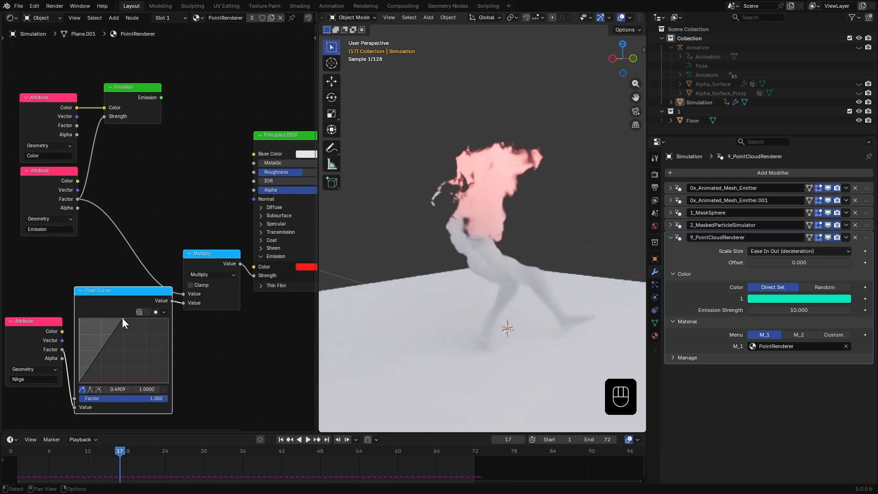
{"action": "left_click_drag", "start_coordinate": [113, 324], "coordinate": [88, 372]}
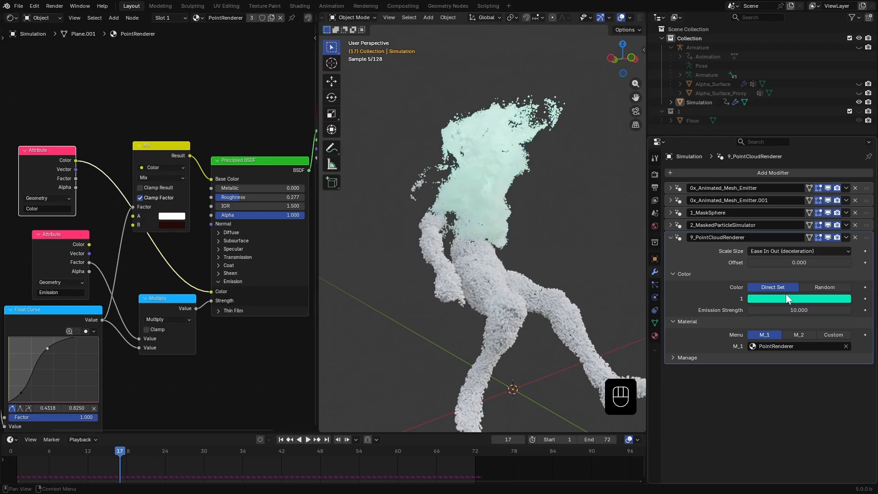
Make the particles glow red at emission strength 100, try random colours, and keep AgX
{"action": "left_click", "coordinate": [800, 298]}
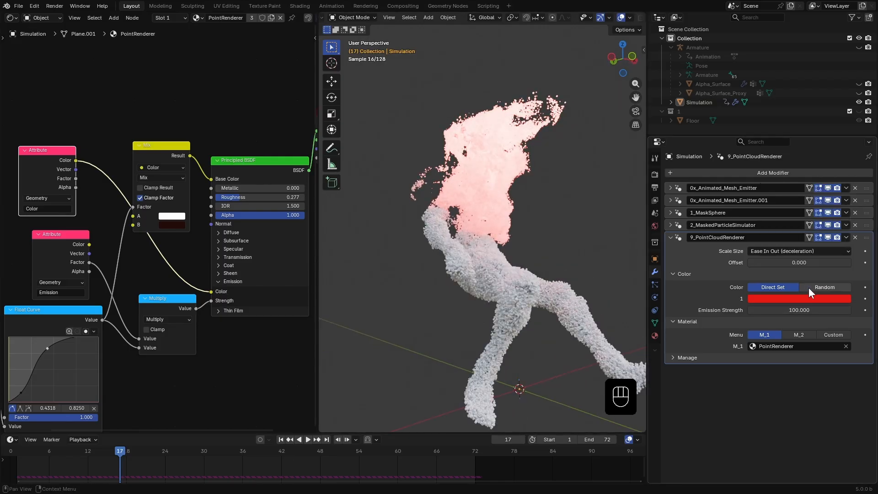
{"action": "left_click", "coordinate": [824, 287]}
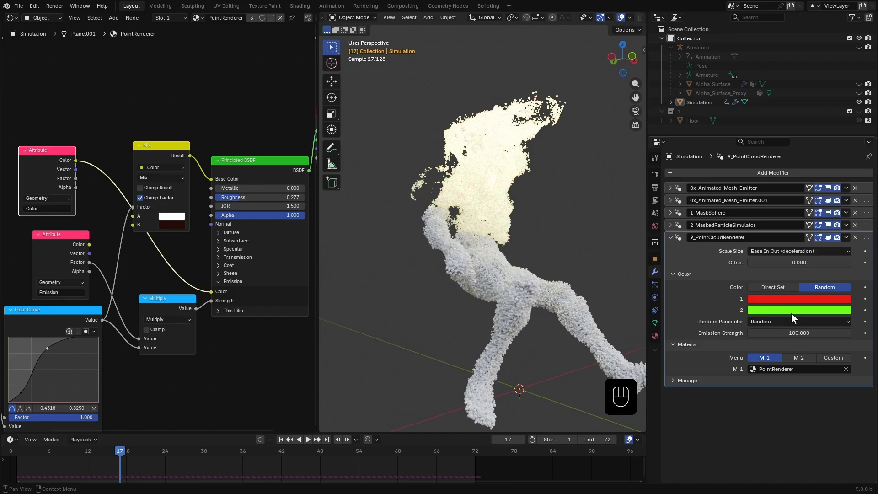
{"action": "left_click", "coordinate": [799, 299]}
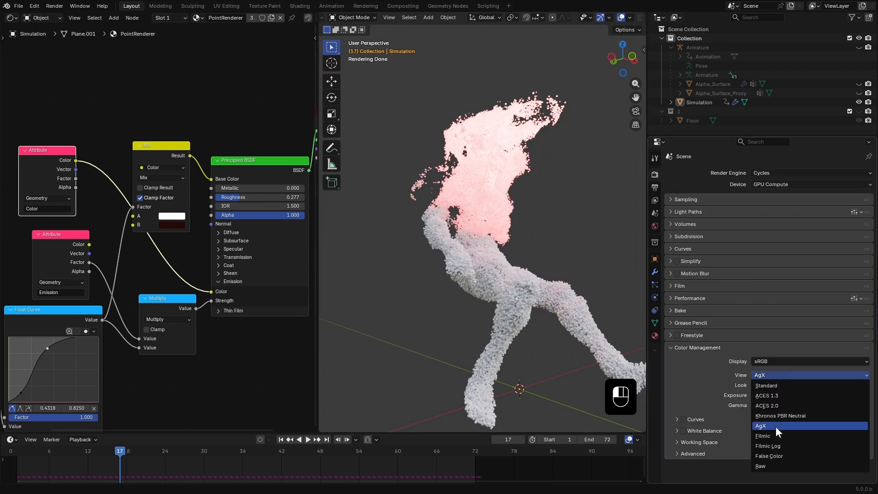
{"action": "left_click", "coordinate": [766, 385]}
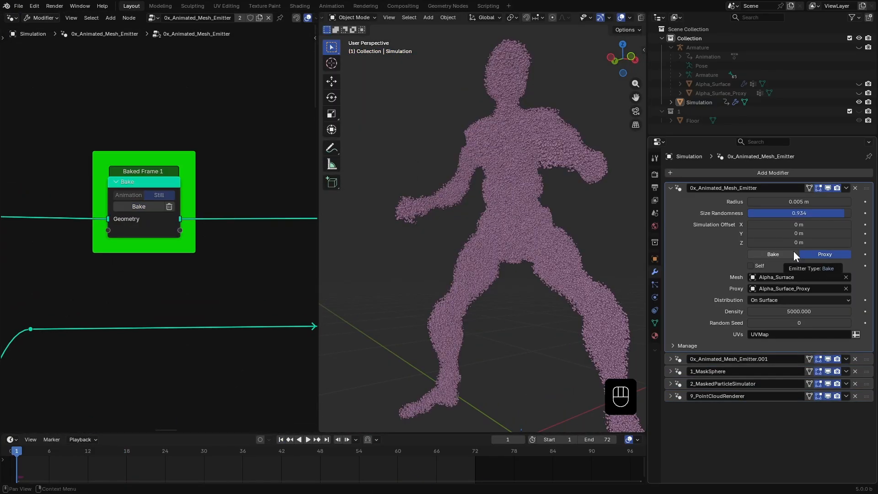
Set the surface emitter to Bake, then browse the creator's online store page
{"action": "left_click", "coordinate": [138, 207]}
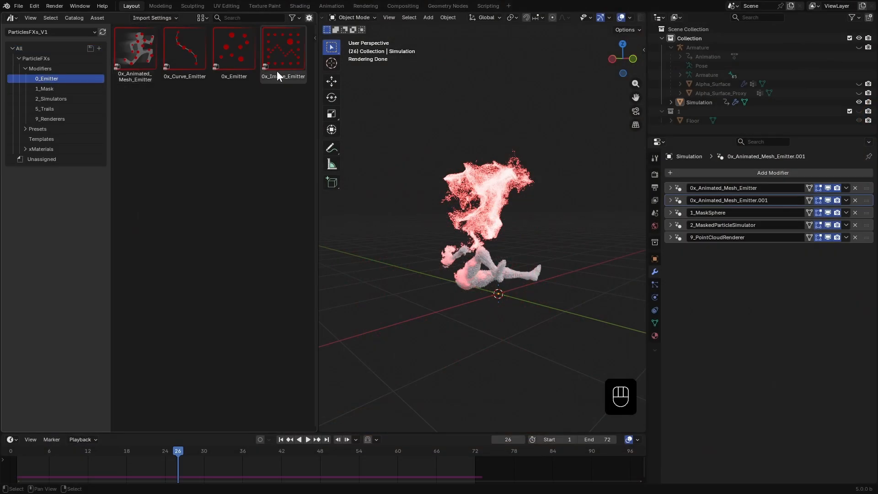
{"action": "left_click", "coordinate": [50, 99]}
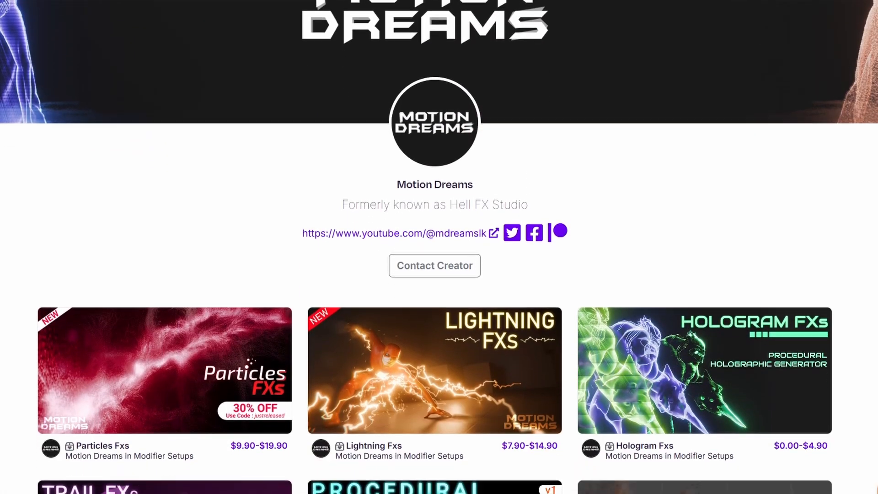
{"action": "scroll", "scroll_direction": "down", "scroll_amount": 3}
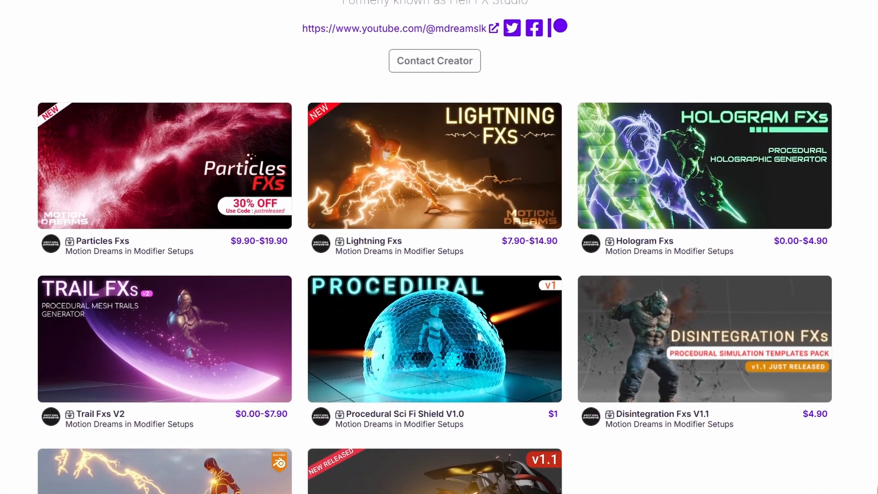